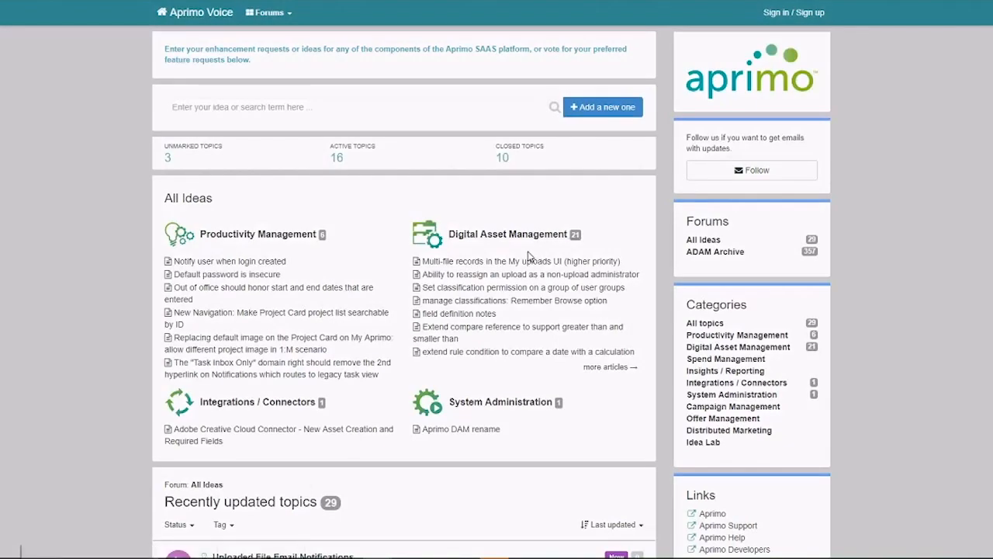
mouse_move(494, 260)
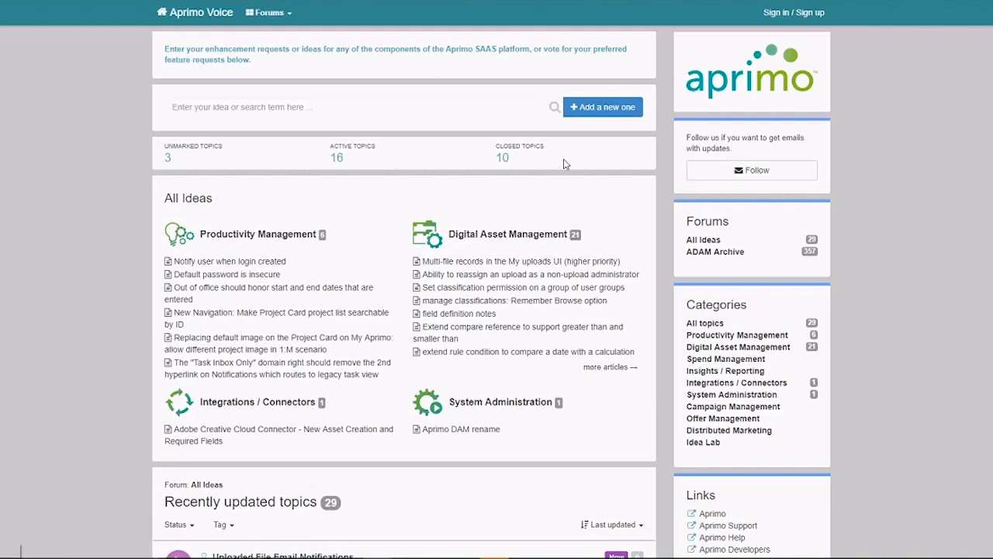
mouse_move(364, 81)
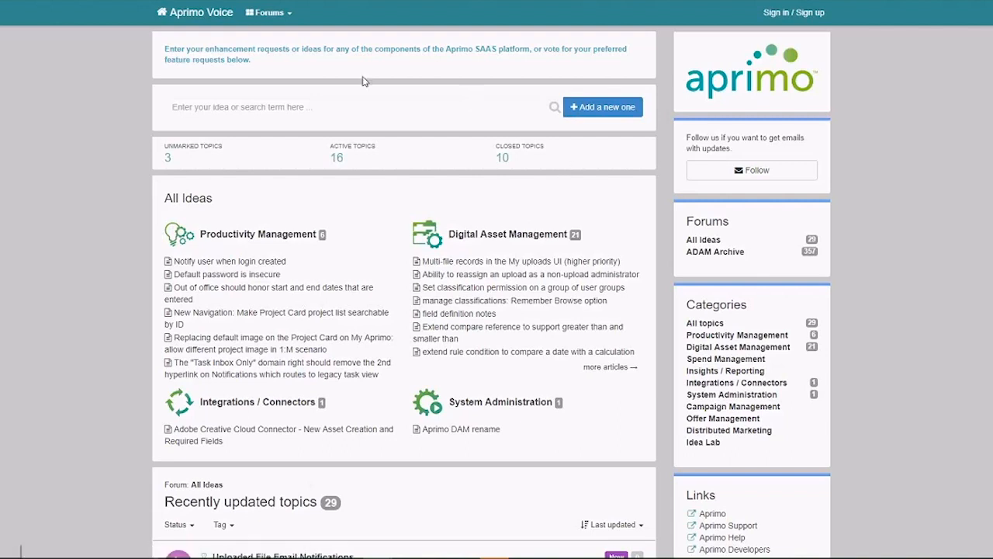
mouse_move(359, 76)
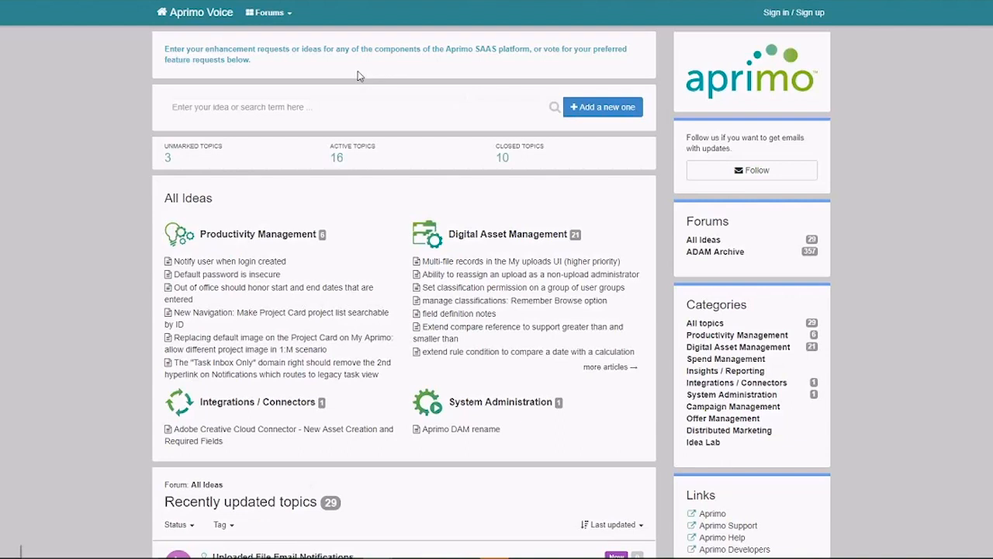
mouse_move(525, 169)
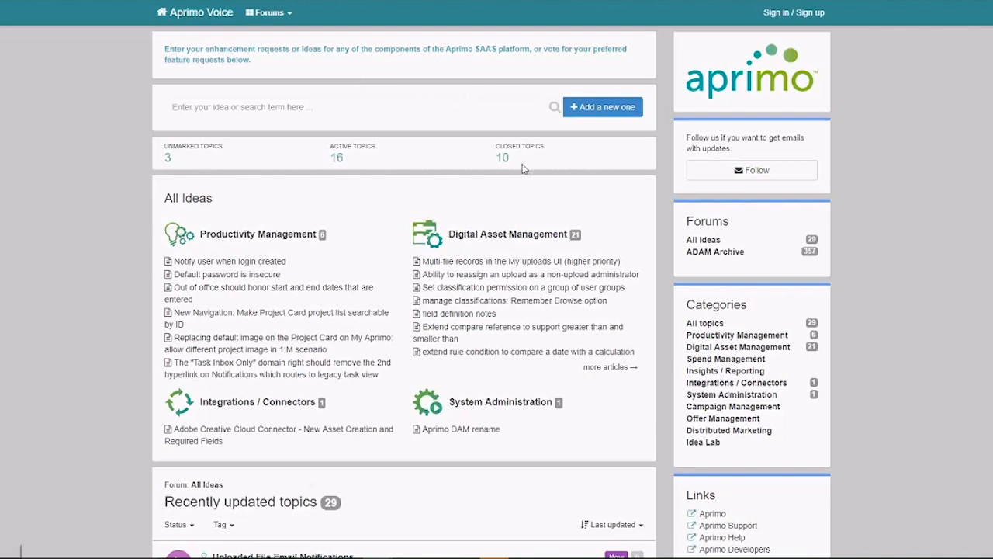
mouse_move(833, 33)
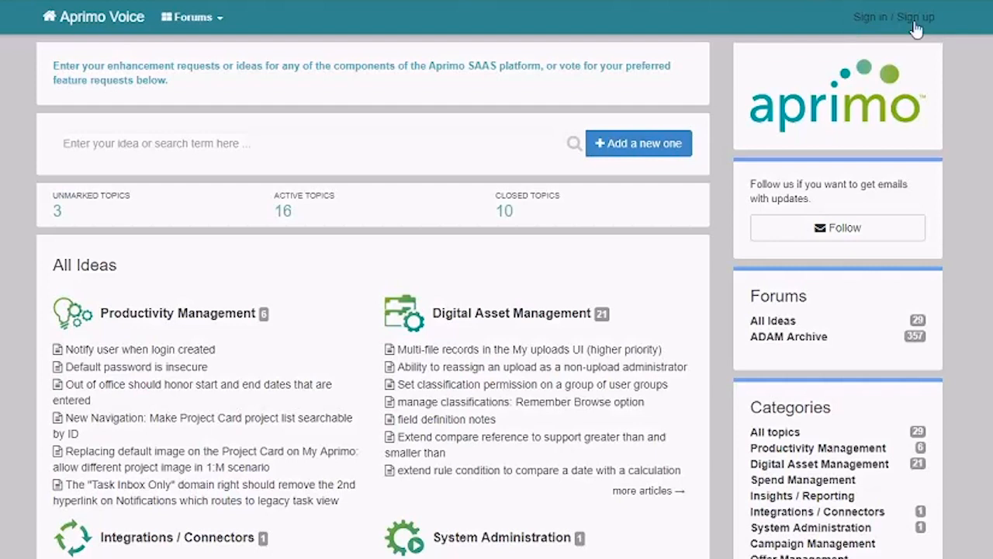
Sign in with the saved email address and password so the Early Adopters forum appears
left_click(893, 15)
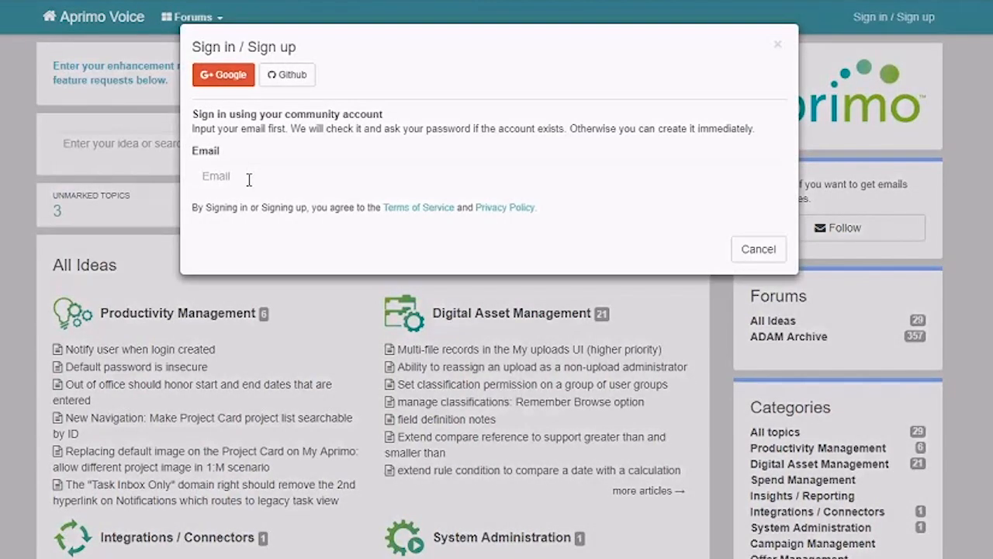
left_click(489, 176)
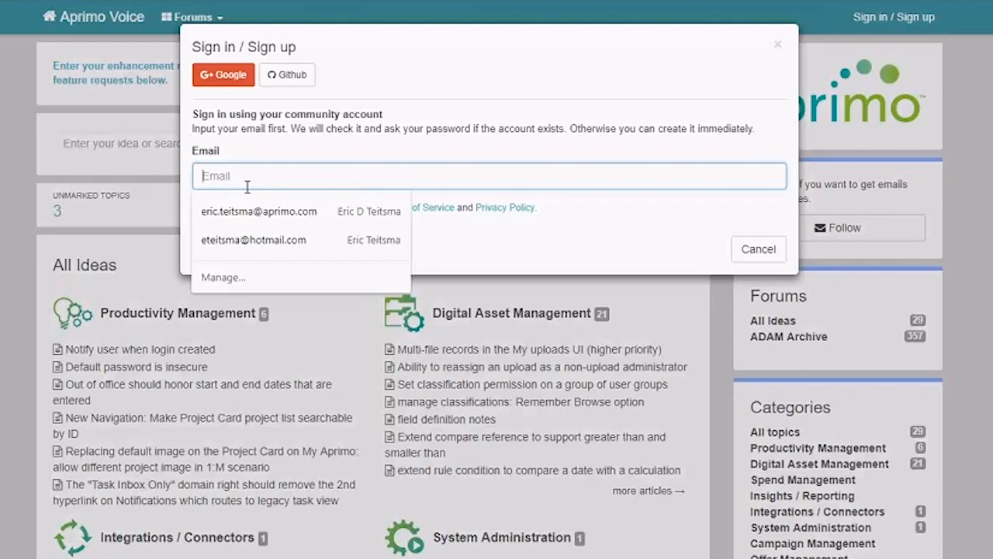
left_click(258, 211)
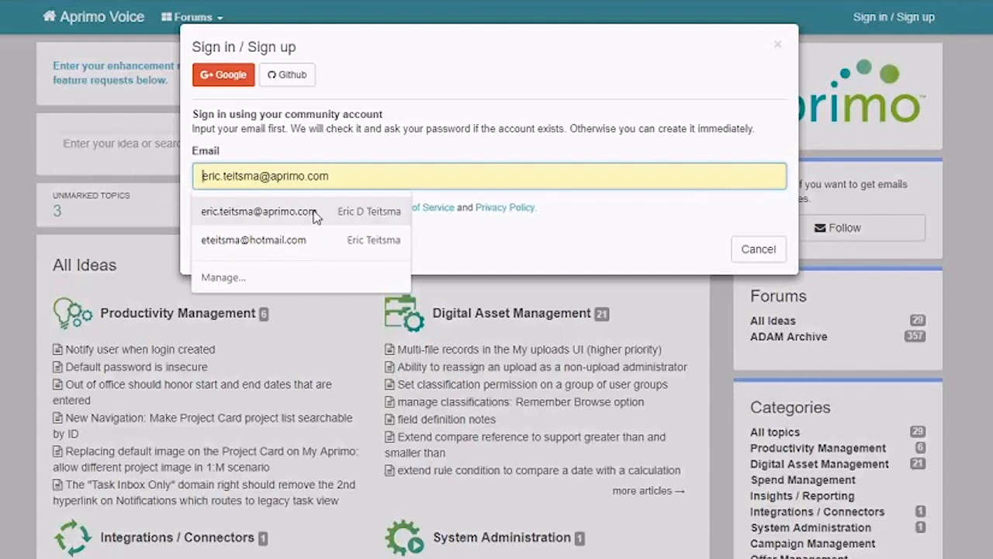
left_click(257, 211)
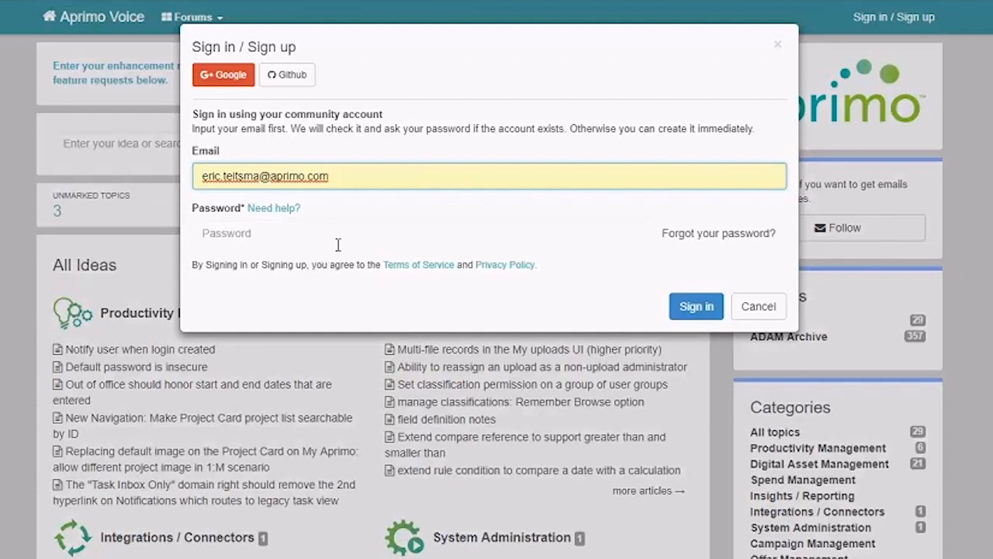
left_click(422, 233)
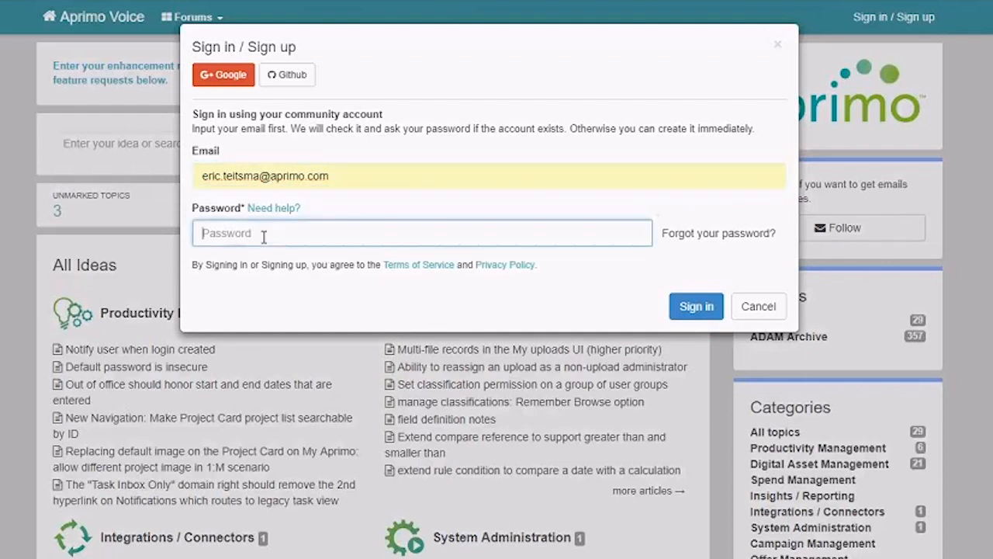
type("••••")
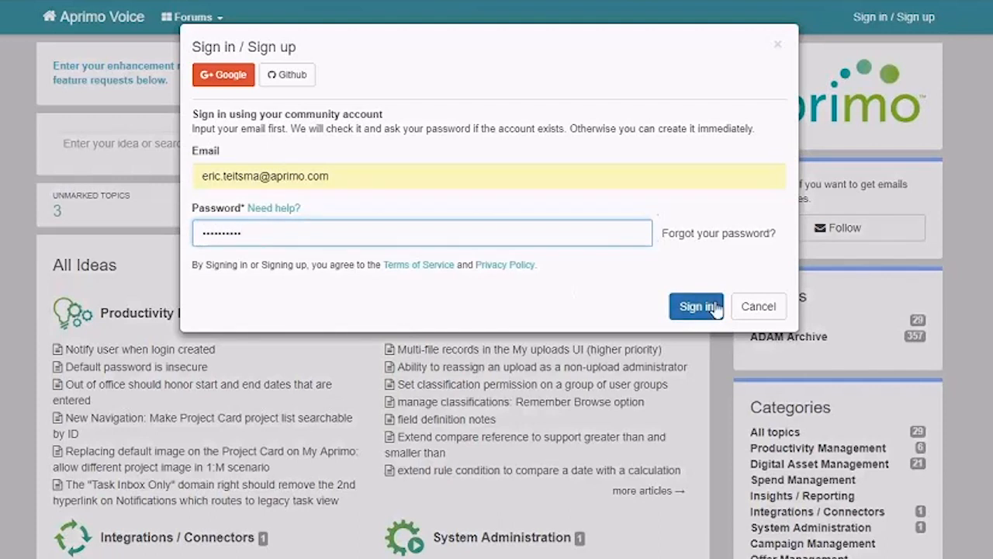
left_click(695, 306)
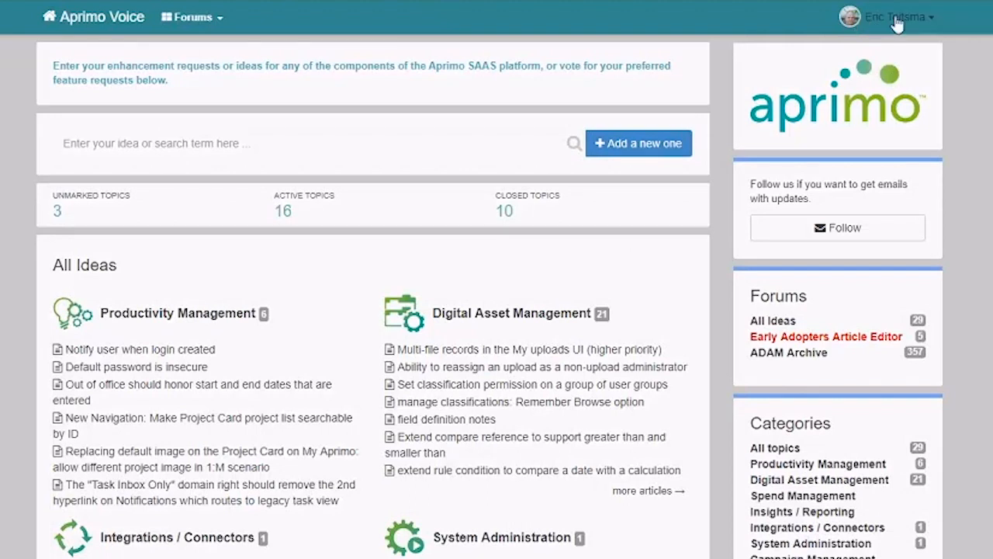
Go to the user profile's common settings and place the cursor in the Your name field
left_click(894, 15)
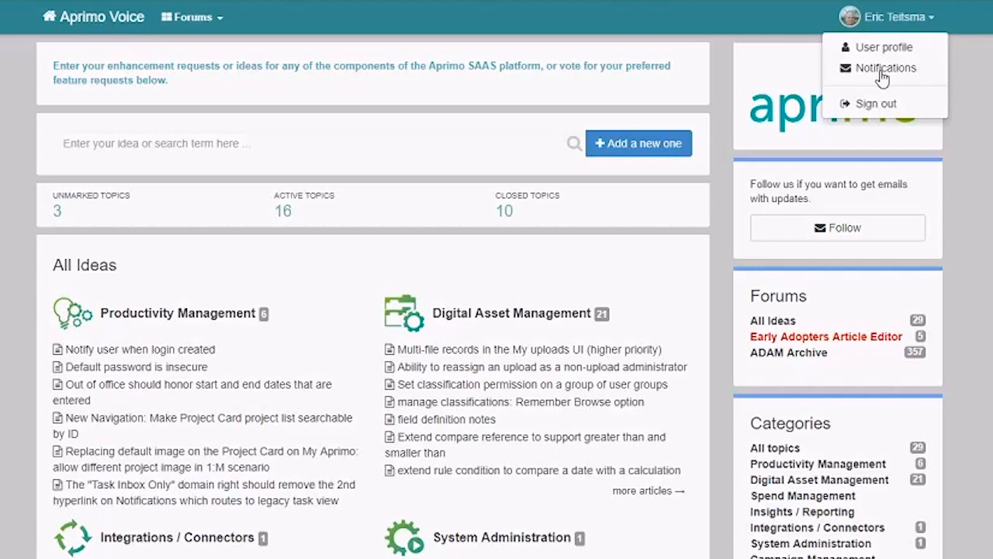
mouse_move(897, 62)
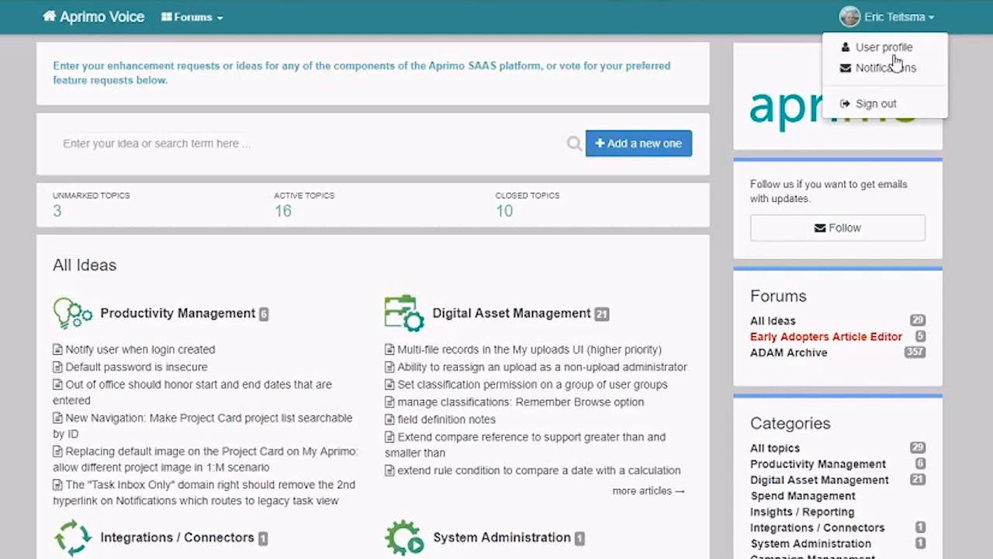
left_click(893, 15)
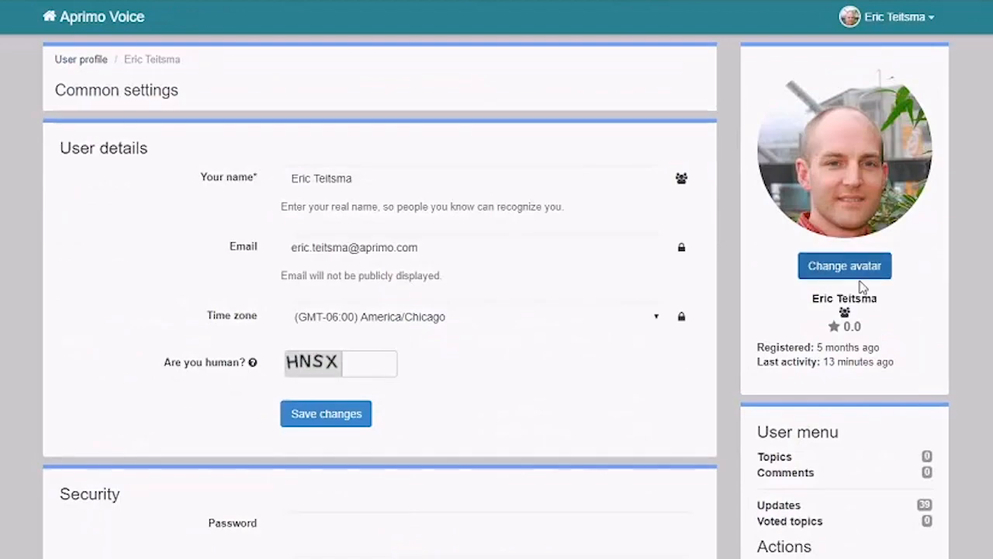
mouse_move(846, 218)
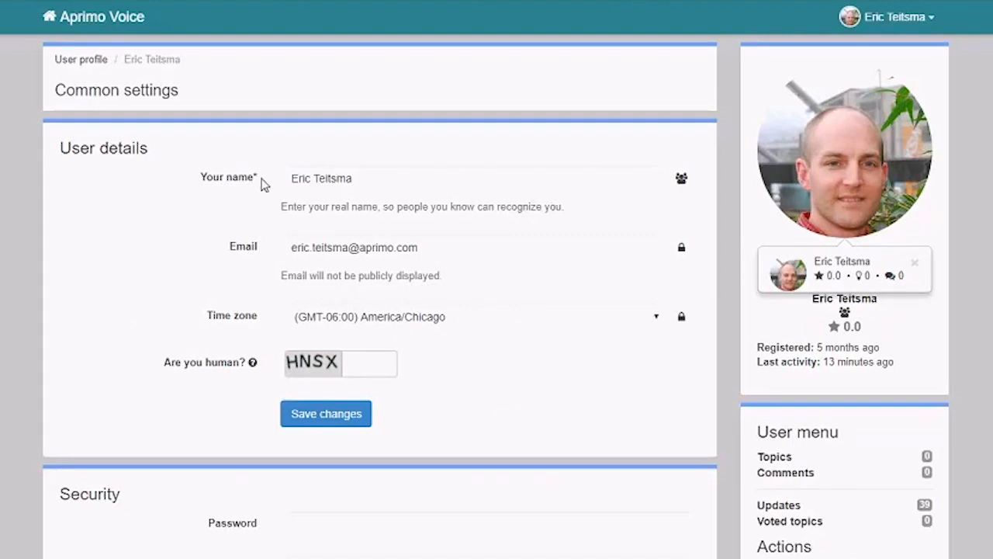
left_click(320, 176)
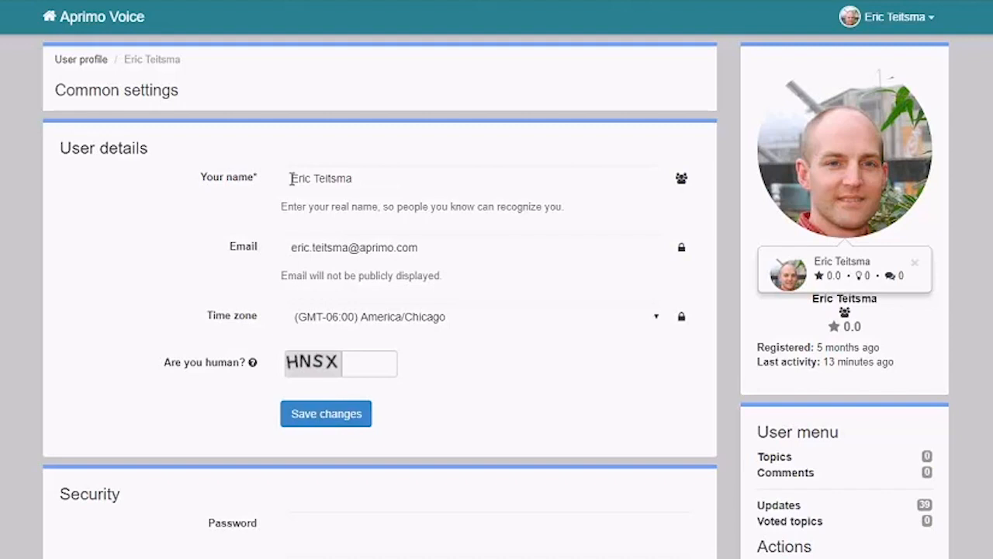
mouse_move(307, 248)
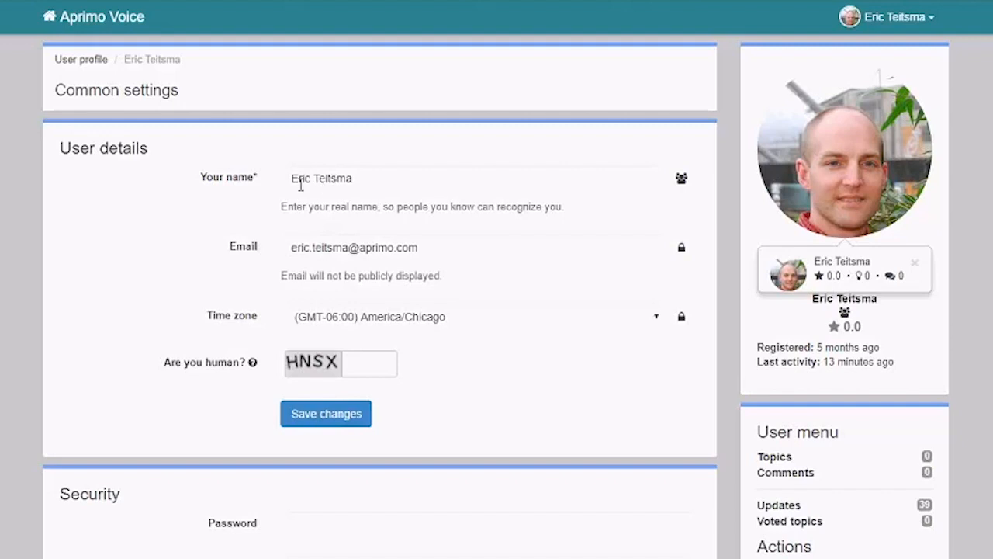
mouse_move(360, 173)
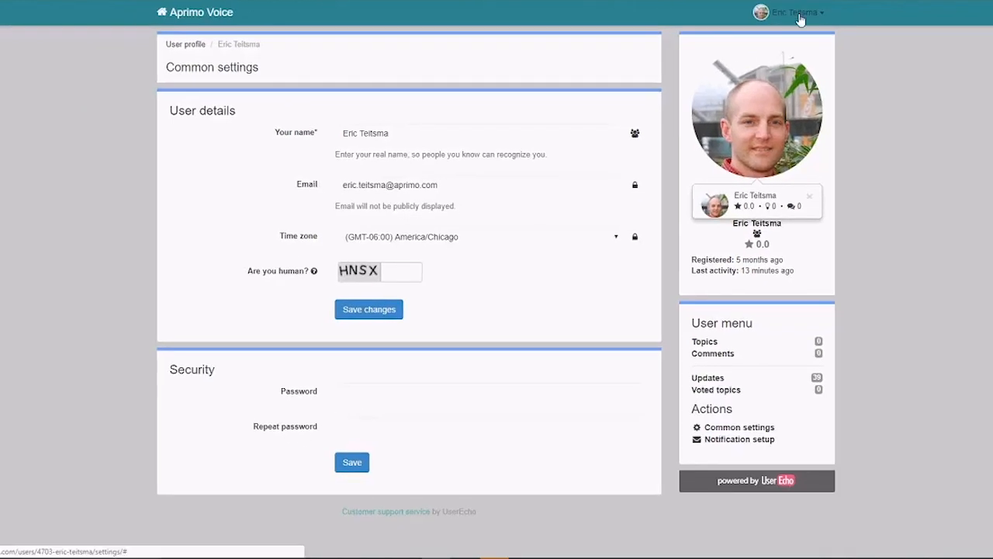
Show the Notifications page with email preferences and forum subscription management
left_click(795, 12)
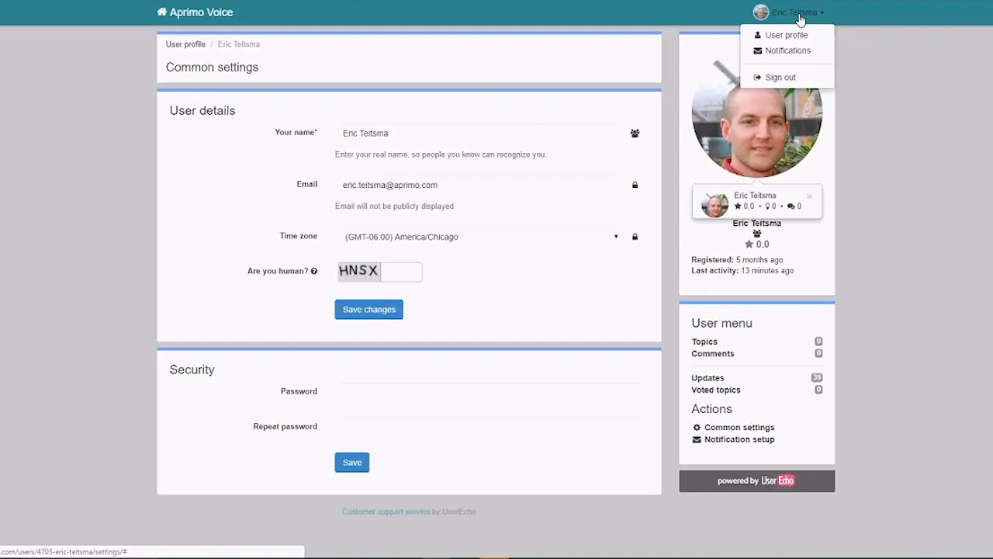
left_click(789, 50)
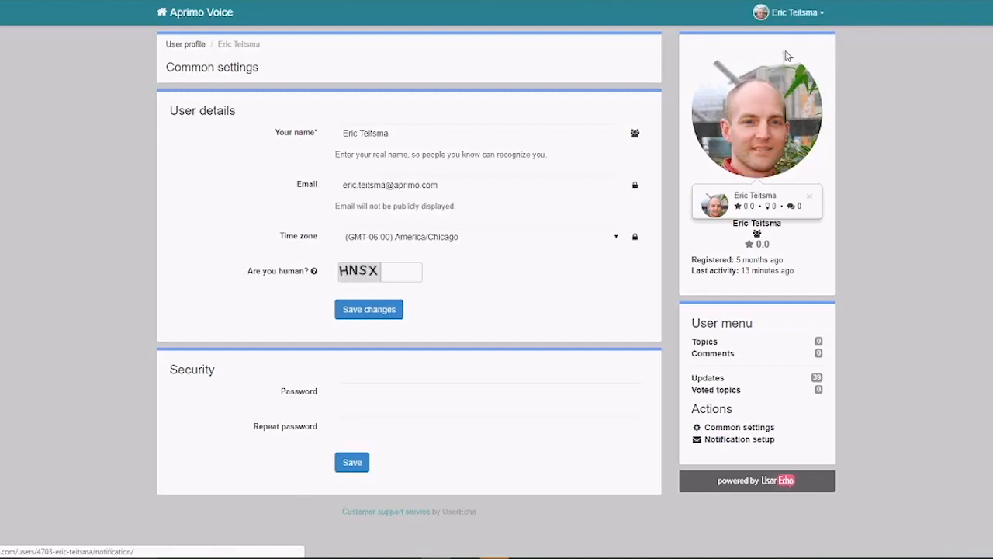
left_click(739, 438)
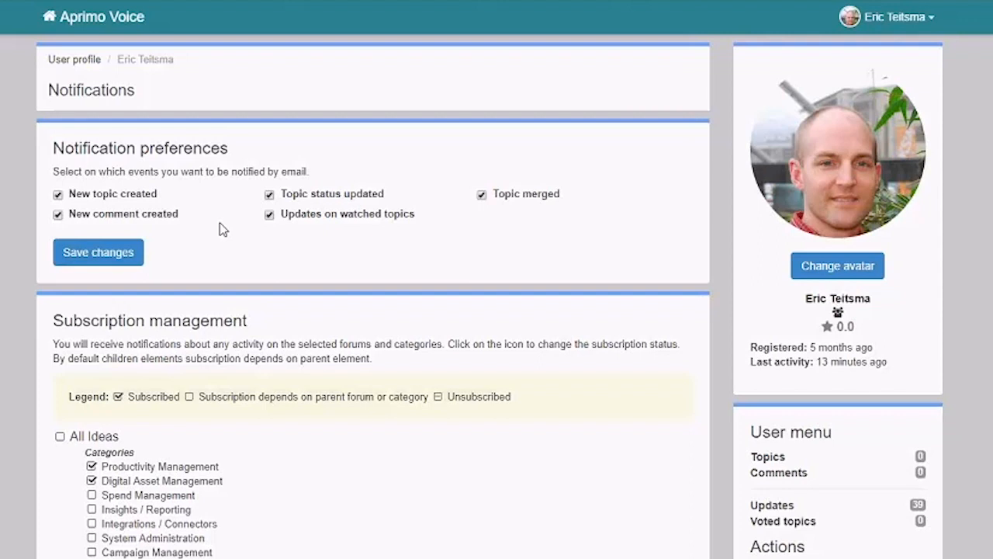
mouse_move(107, 197)
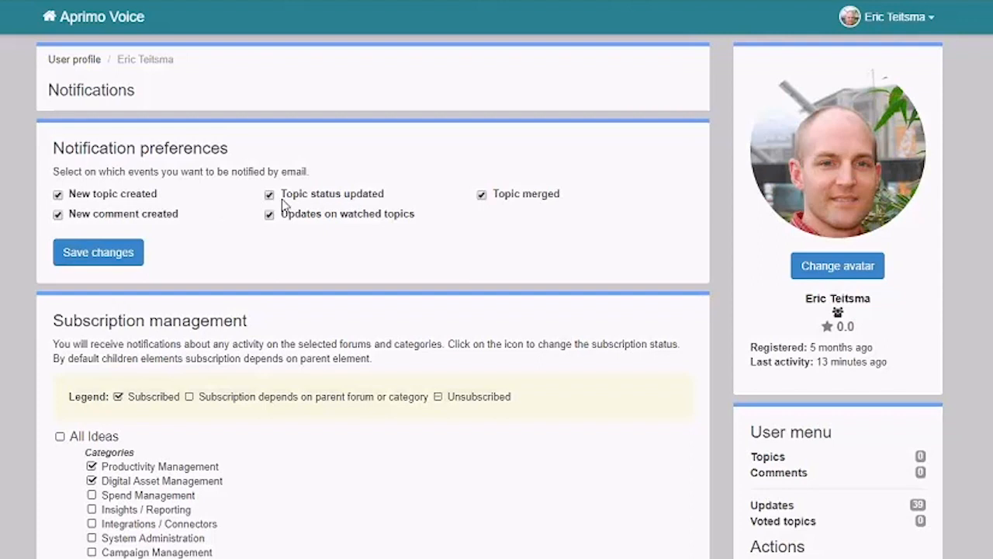
mouse_move(270, 239)
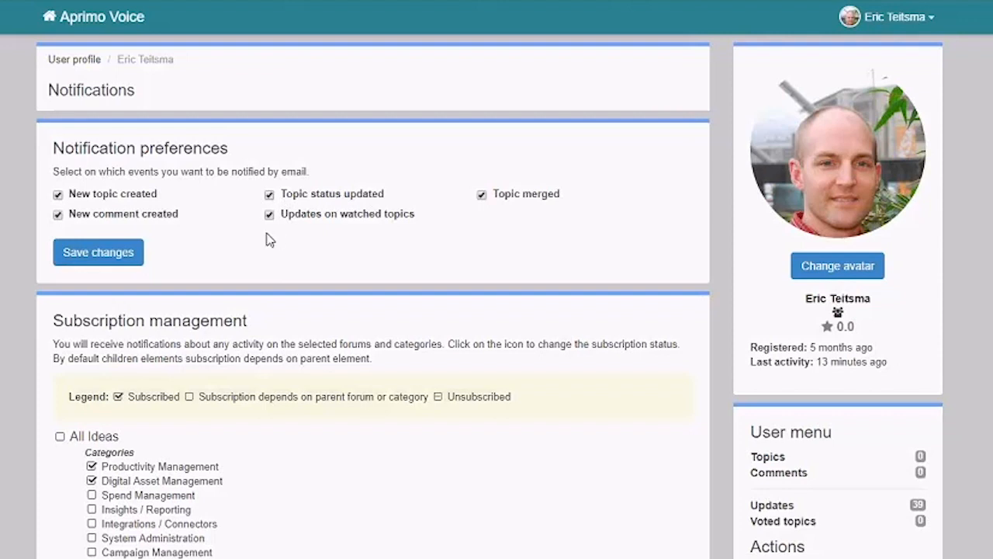
mouse_move(197, 225)
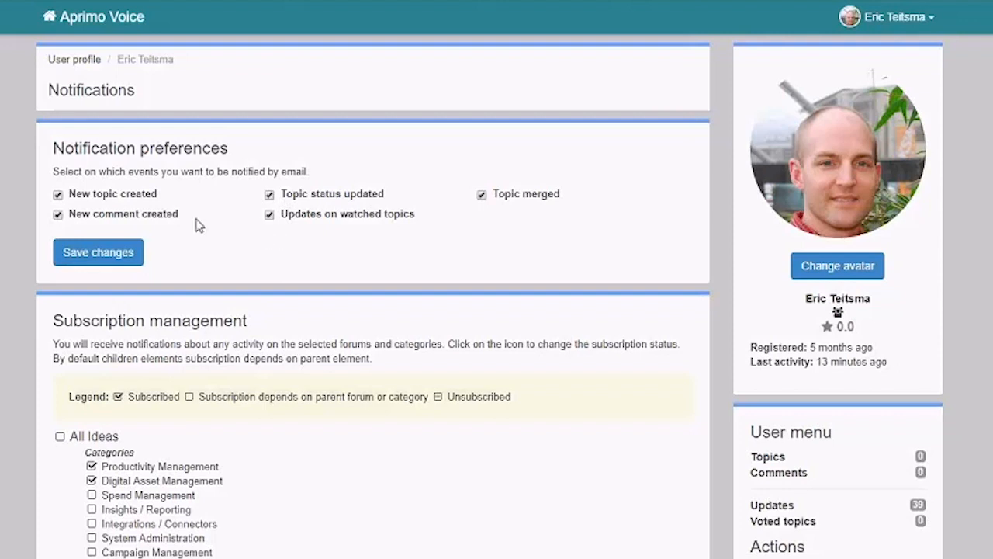
Unsubscribe from All Ideas and subscribe to System Administration, Integrations / Connectors and Insights / Reporting
scroll("down", 3)
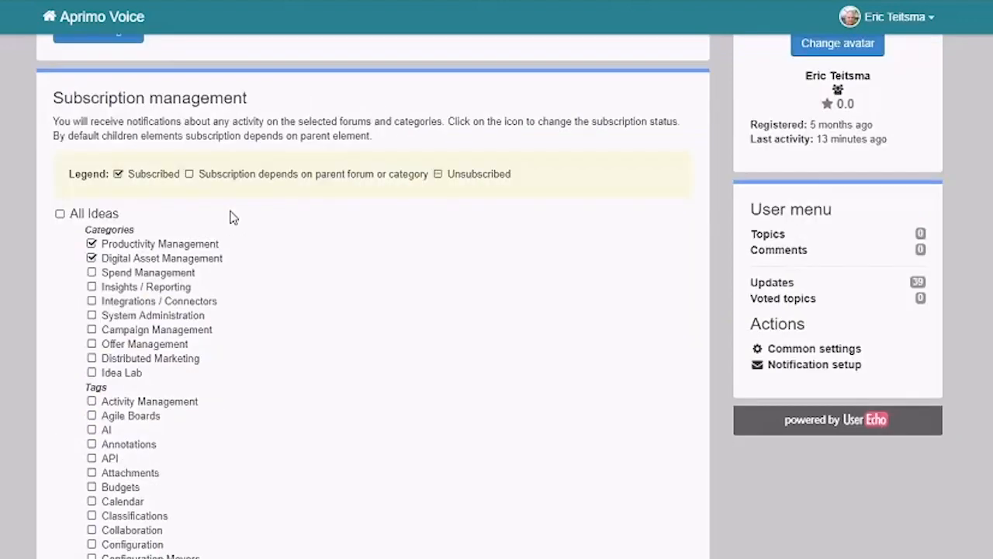
scroll("down", 3)
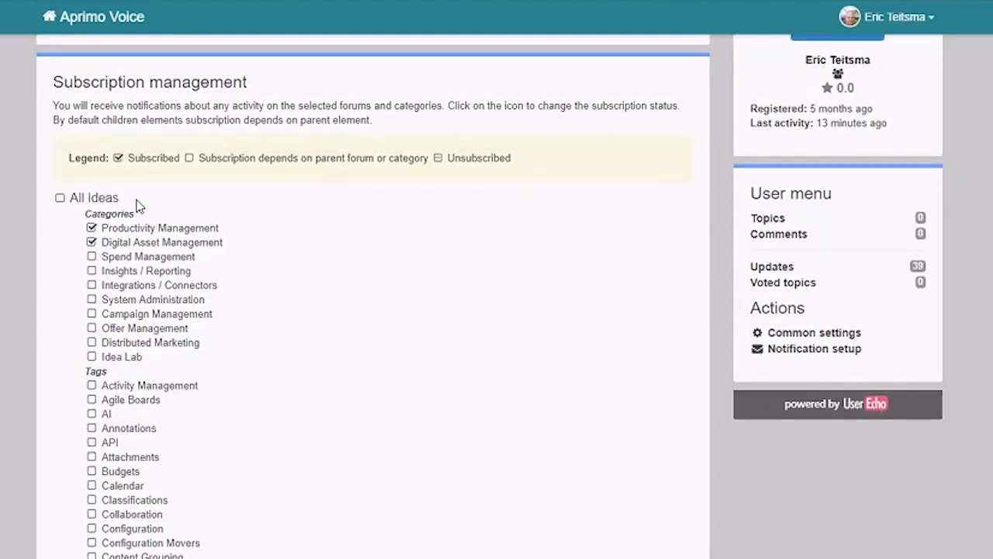
mouse_move(166, 208)
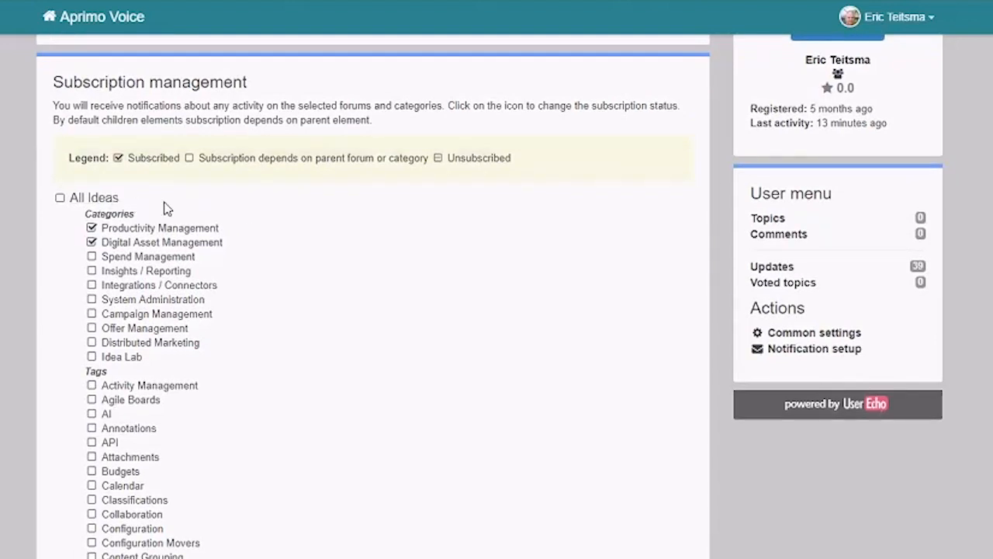
mouse_move(174, 216)
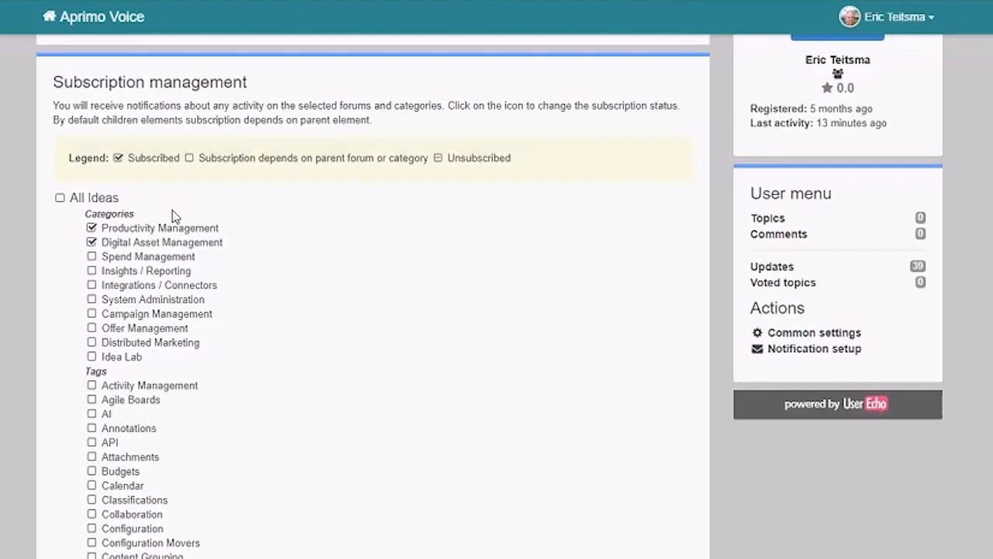
mouse_move(172, 220)
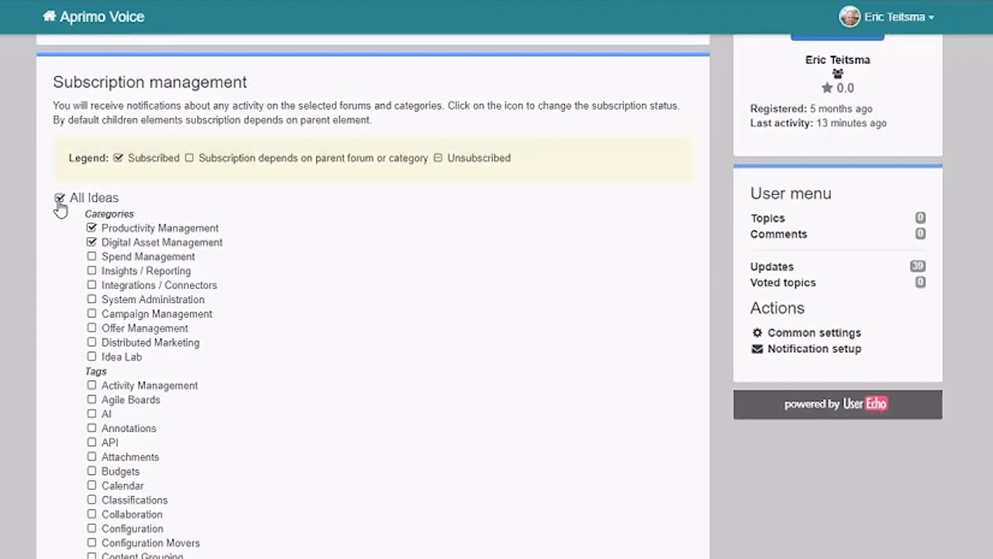
mouse_move(65, 211)
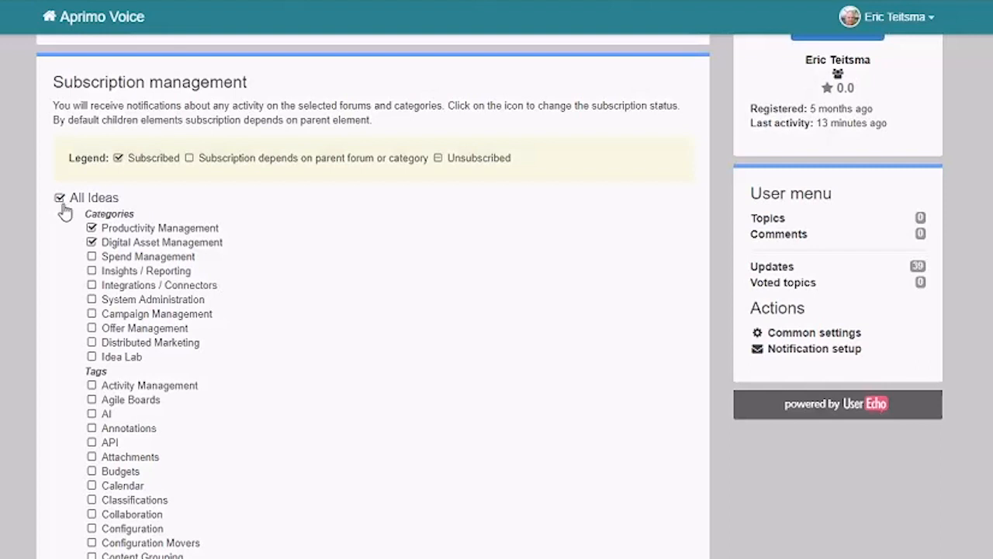
mouse_move(65, 216)
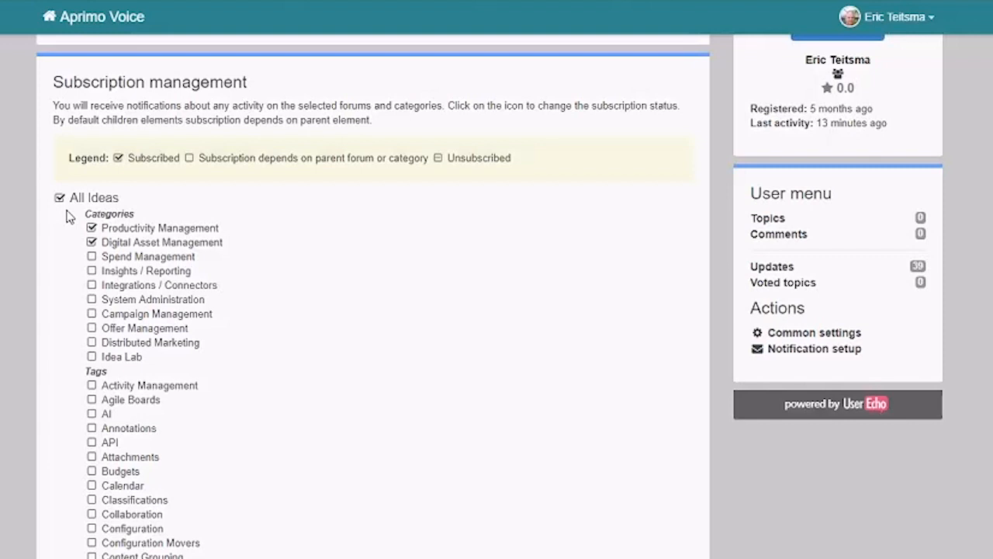
left_click(59, 197)
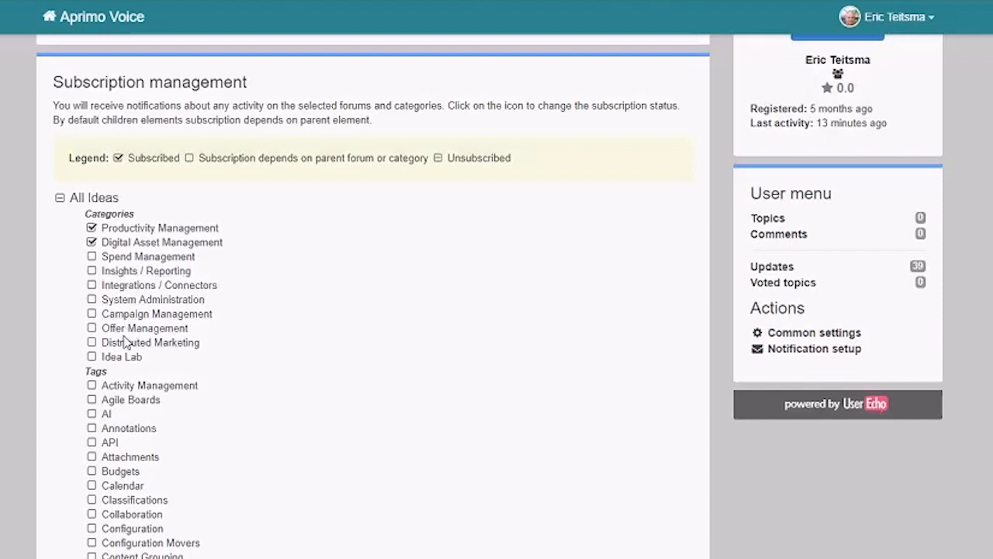
left_click(91, 298)
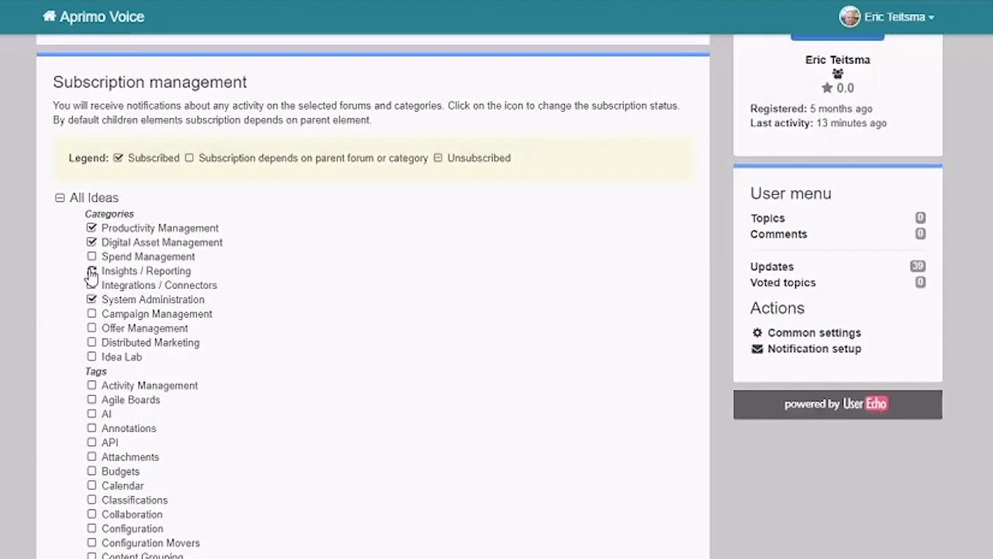
left_click(90, 270)
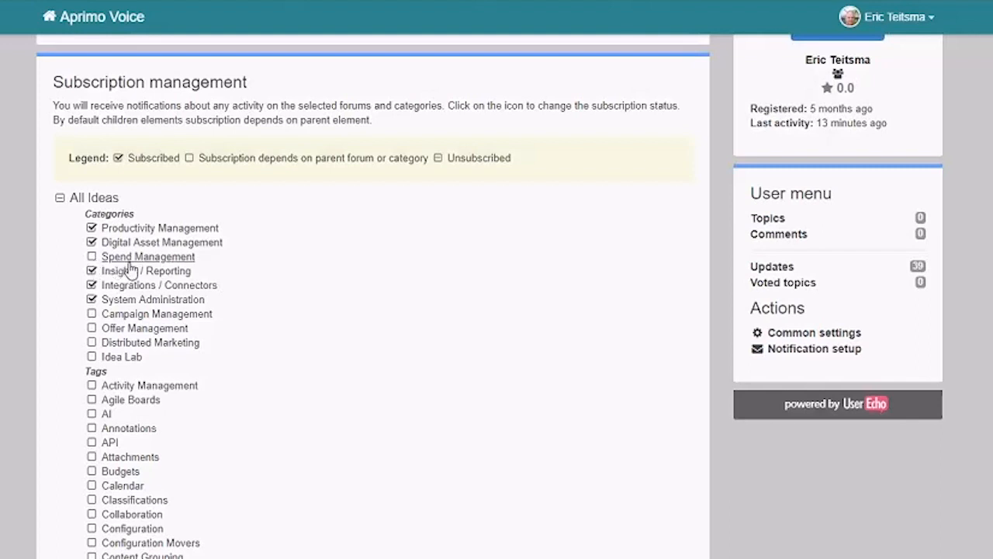
left_click(92, 256)
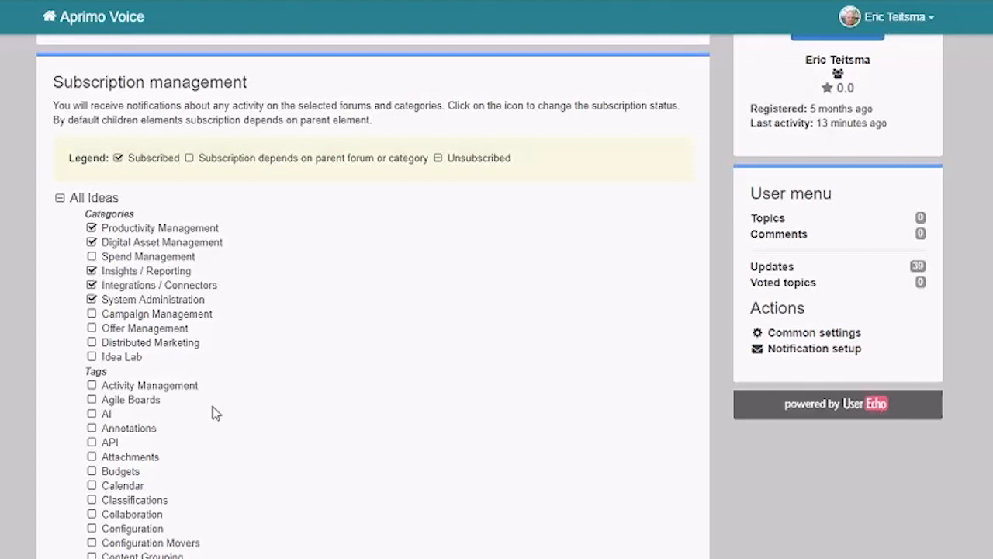
scroll("down", 3)
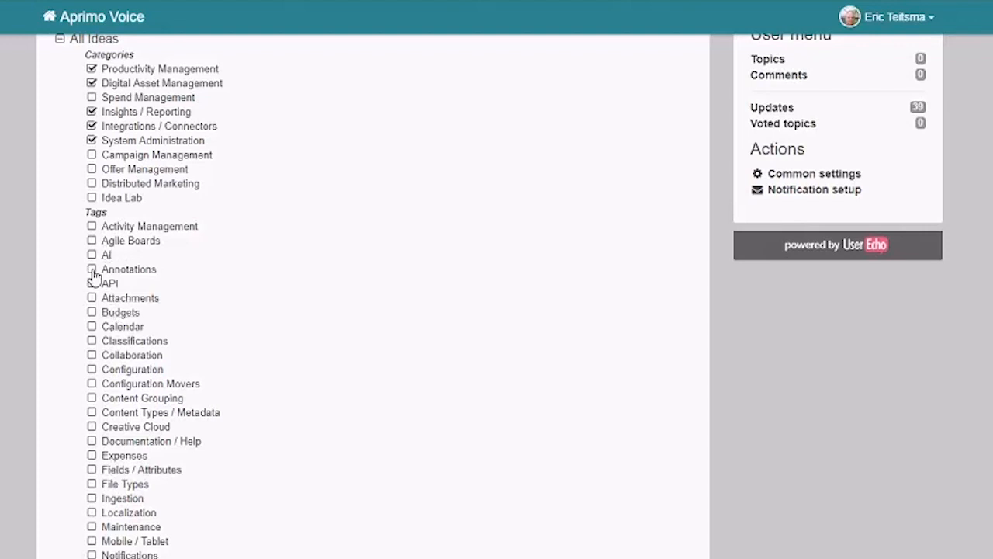
mouse_move(115, 278)
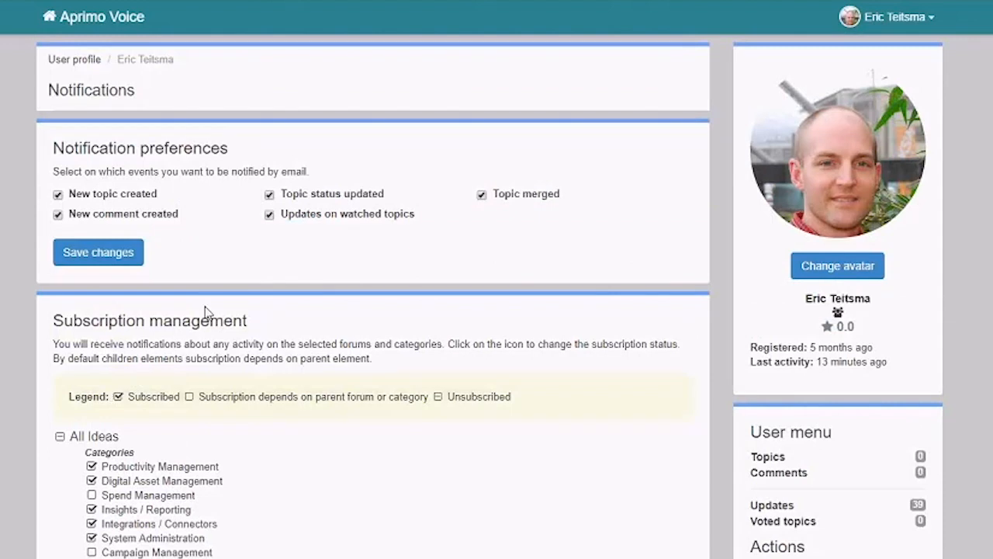
mouse_move(892, 19)
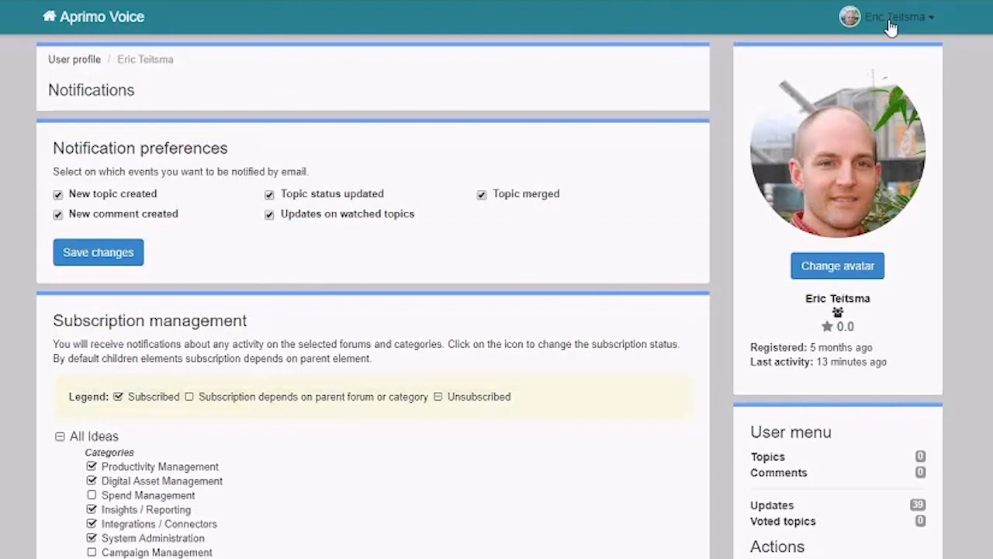
mouse_move(897, 22)
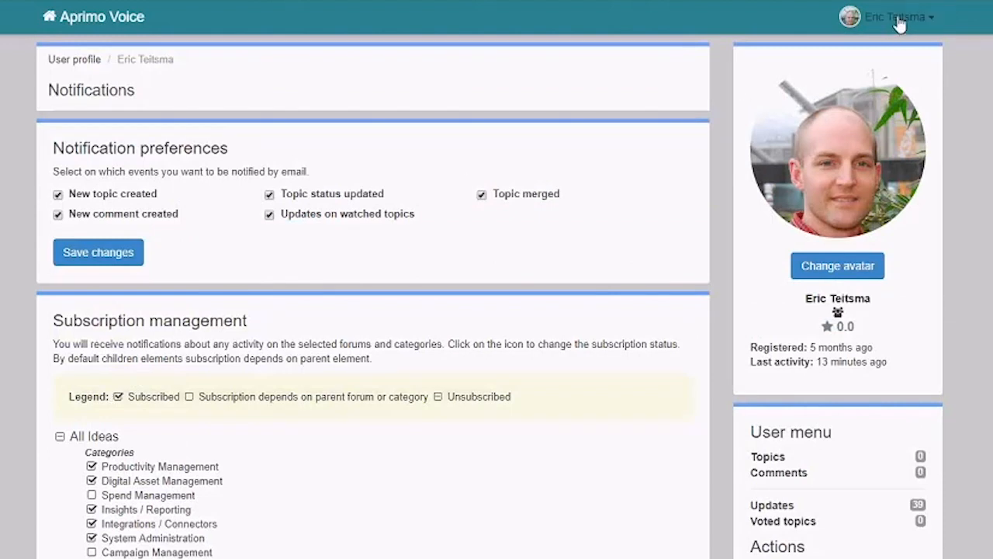
mouse_move(87, 19)
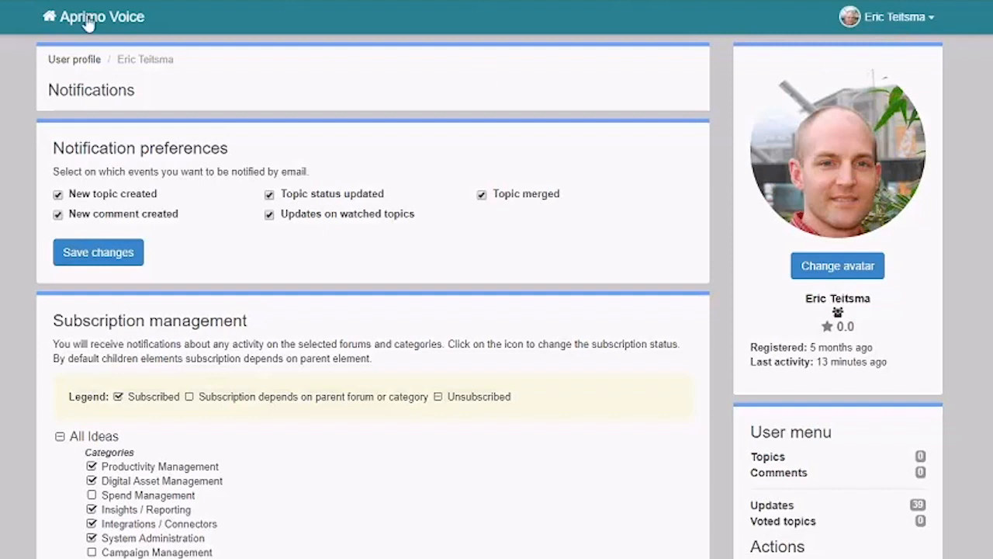
Return to the home page and review the All Ideas category overview and forum list
left_click(93, 16)
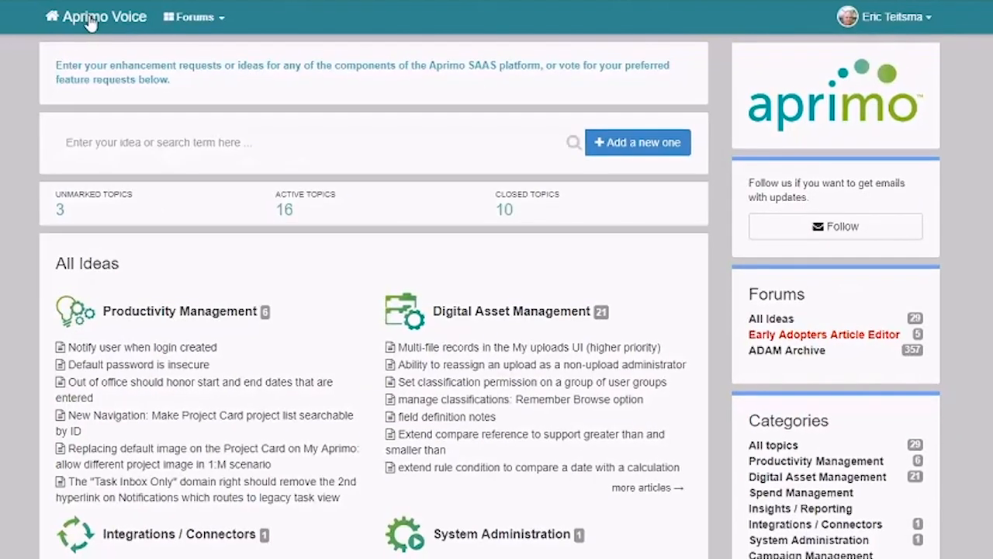
scroll("down", 3)
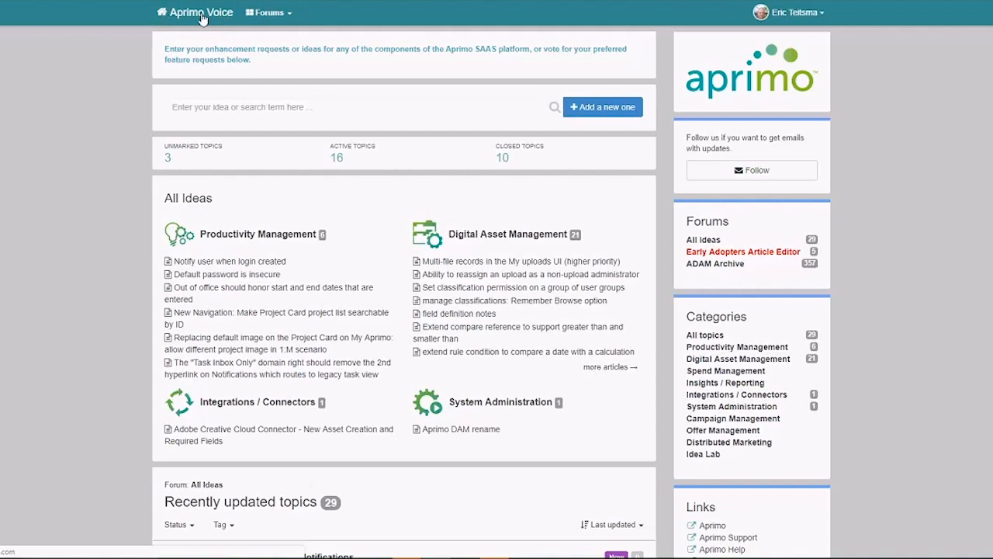
mouse_move(196, 17)
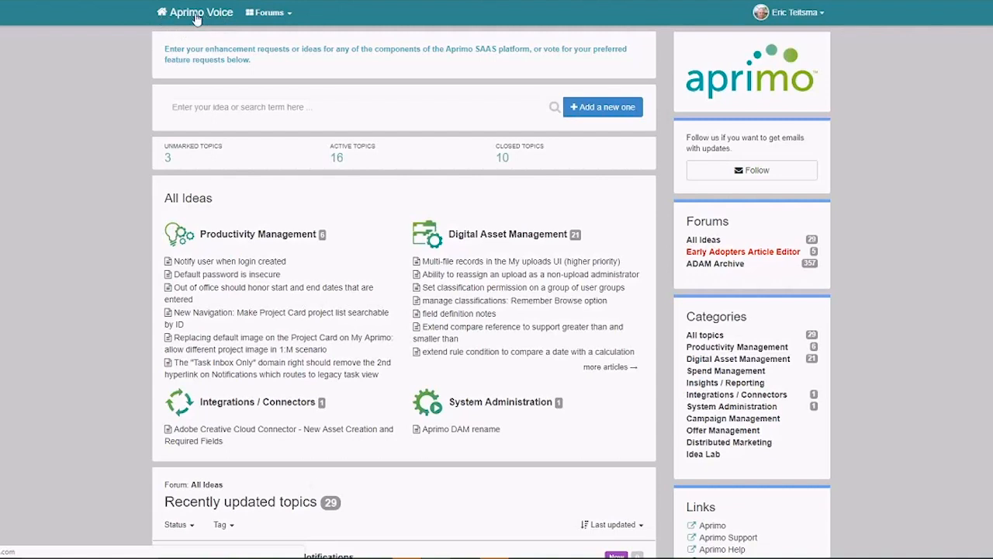
mouse_move(303, 93)
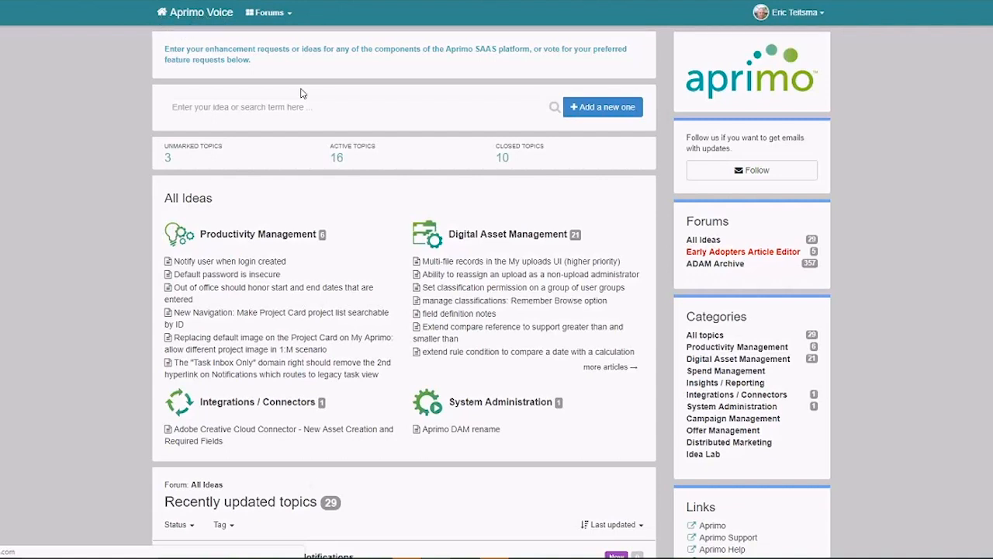
scroll("down", 3)
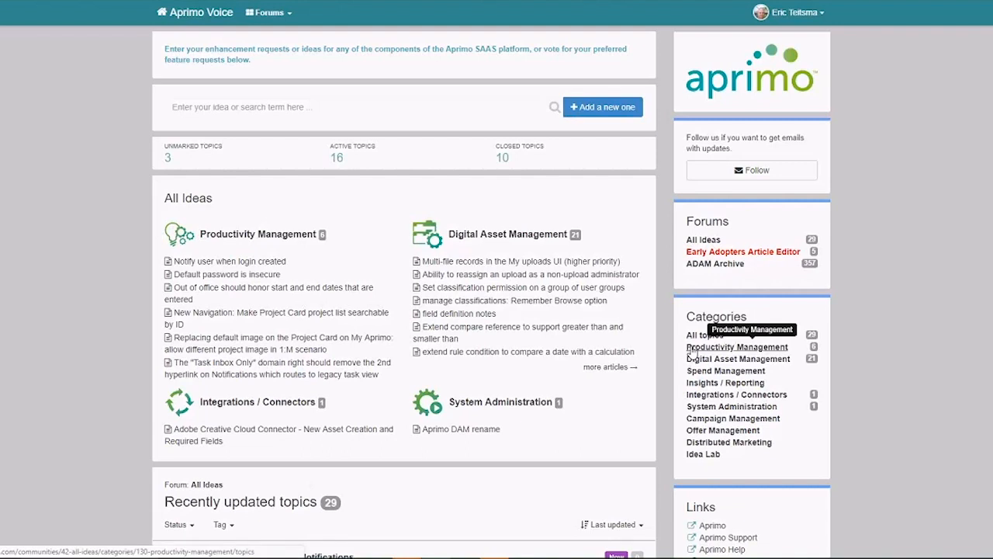
mouse_move(737, 359)
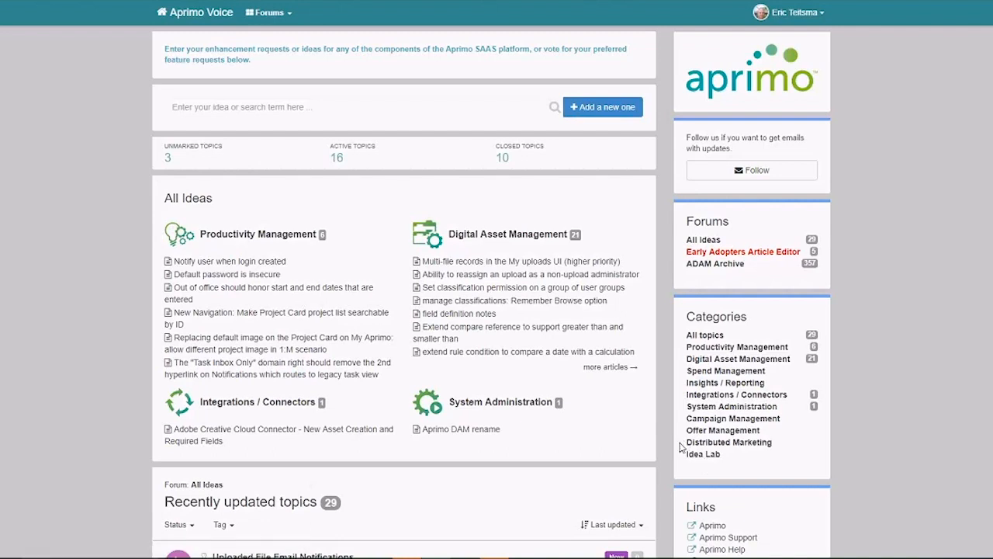
mouse_move(652, 440)
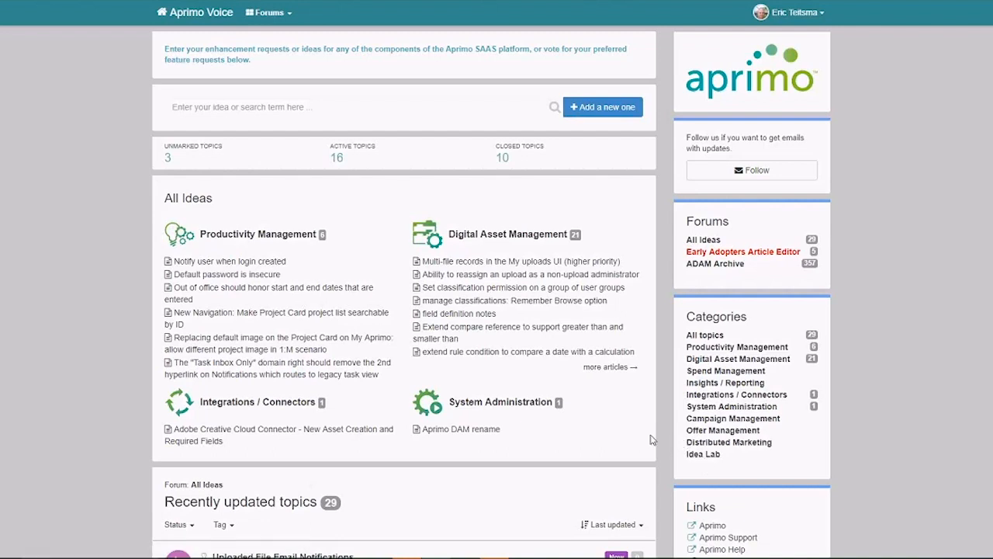
mouse_move(627, 432)
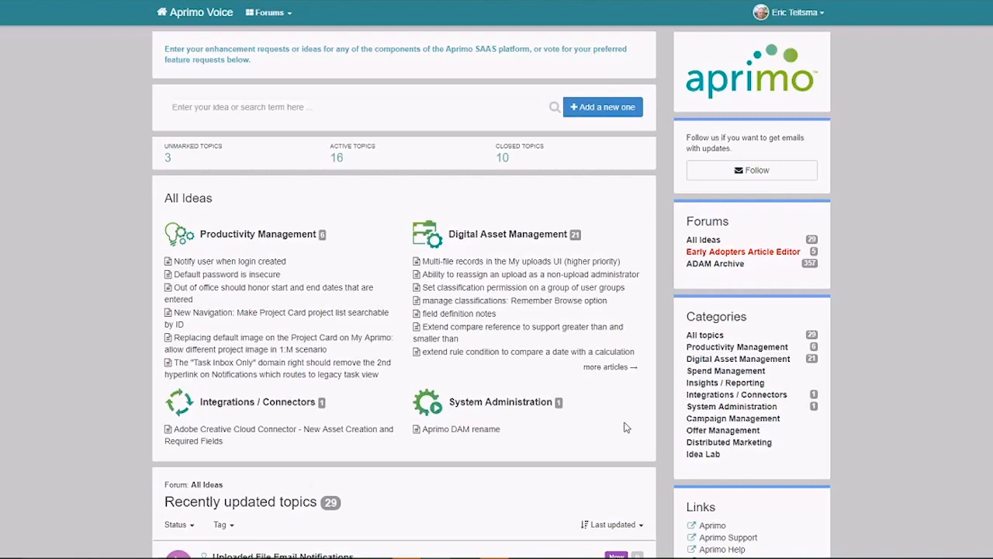
mouse_move(605, 413)
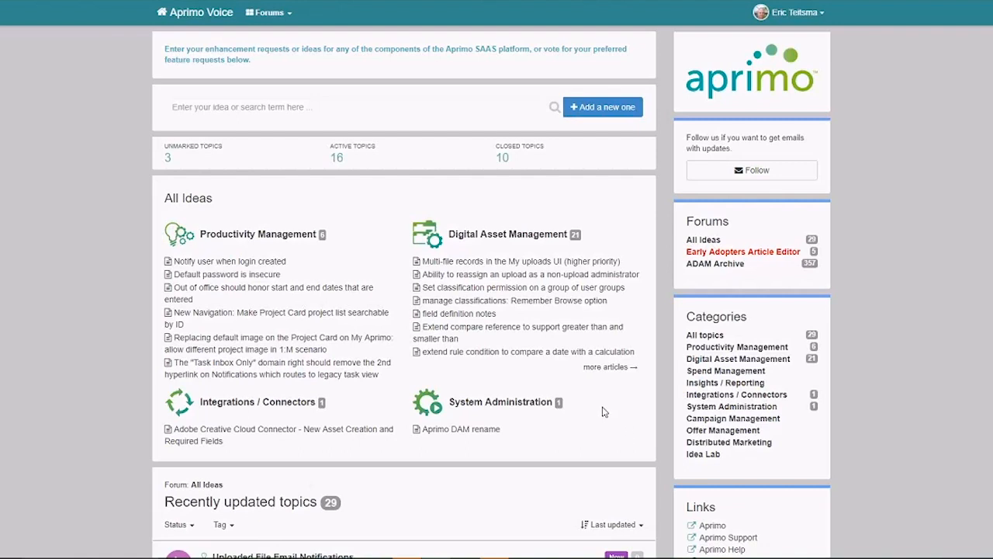
mouse_move(606, 410)
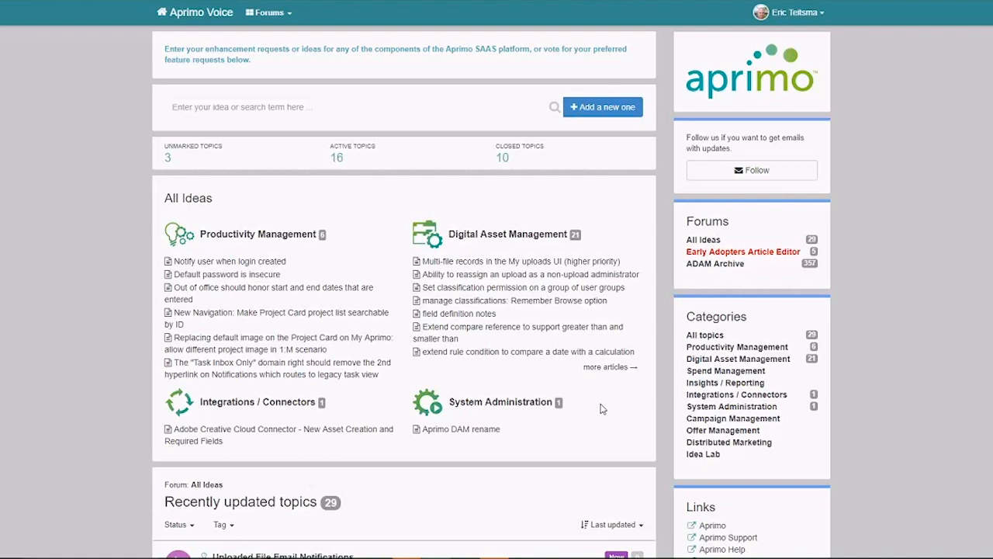
mouse_move(574, 391)
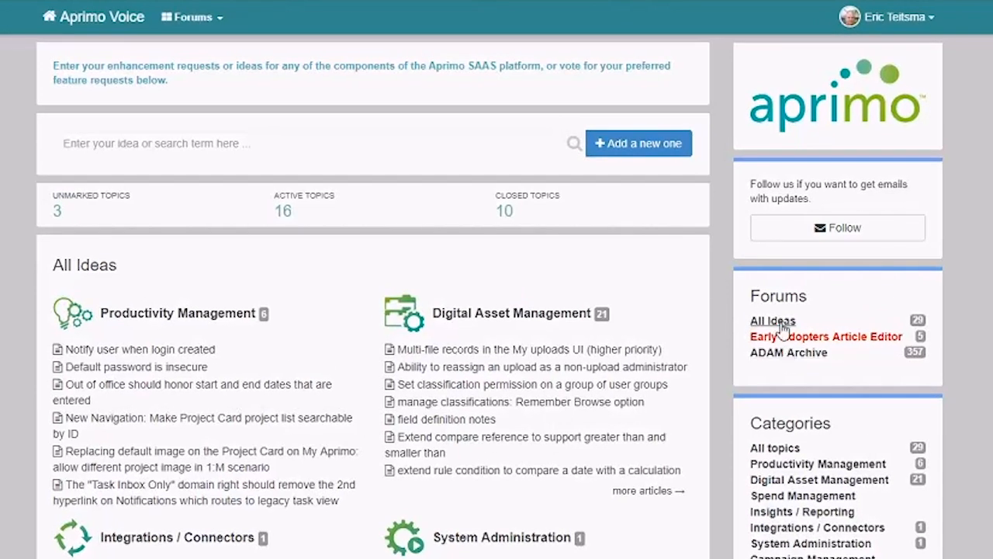
mouse_move(826, 336)
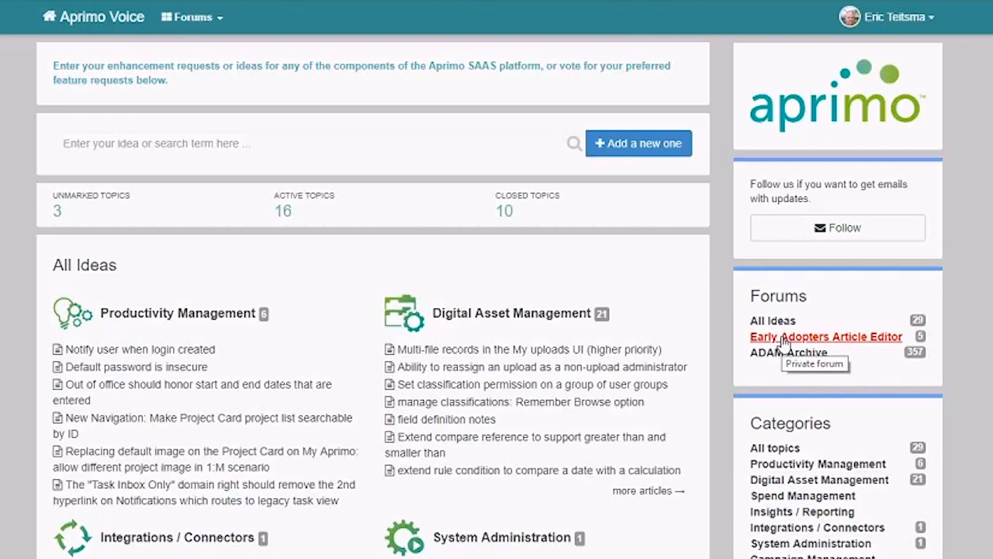
mouse_move(789, 349)
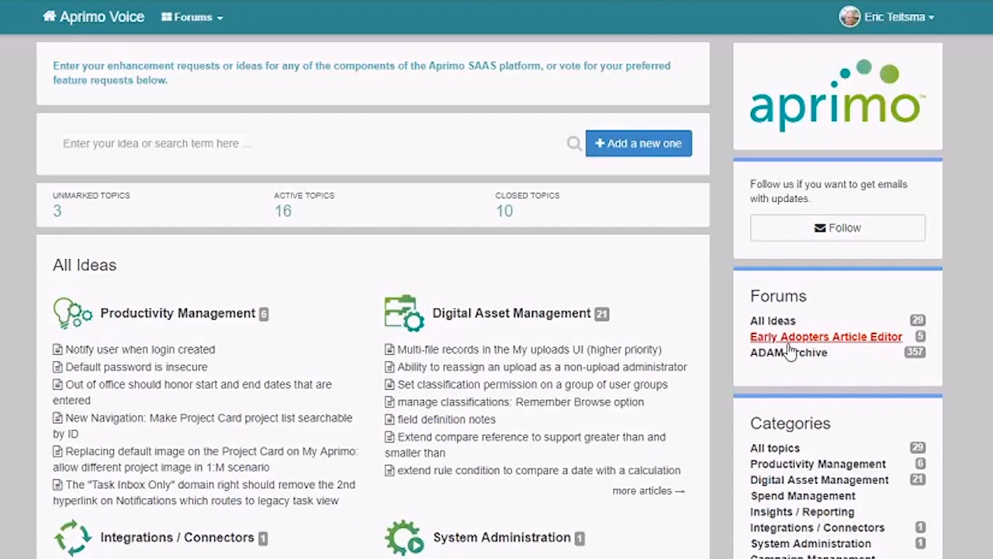
mouse_move(792, 352)
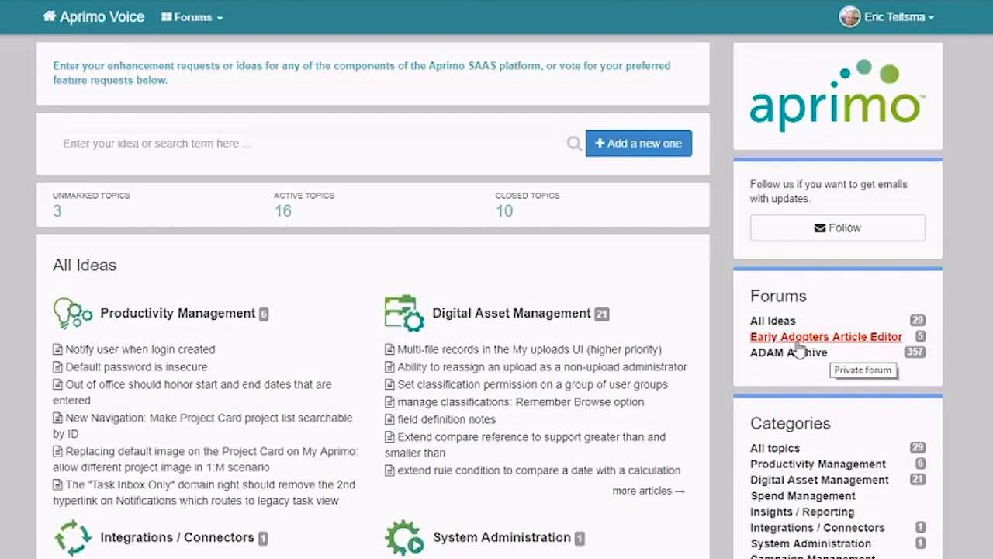
mouse_move(848, 349)
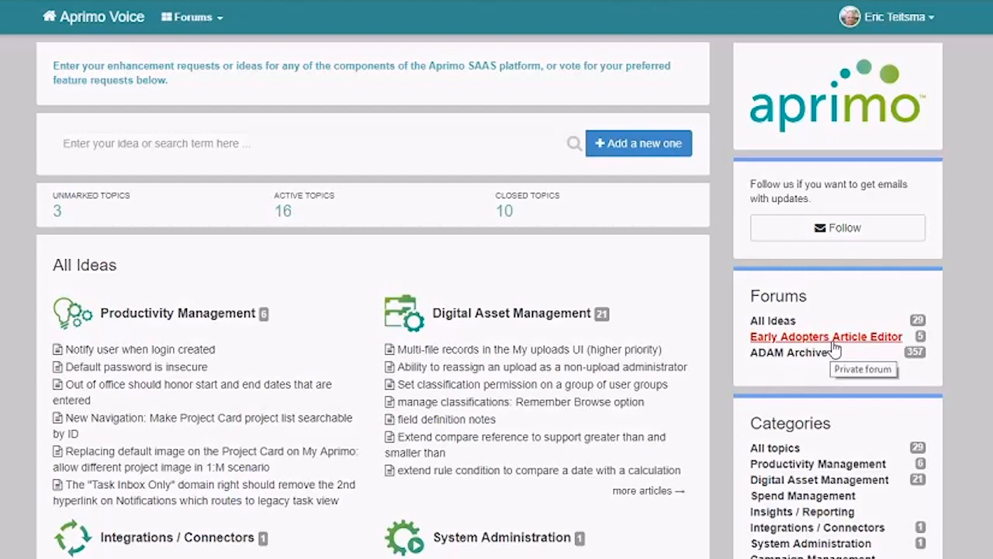
mouse_move(748, 391)
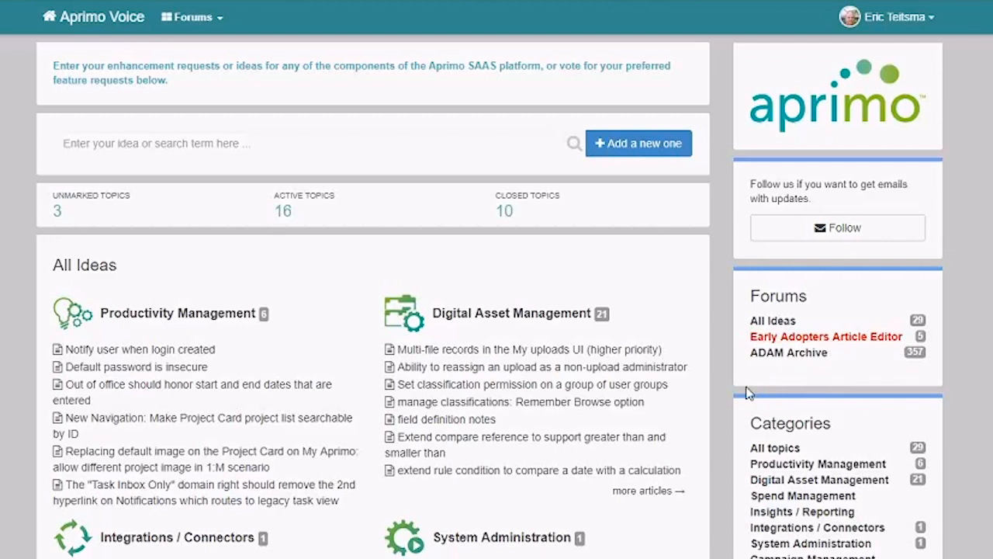
mouse_move(745, 380)
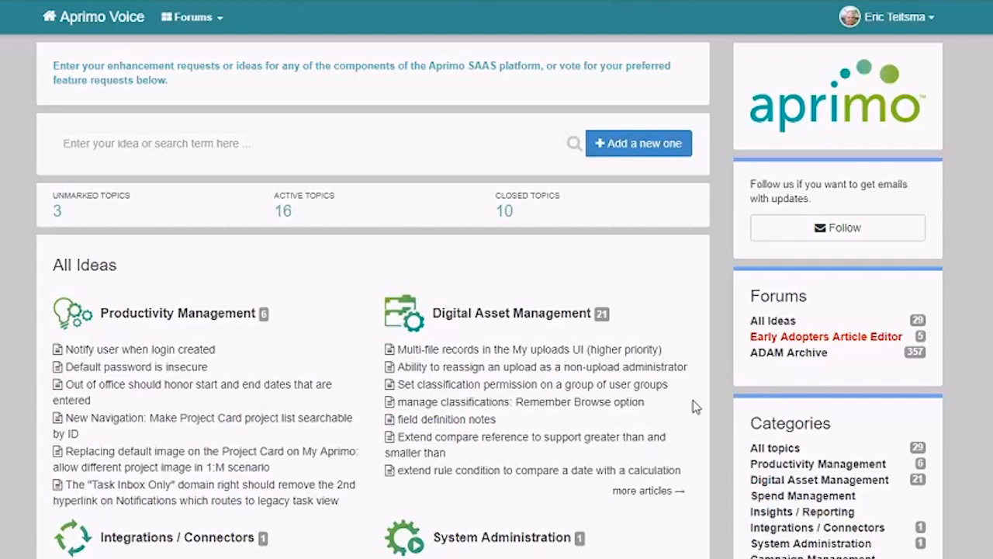
mouse_move(537, 340)
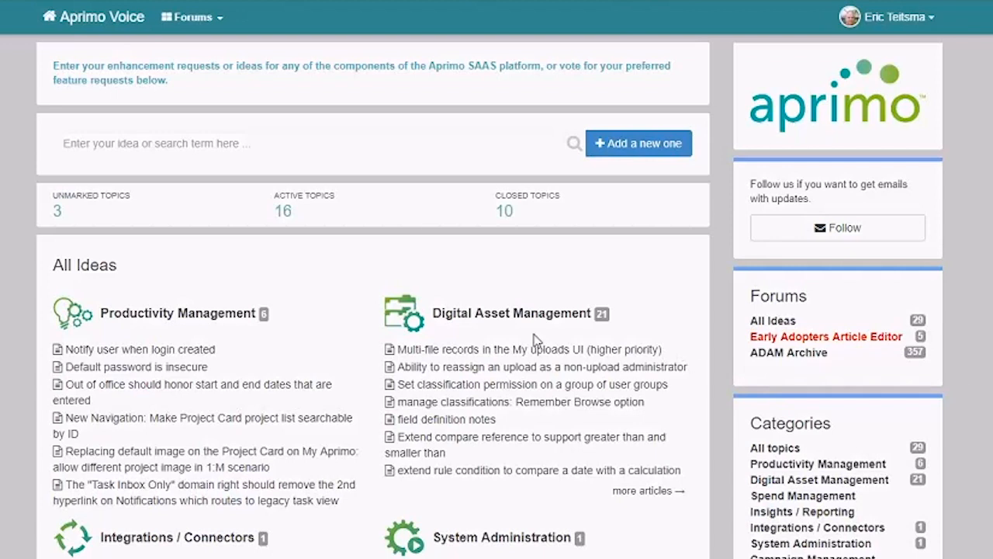
scroll("down", 3)
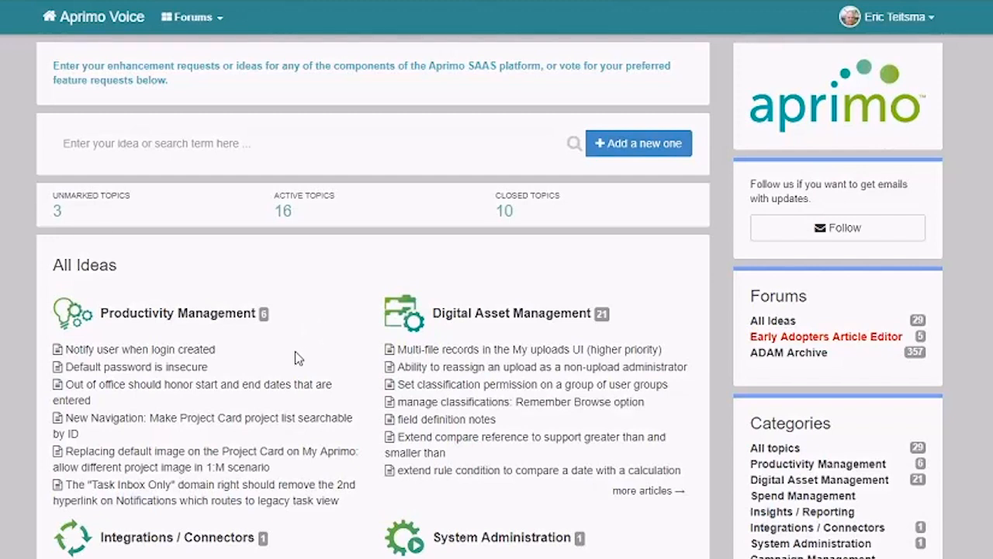
mouse_move(313, 356)
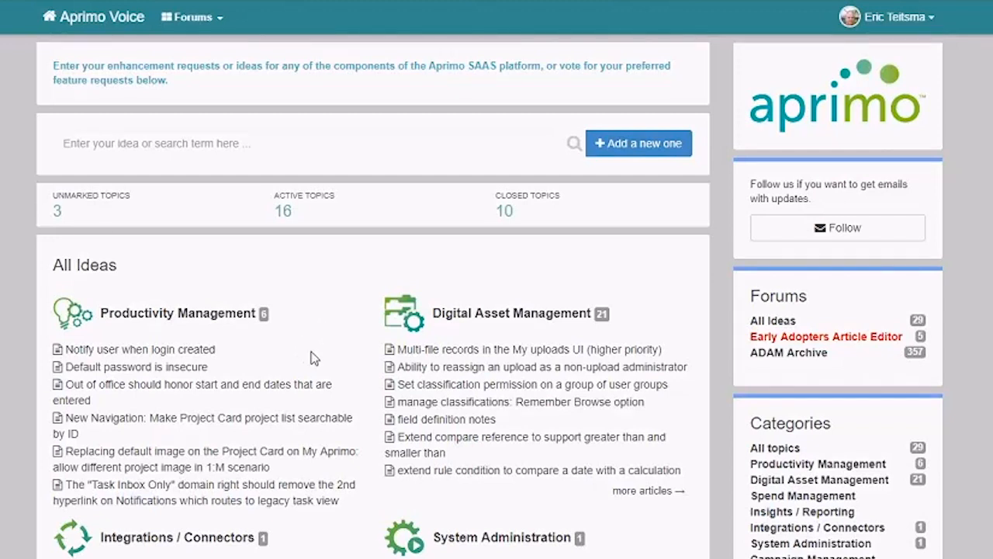
mouse_move(267, 333)
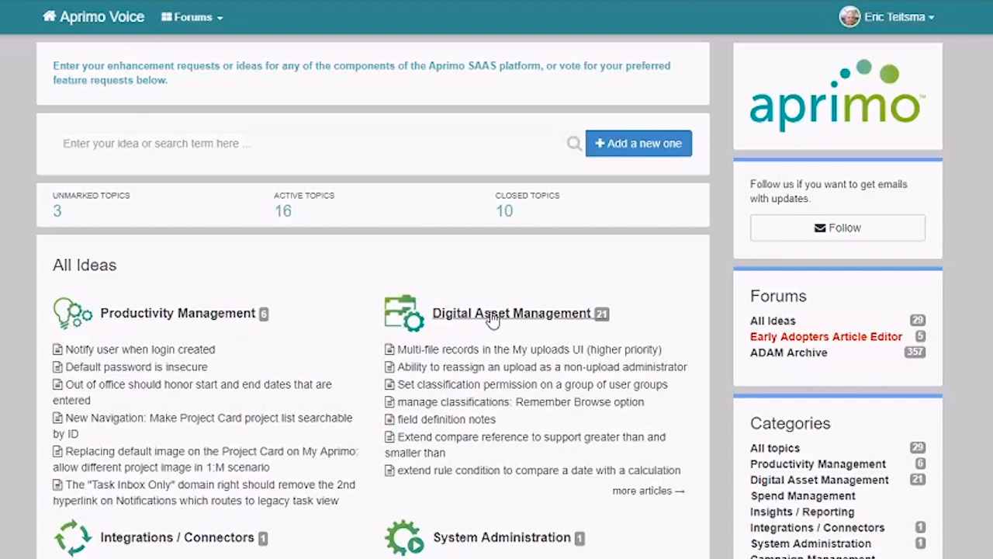
Show the Productivity Management ideas and check the sort options, keeping Top rated
left_click(177, 313)
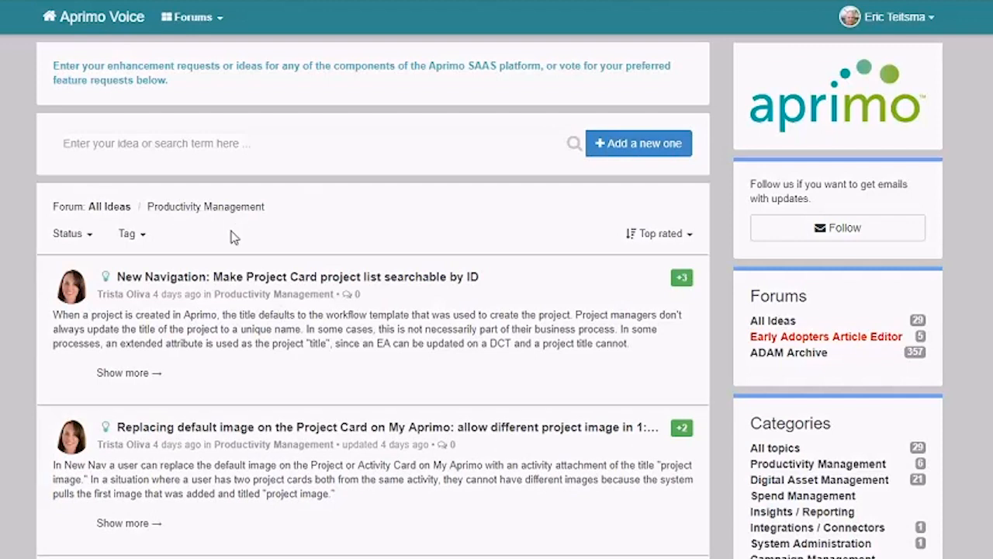
mouse_move(96, 255)
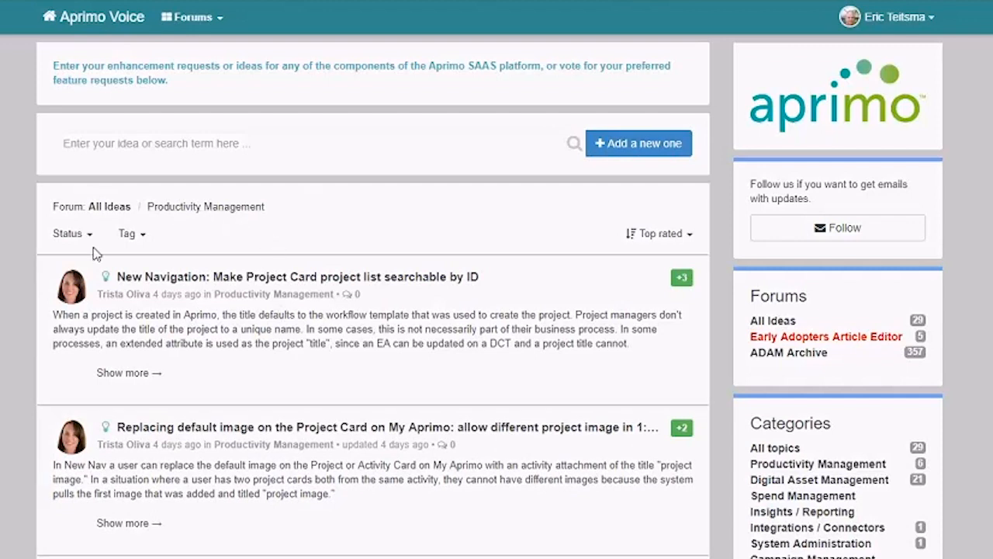
mouse_move(72, 233)
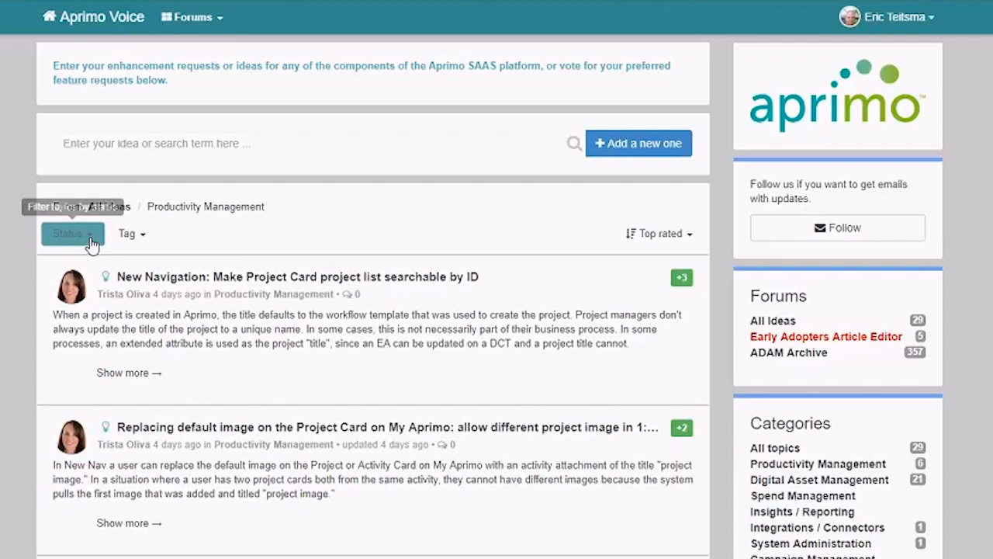
mouse_move(138, 242)
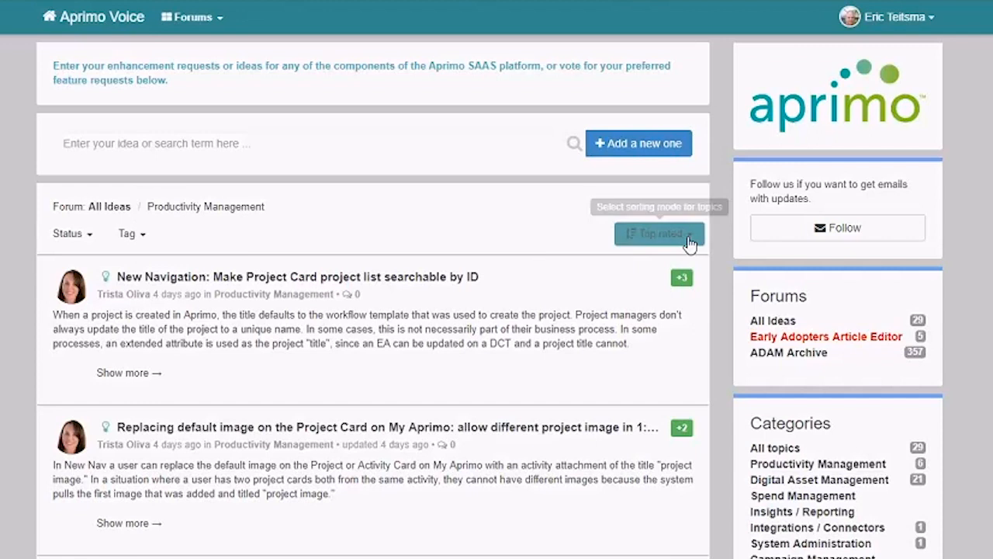
left_click(658, 233)
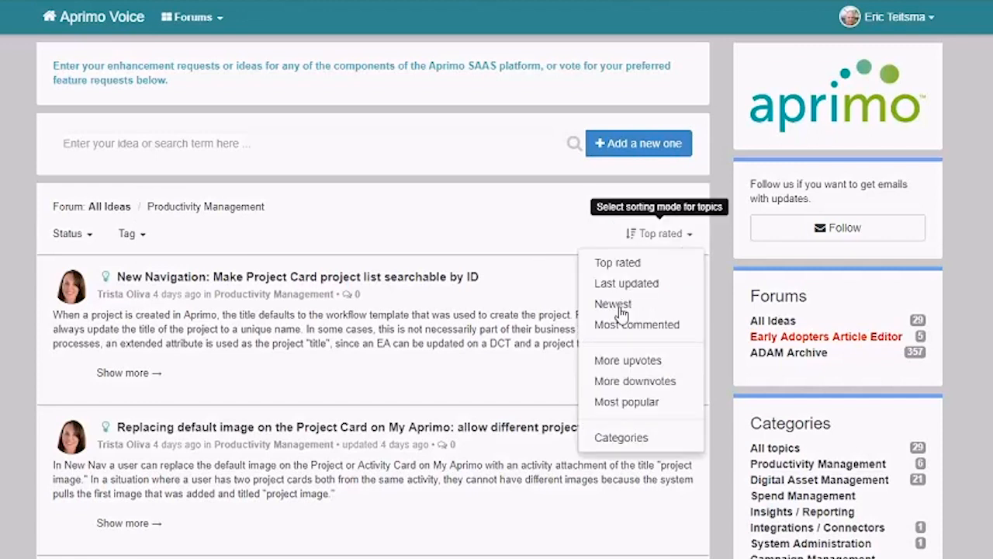
mouse_move(617, 309)
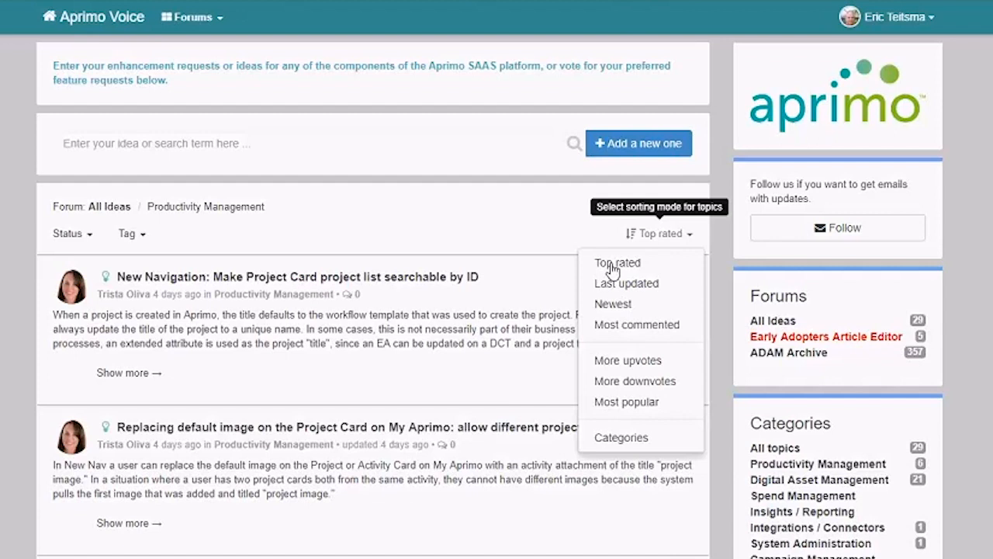
mouse_move(537, 242)
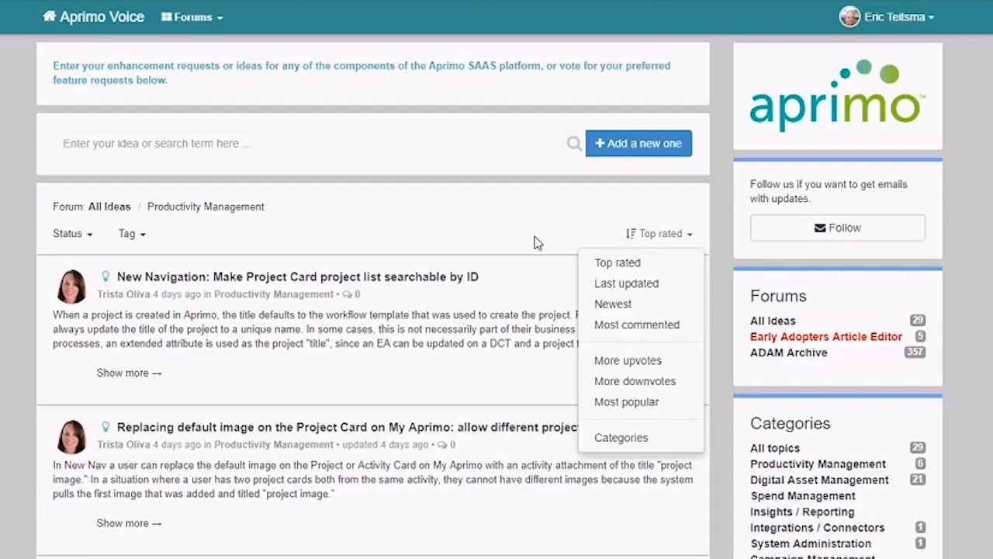
left_click(540, 242)
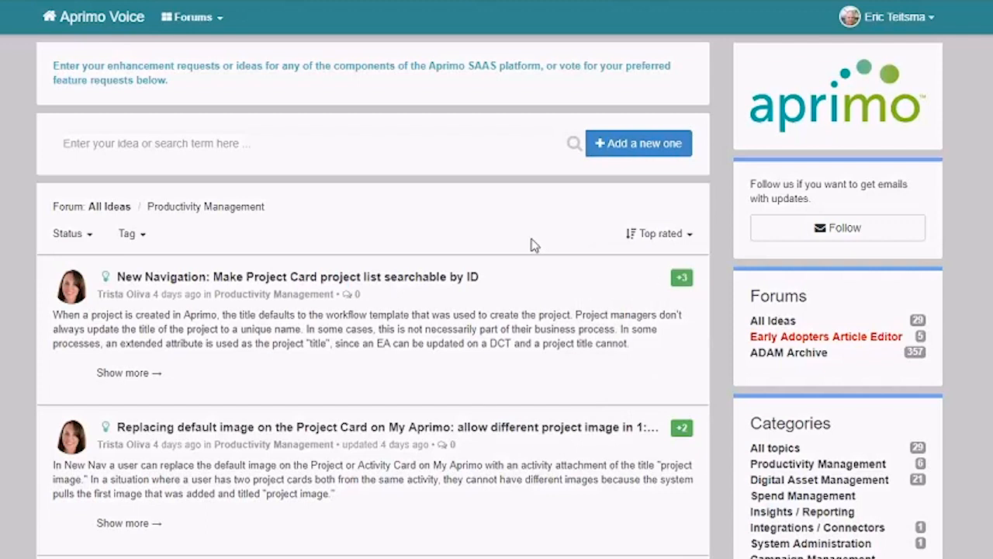
mouse_move(326, 218)
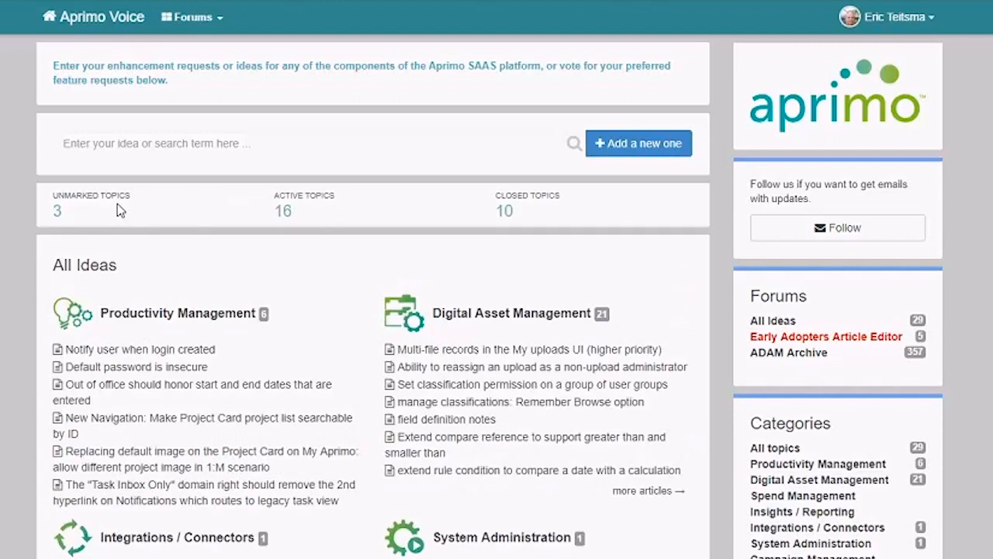
mouse_move(195, 204)
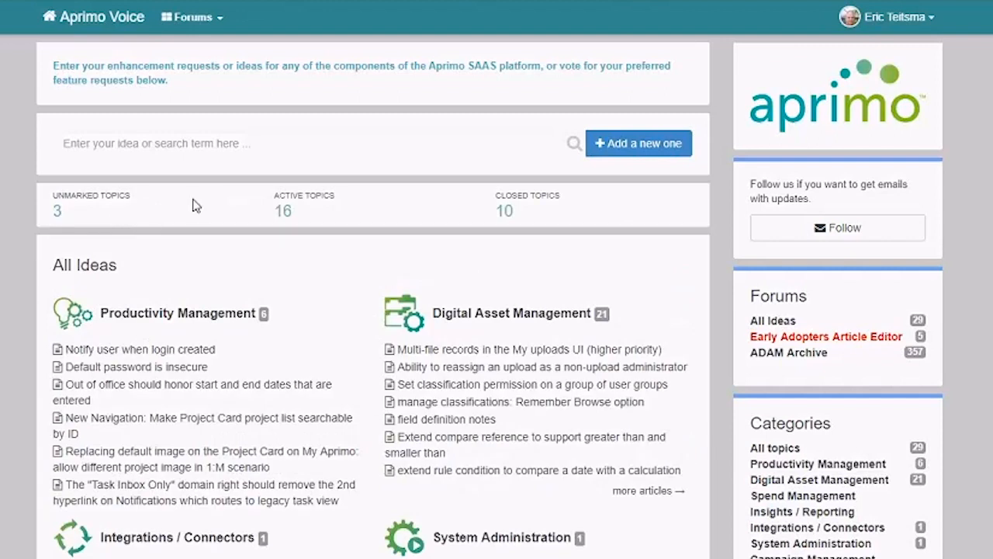
mouse_move(177, 165)
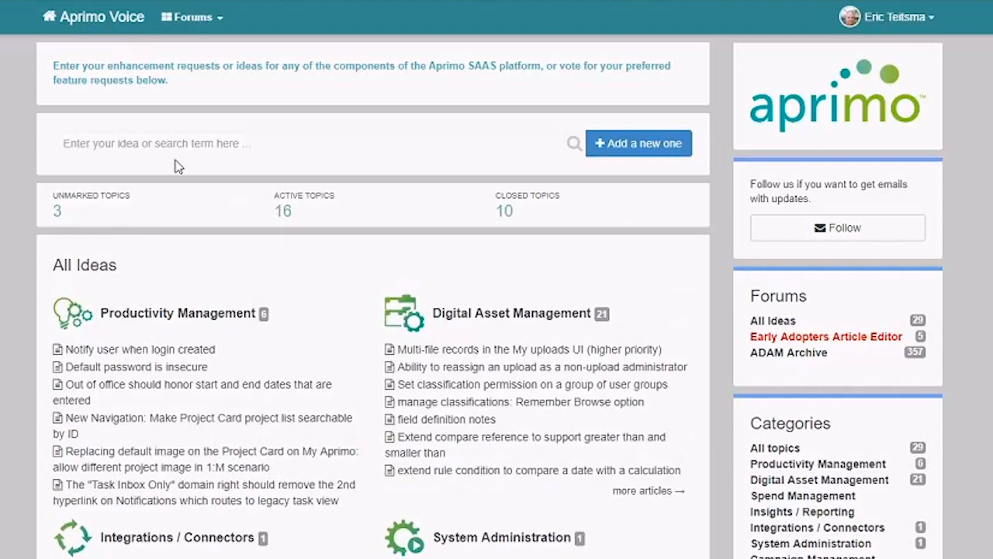
Search ideas for 'office', then 'classification', listing four similar existing topics
left_click(311, 143)
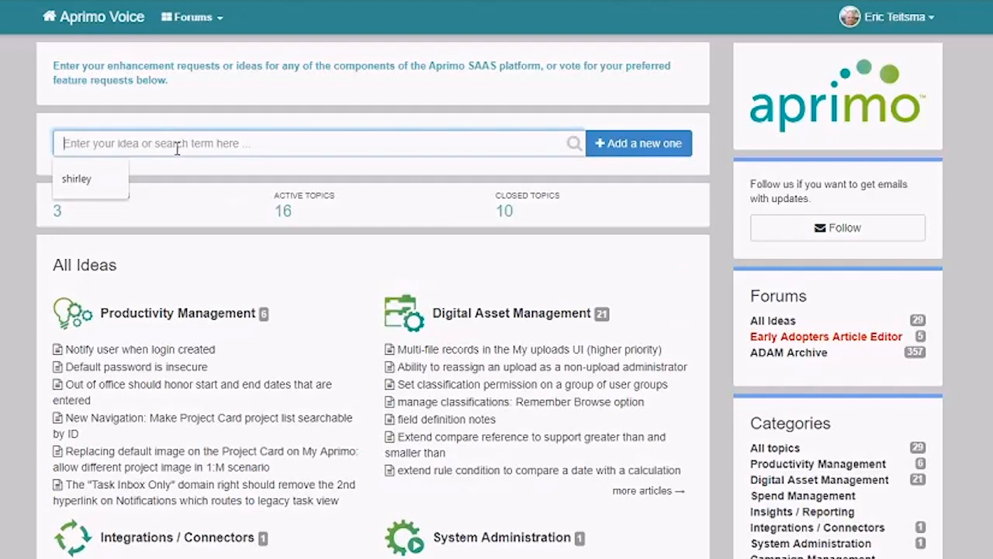
type("office")
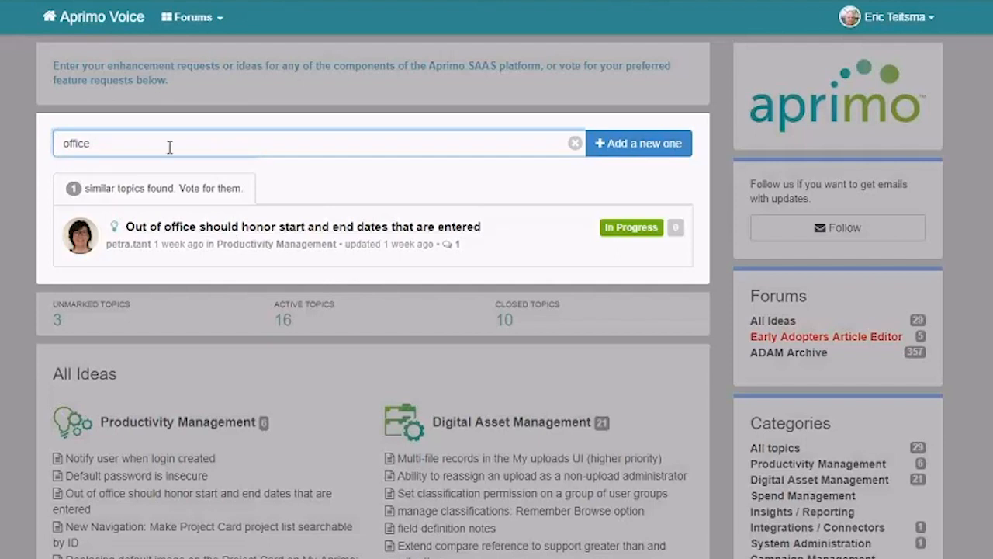
type("d")
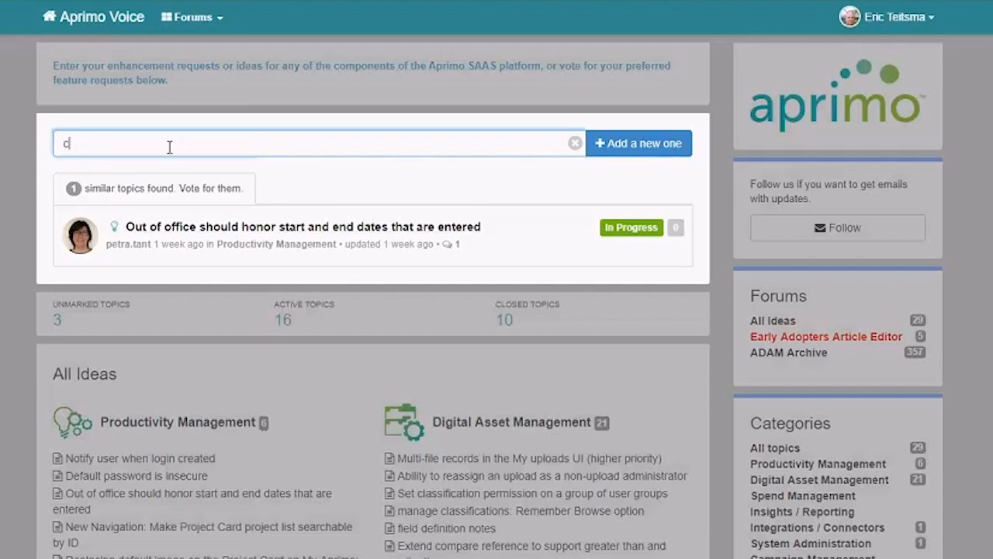
type("classification")
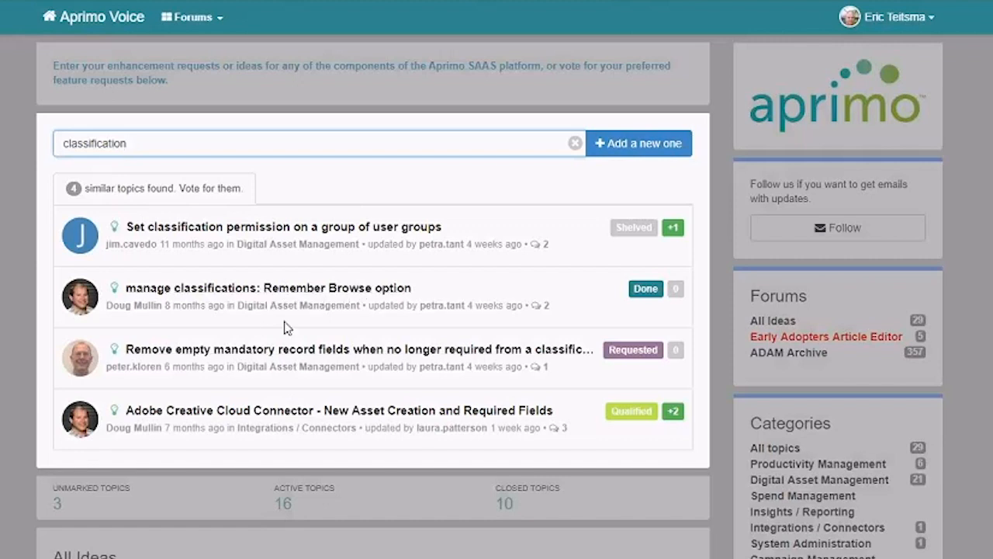
mouse_move(338, 301)
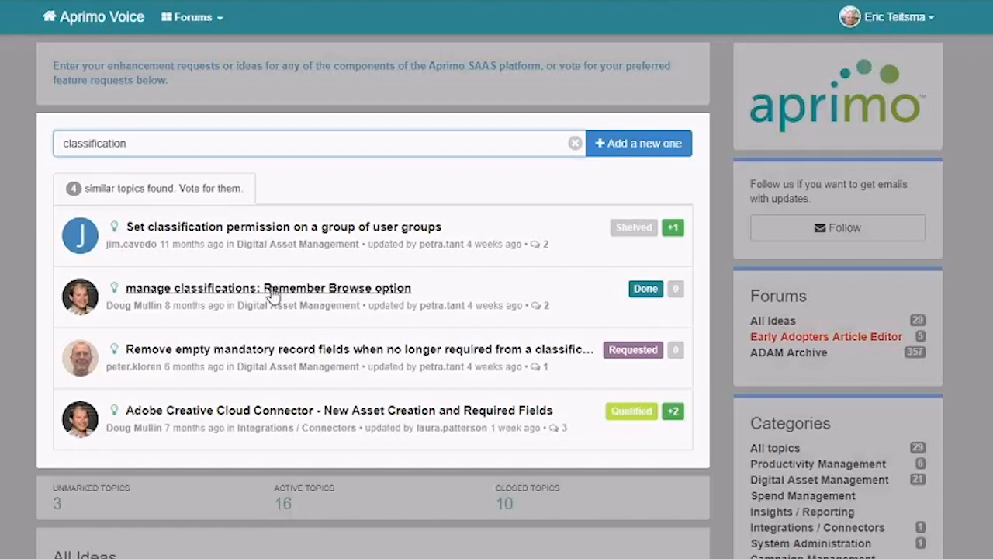
mouse_move(282, 422)
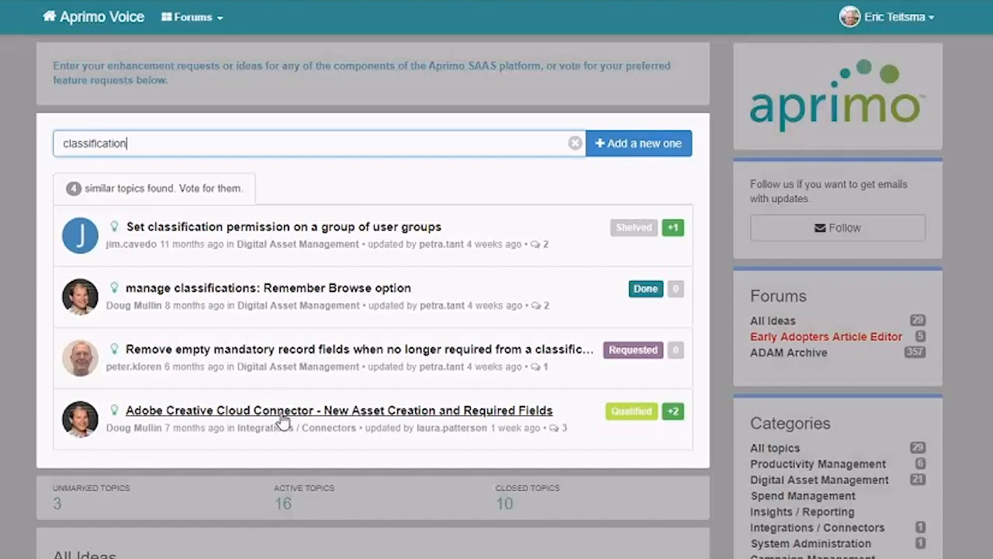
mouse_move(276, 419)
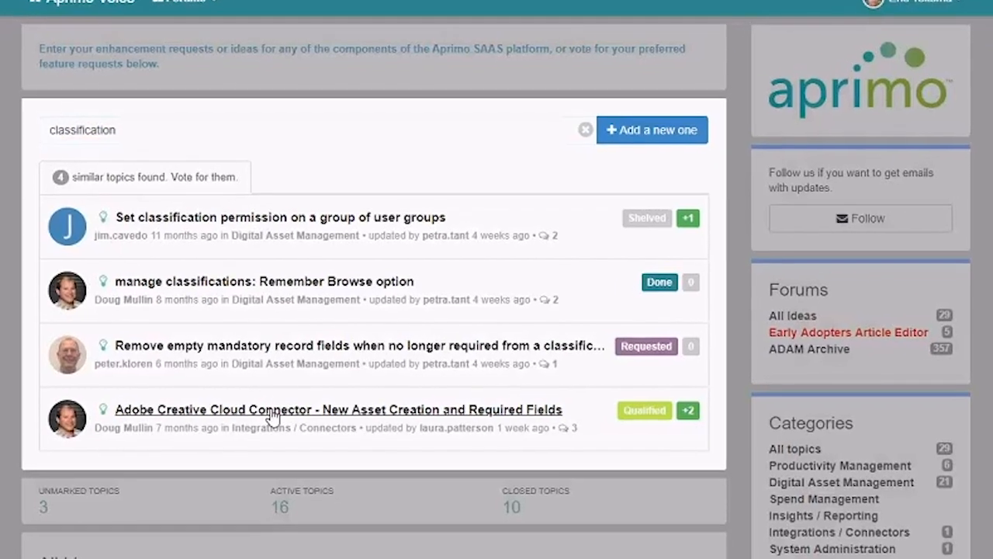
Open the 'Adobe Creative Cloud Connector - New Asset Creation and Required Fields' result
left_click(339, 409)
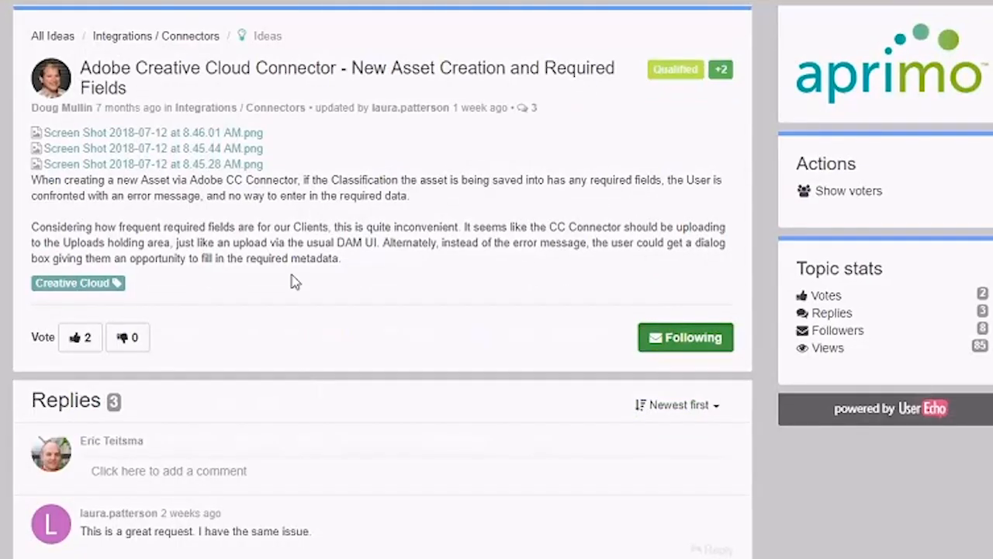
mouse_move(405, 221)
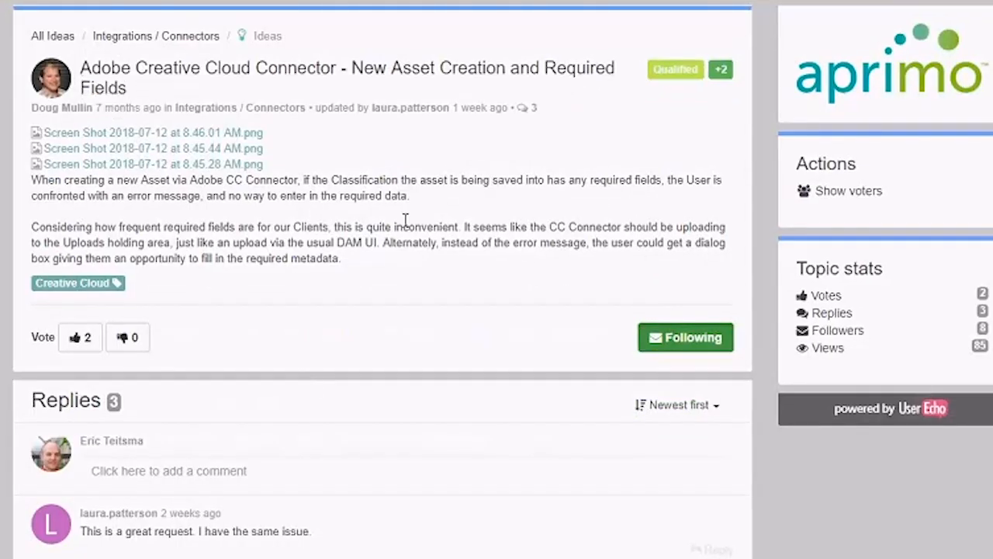
mouse_move(402, 220)
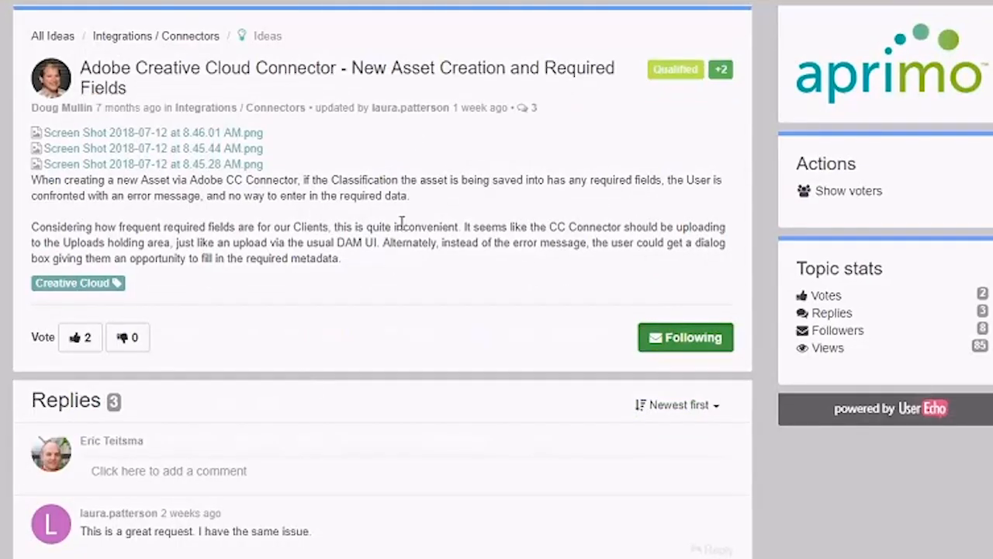
mouse_move(323, 320)
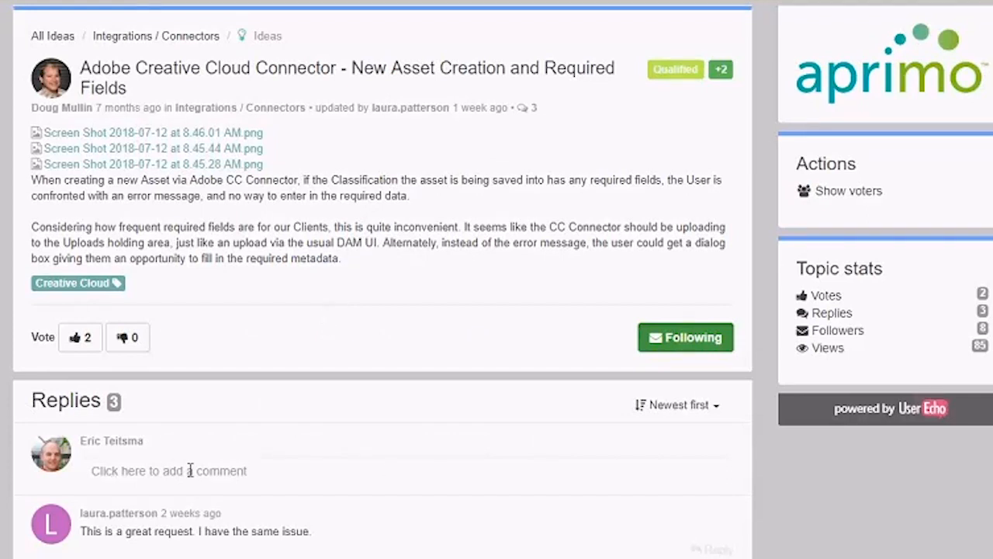
Start a reply under the topic's Replies, beginning with 'I a'
left_click(170, 470)
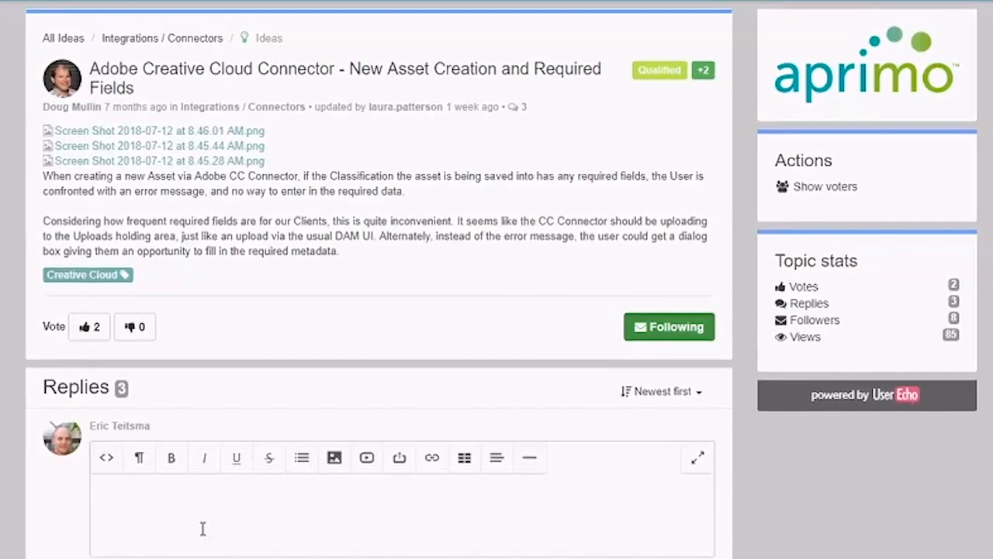
type("I a")
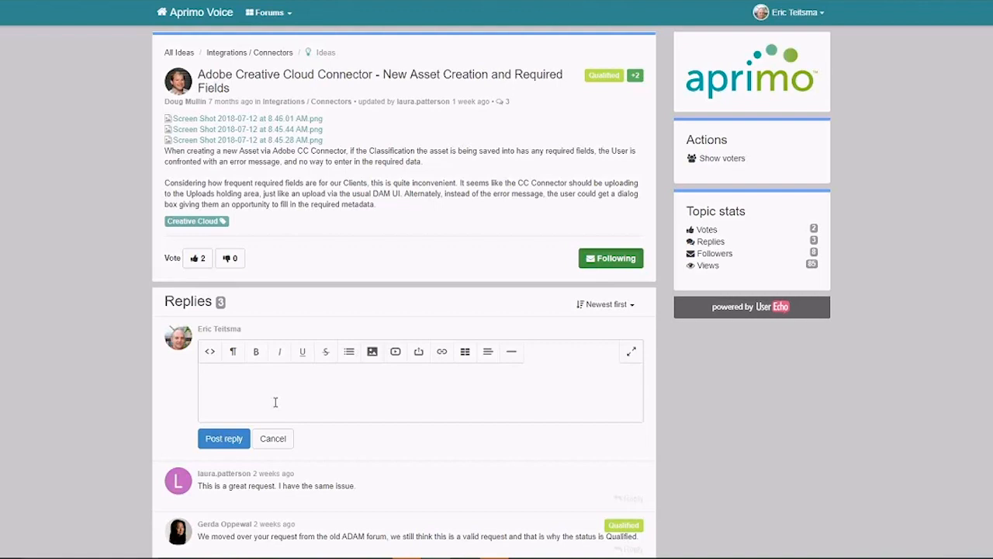
mouse_move(285, 388)
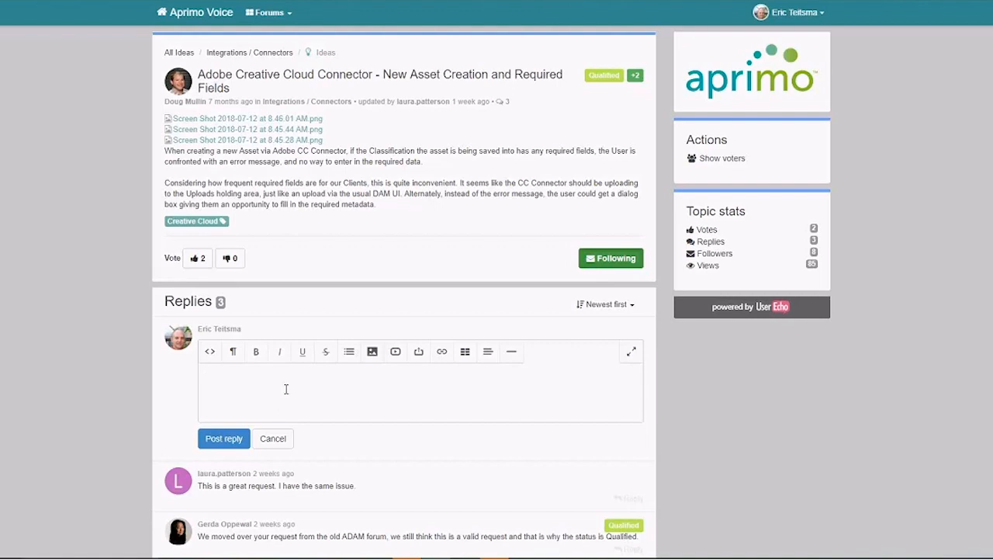
mouse_move(293, 390)
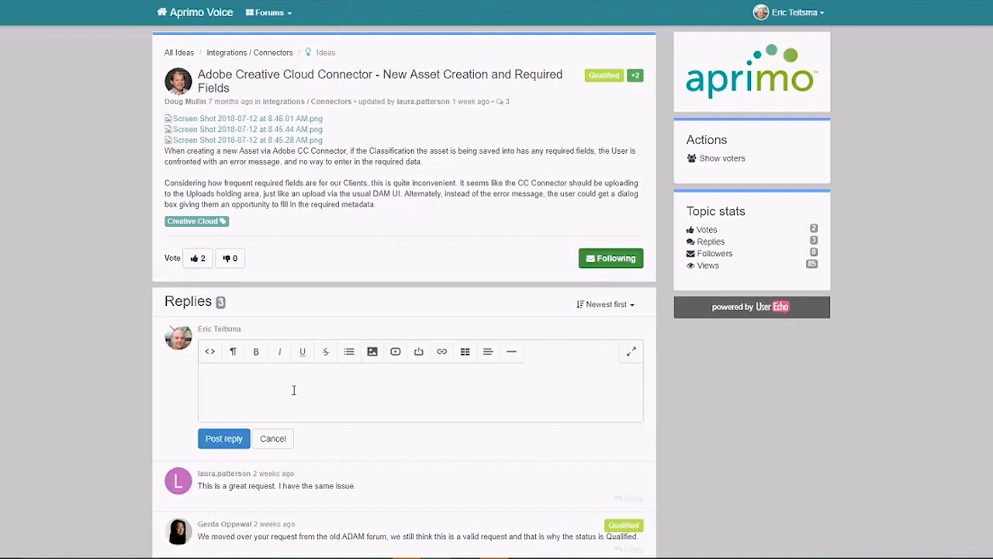
Discard the empty reply draft, leaving the idea with no reply posted
left_click(273, 438)
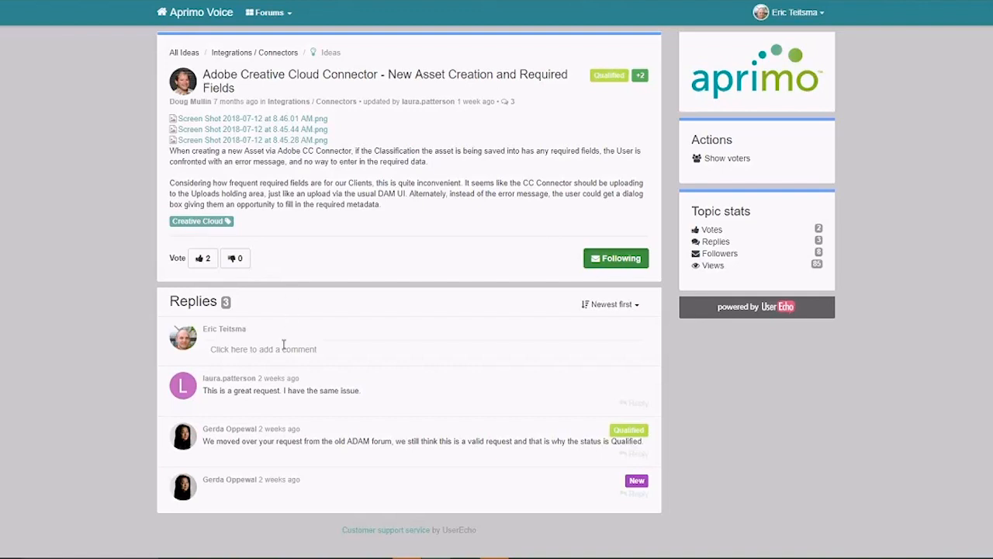
mouse_move(308, 276)
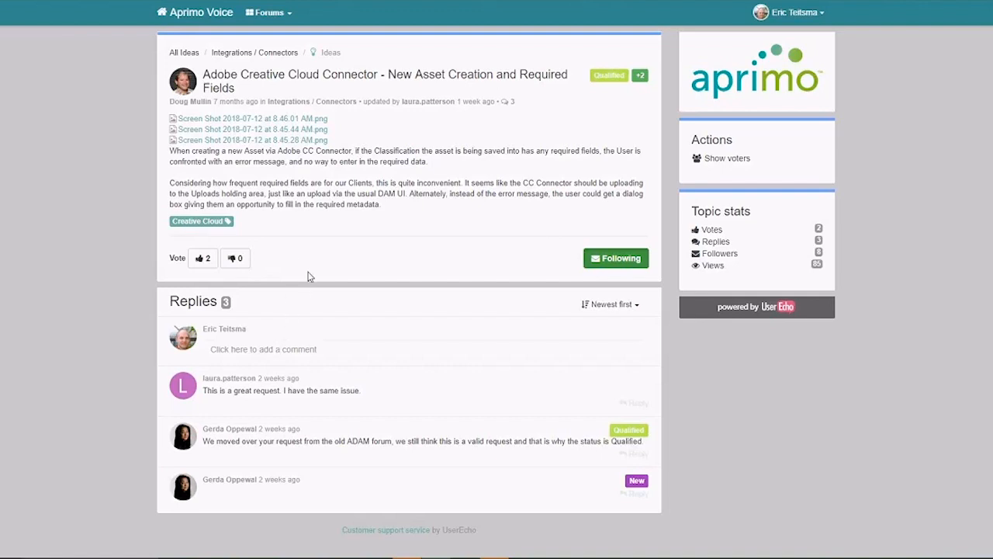
mouse_move(317, 267)
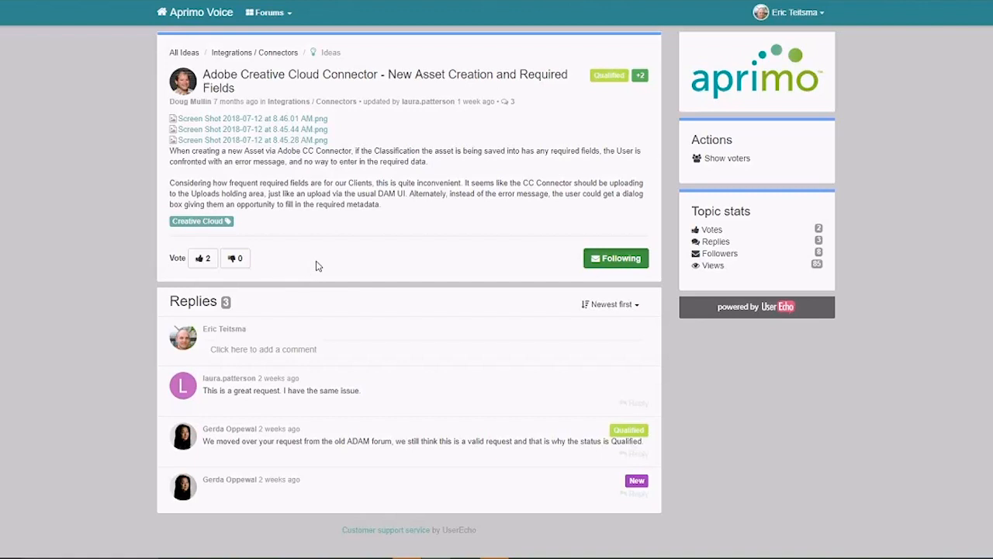
mouse_move(318, 267)
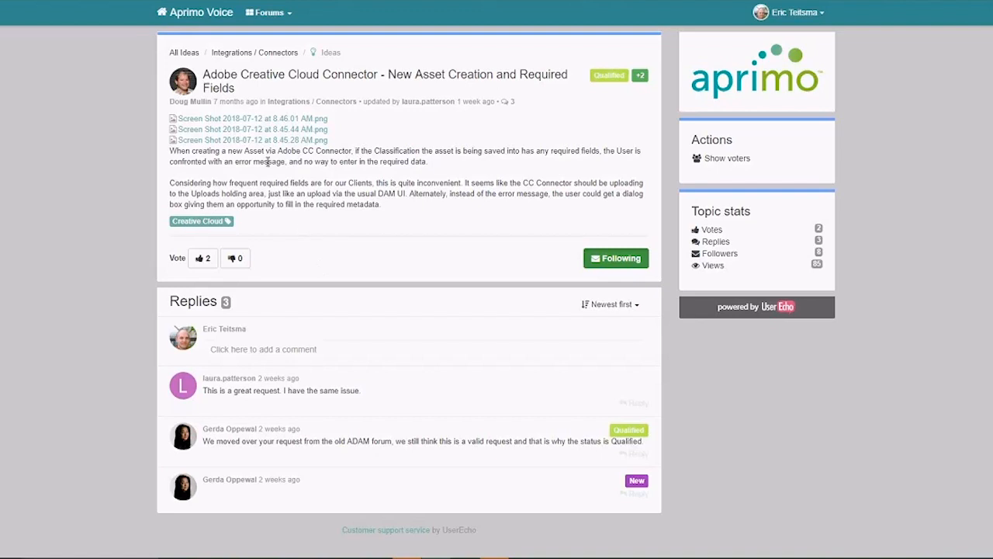
mouse_move(183, 53)
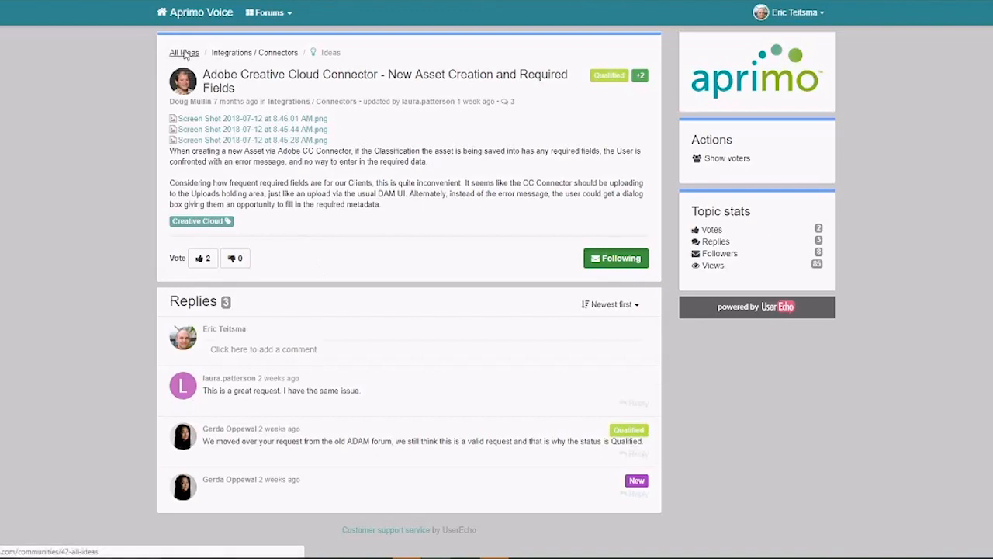
From All Ideas, read the 'Replacing default image on the Project Card' idea with its screenshots and votes
left_click(183, 53)
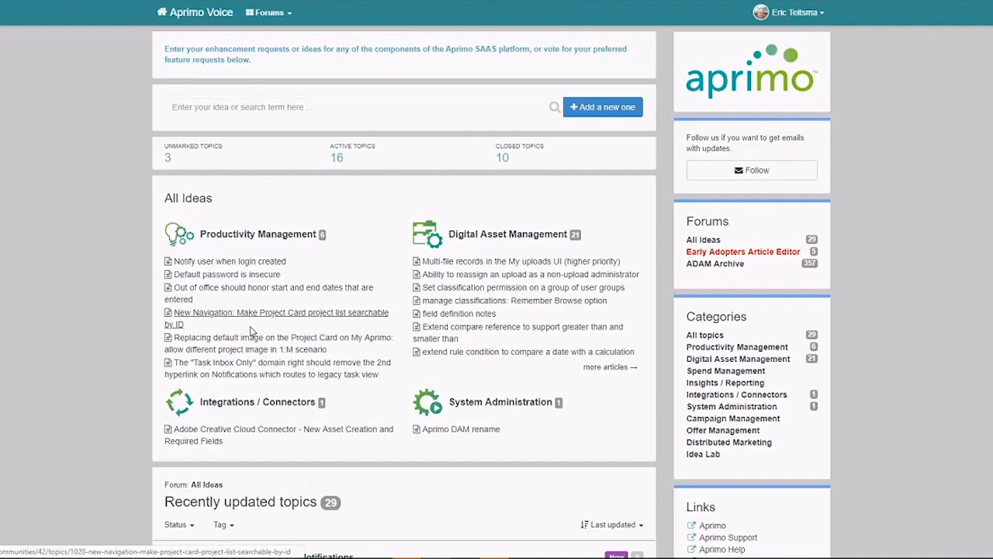
mouse_move(250, 343)
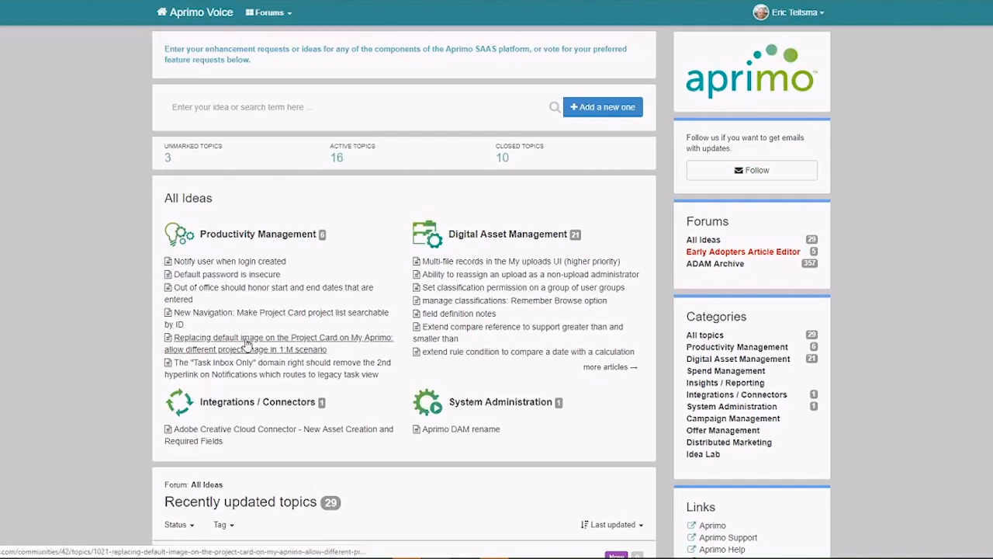
left_click(276, 337)
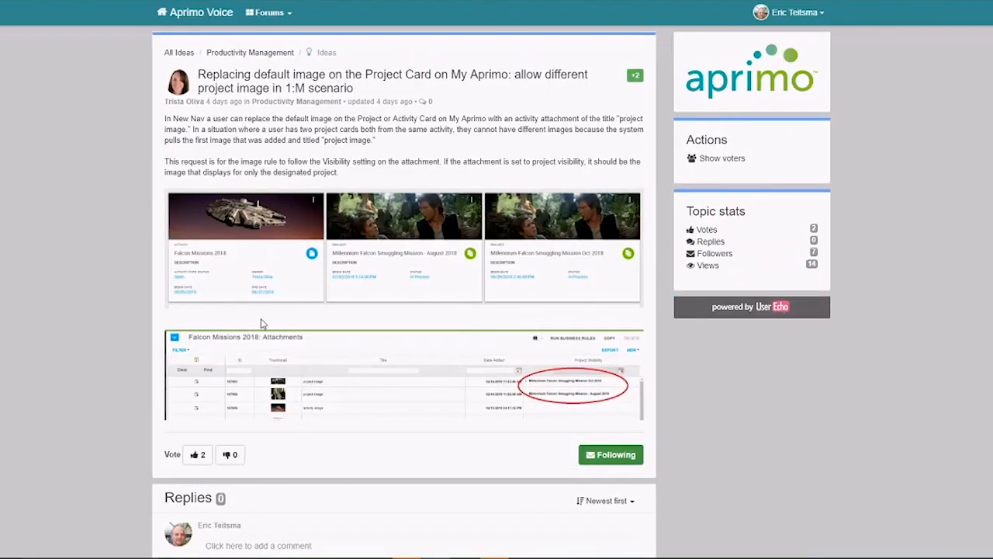
mouse_move(264, 319)
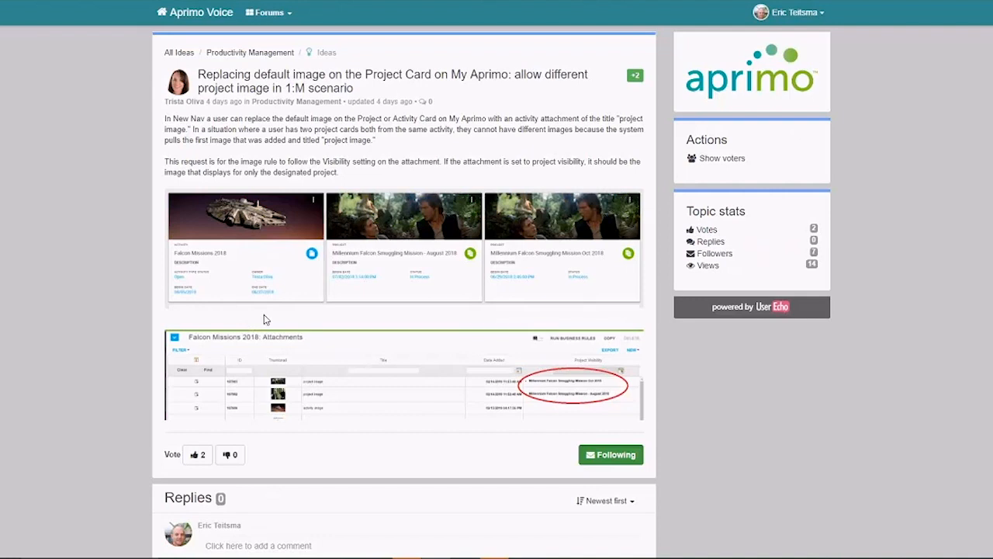
mouse_move(267, 321)
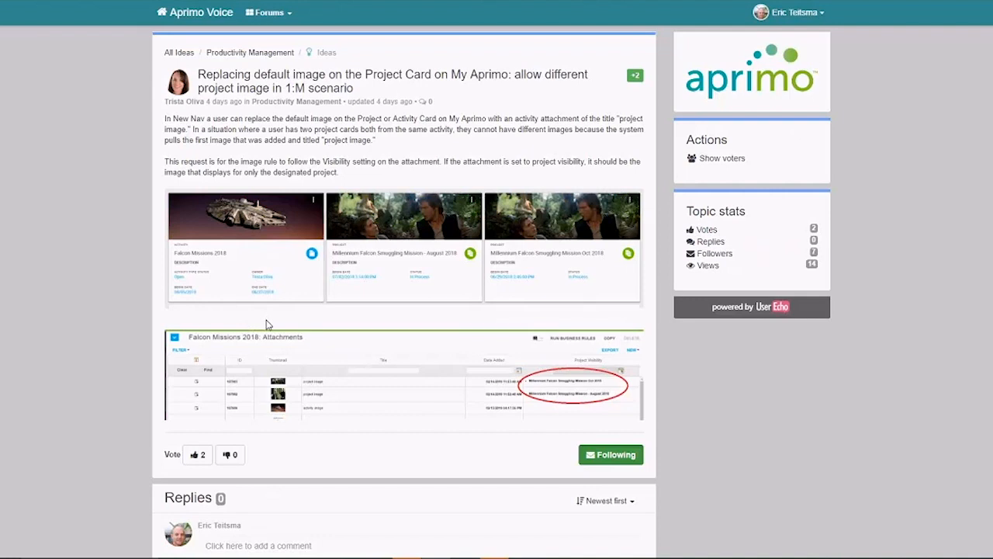
scroll("down", 3)
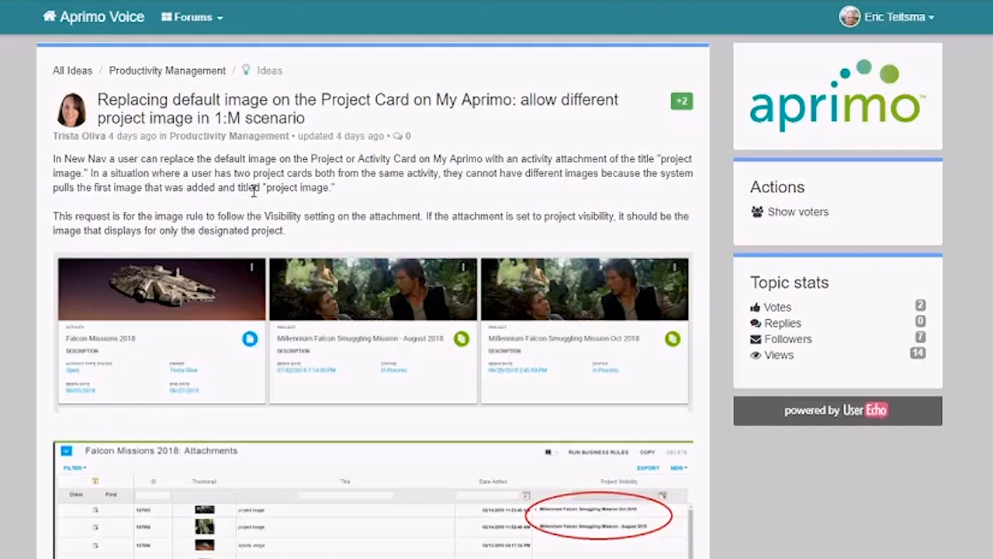
mouse_move(196, 304)
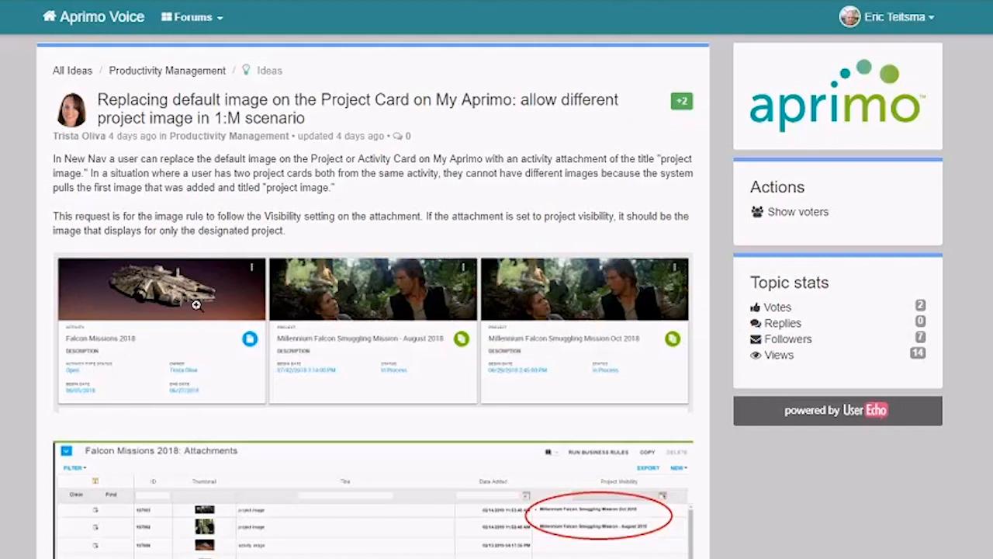
mouse_move(205, 258)
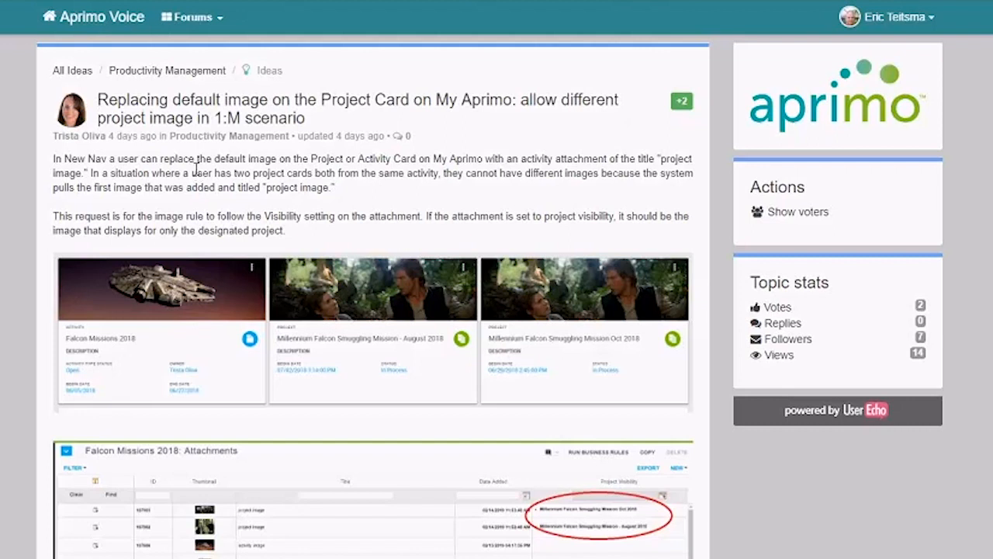
mouse_move(193, 163)
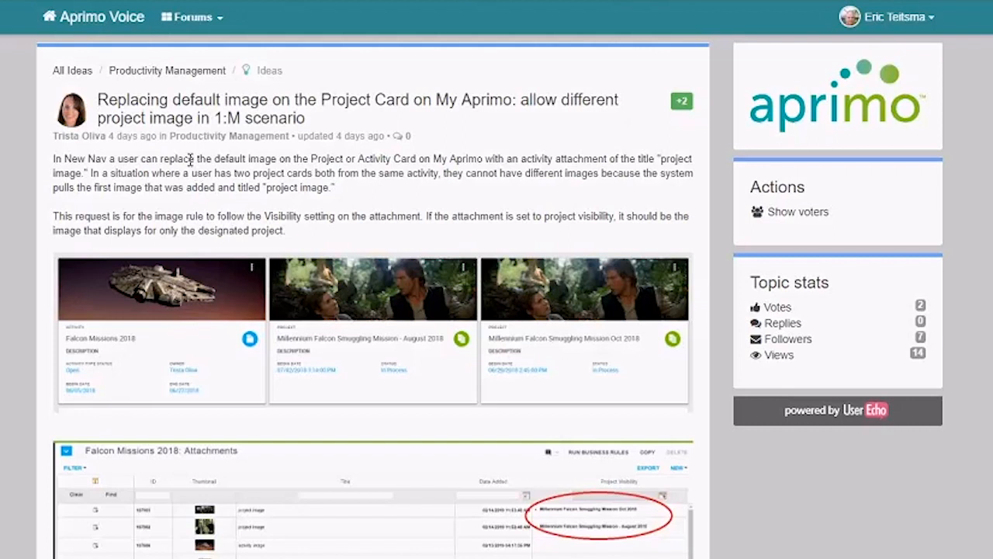
mouse_move(187, 155)
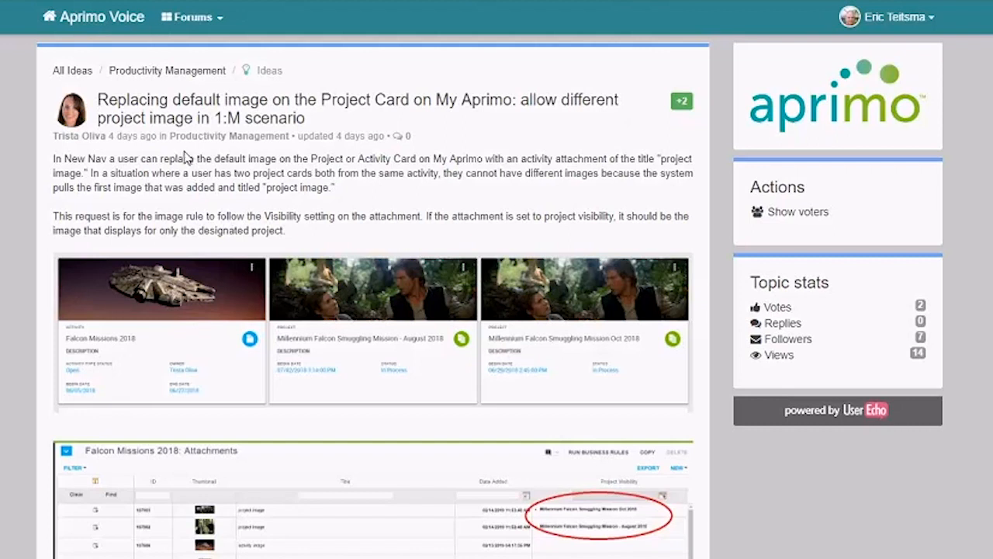
mouse_move(171, 78)
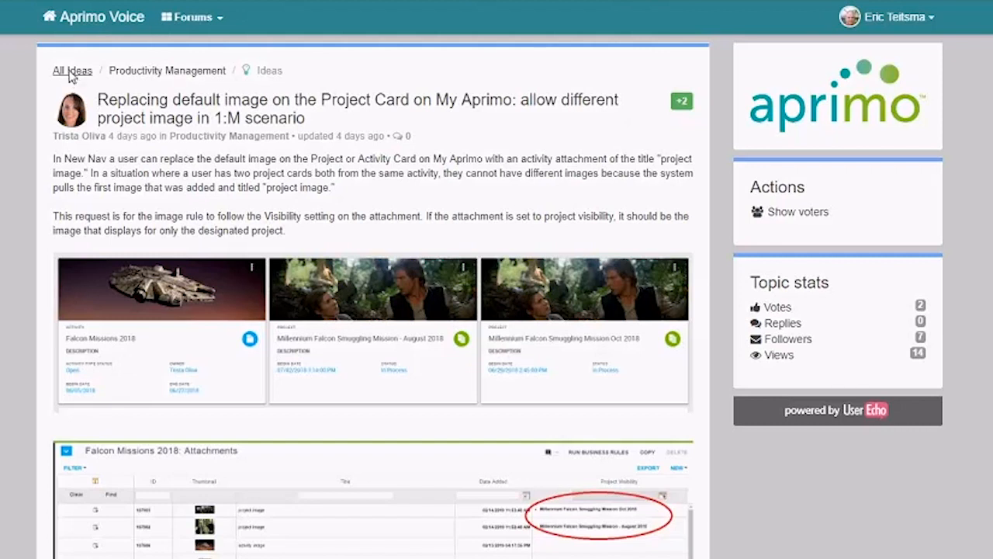
Draft the idea 'set your out of office in Aprimo directly from MS Outook' and review the 10 similar topics
left_click(72, 72)
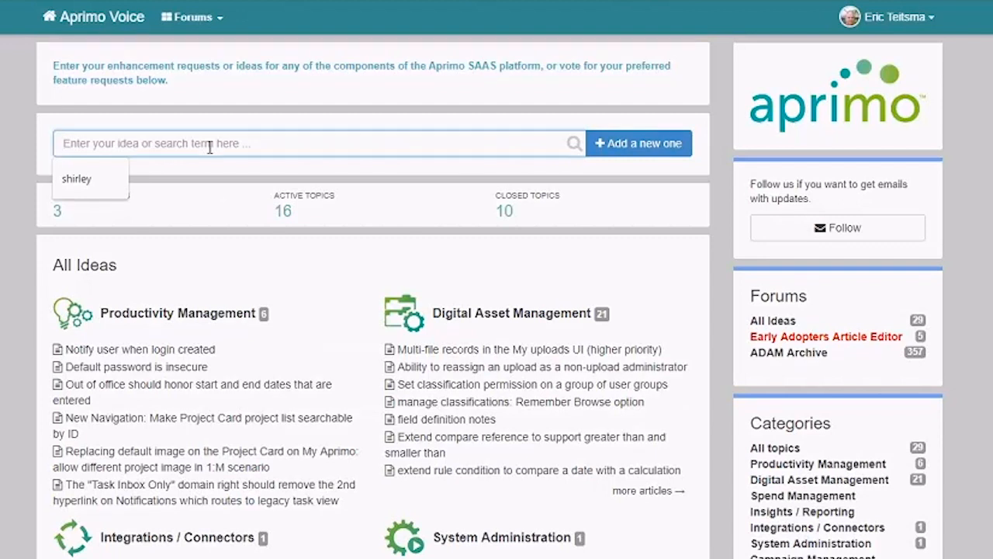
type("set your o")
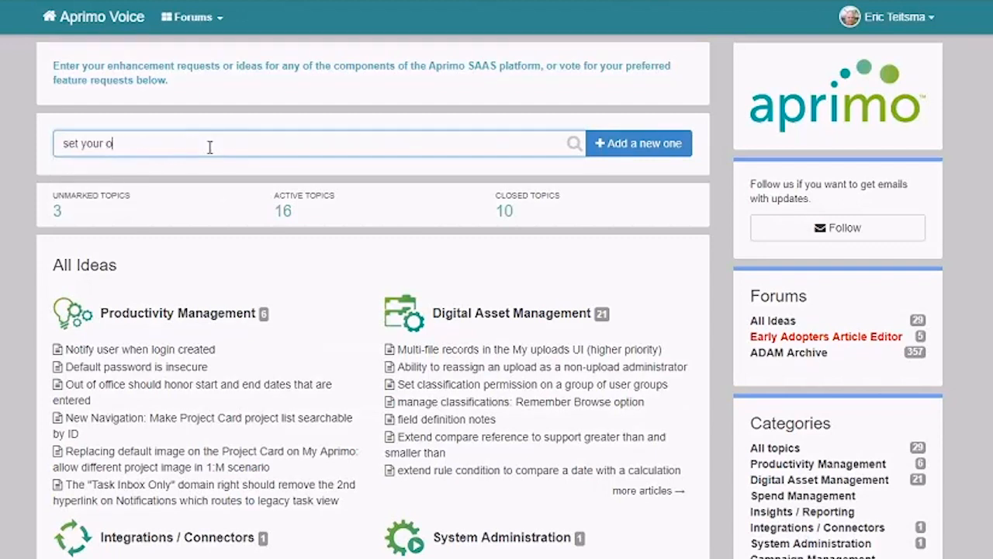
type("ut of office")
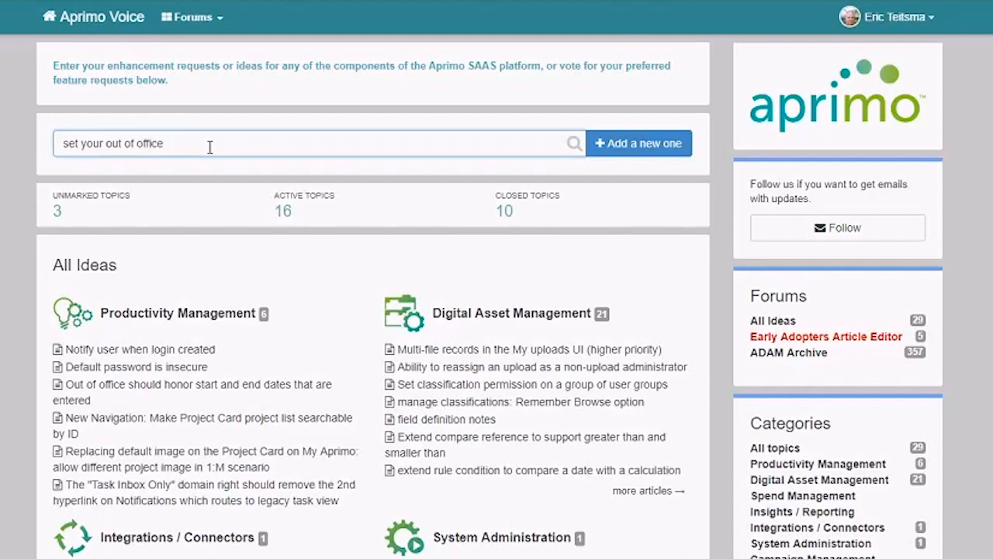
type("in Aprimo")
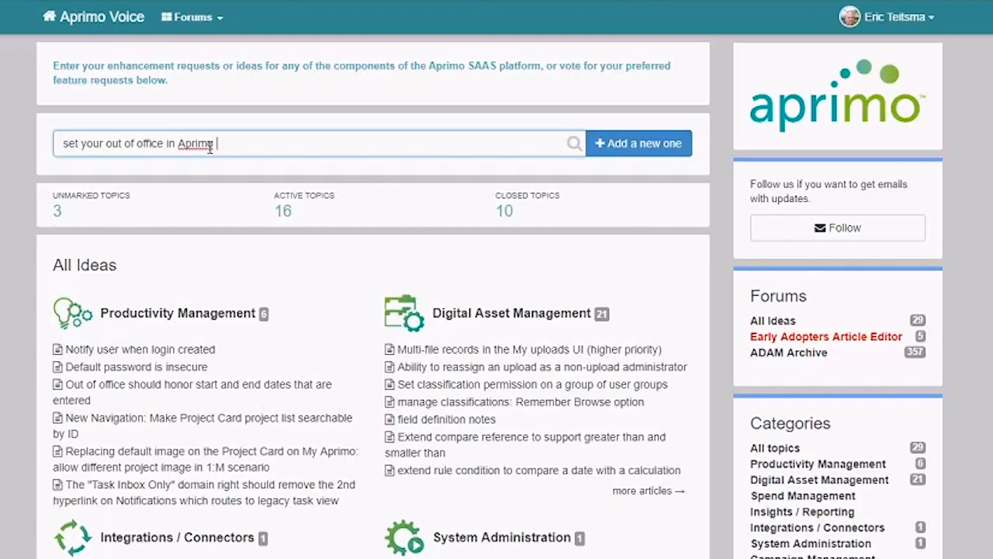
type("drec")
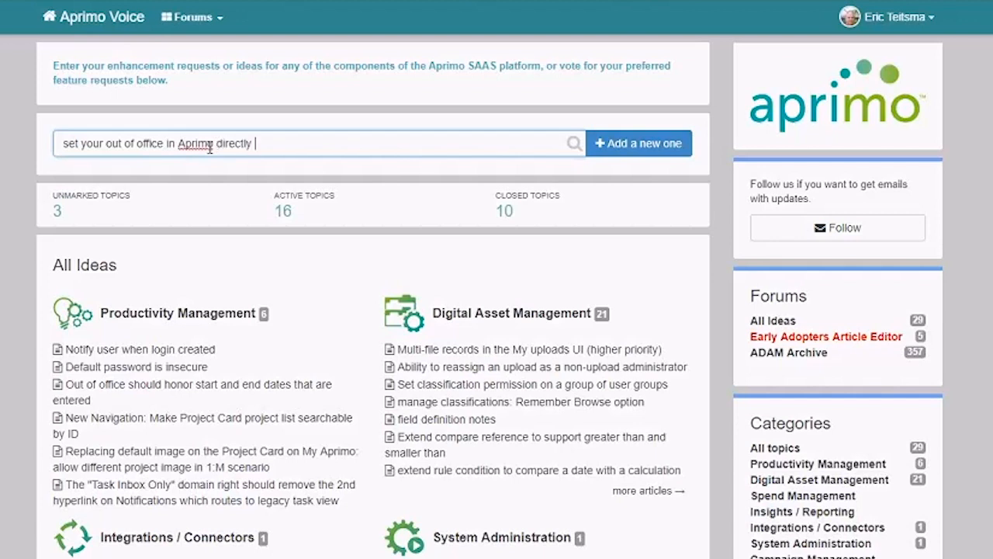
type("from MS Ou")
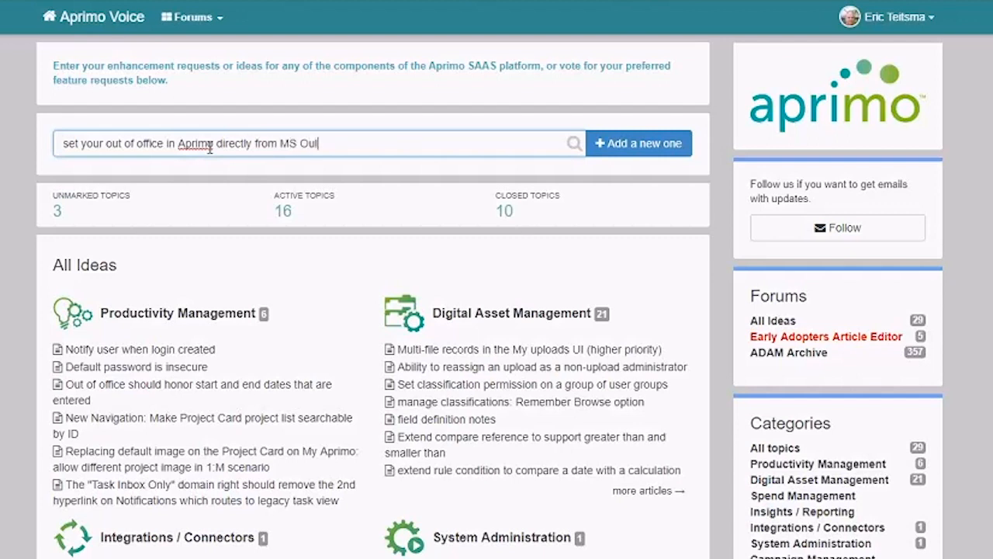
type("took")
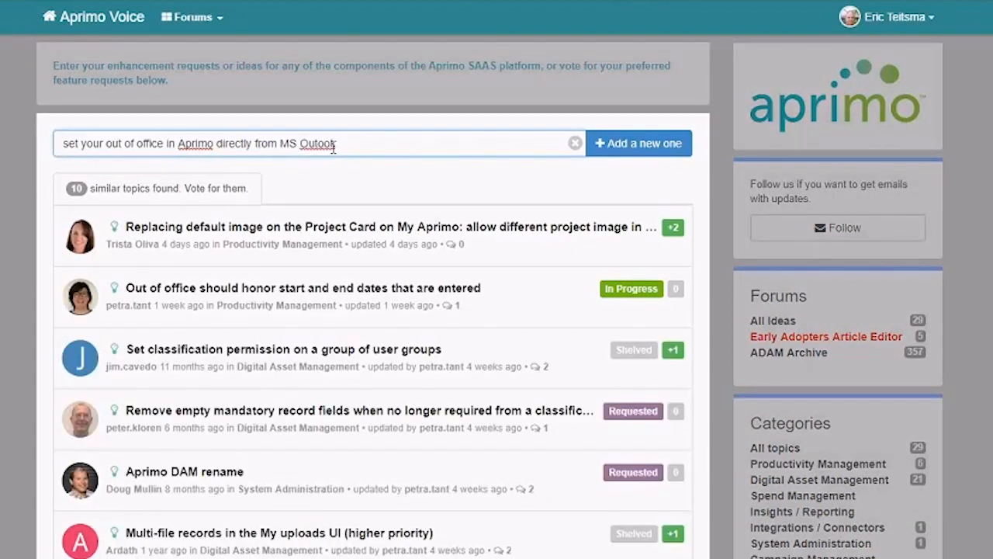
mouse_move(78, 179)
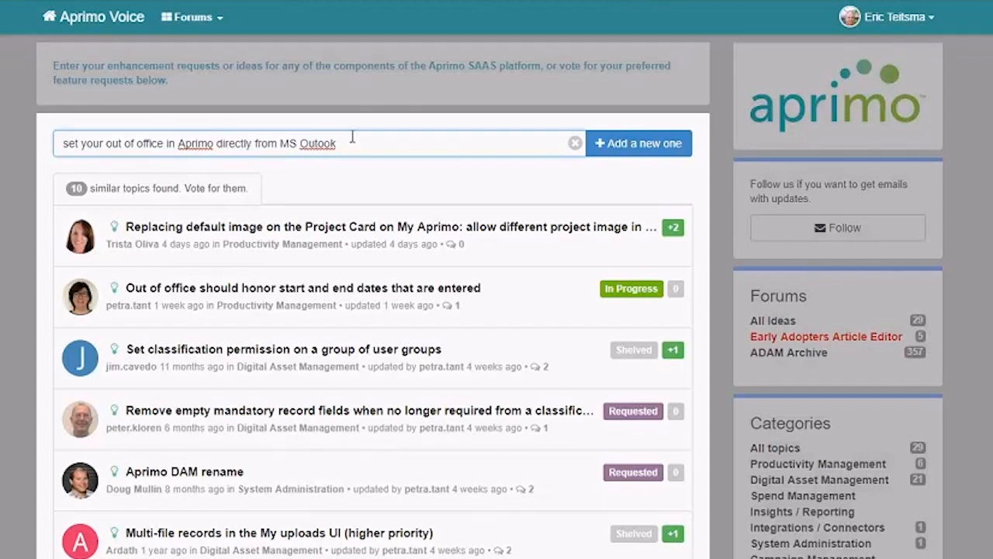
left_click(335, 143)
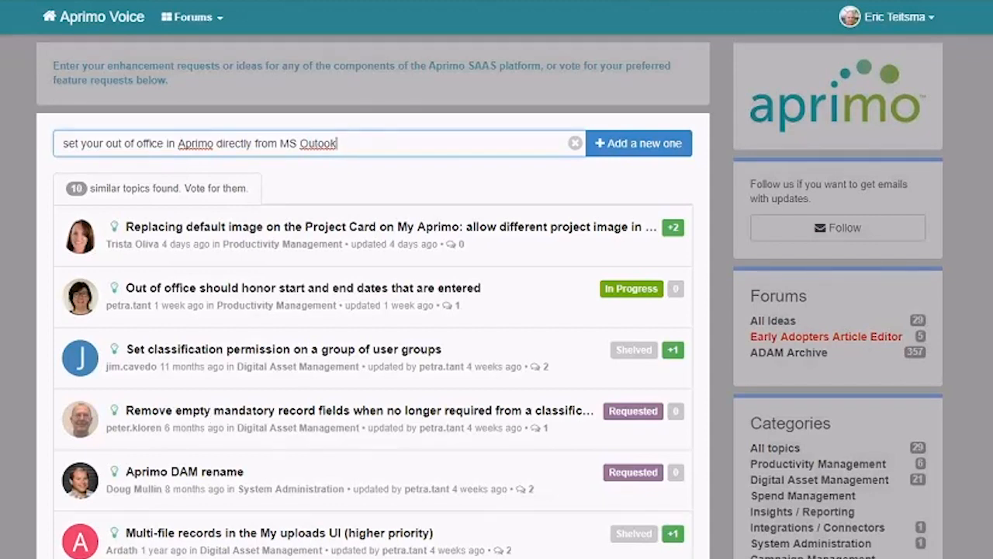
mouse_move(251, 302)
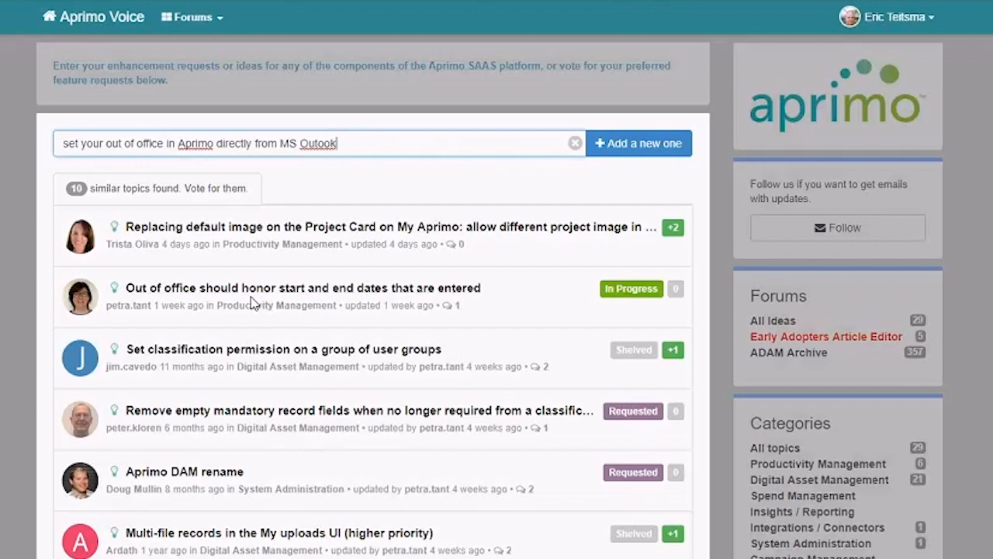
mouse_move(199, 273)
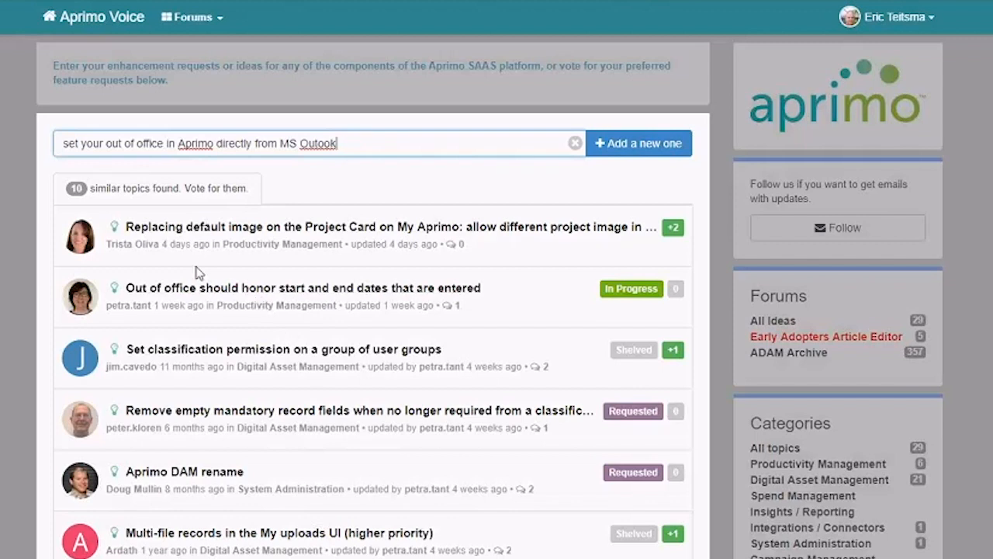
mouse_move(341, 301)
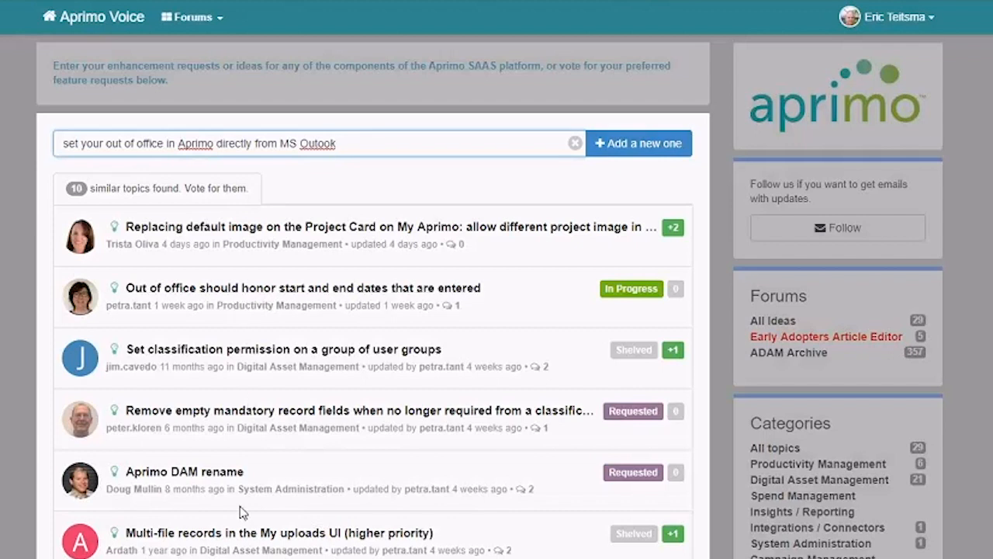
scroll("down", 3)
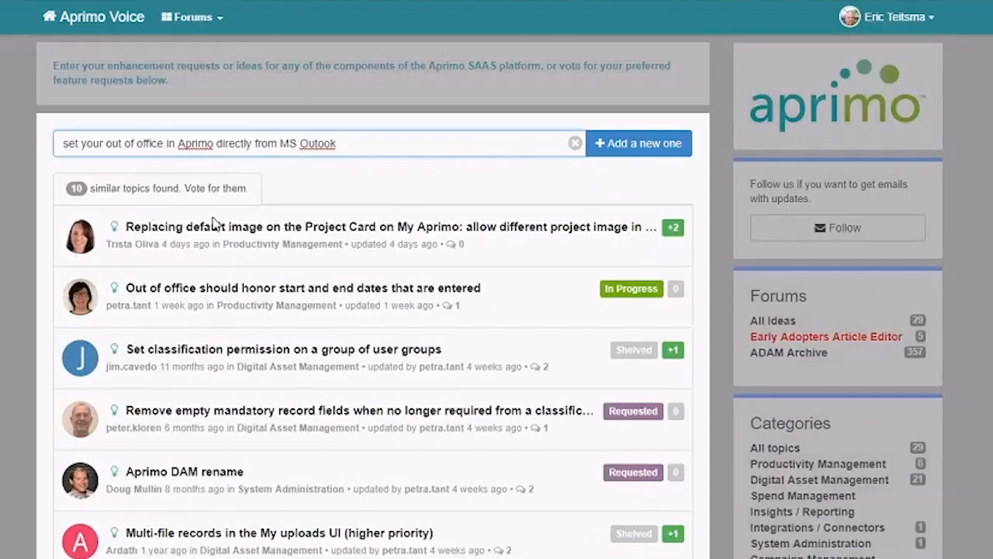
mouse_move(301, 180)
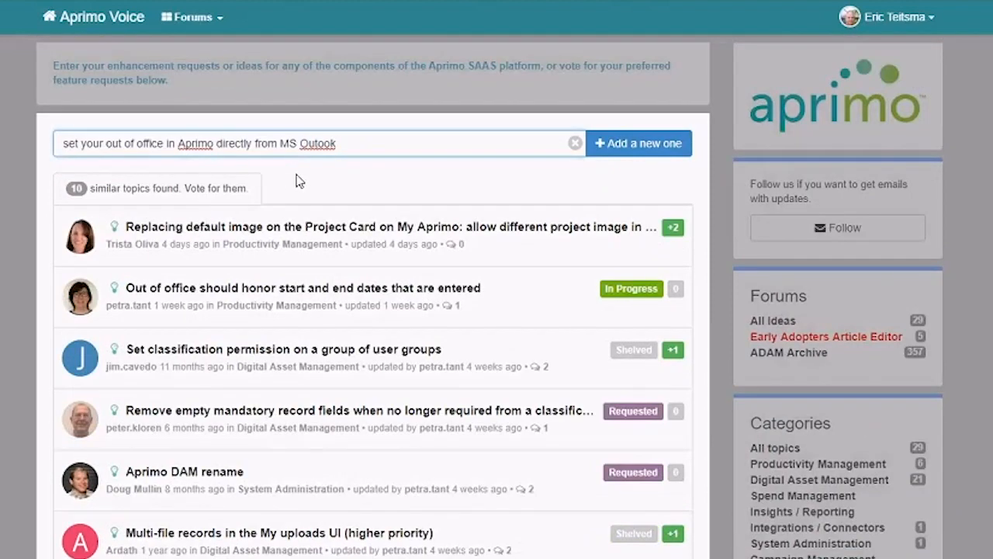
mouse_move(416, 129)
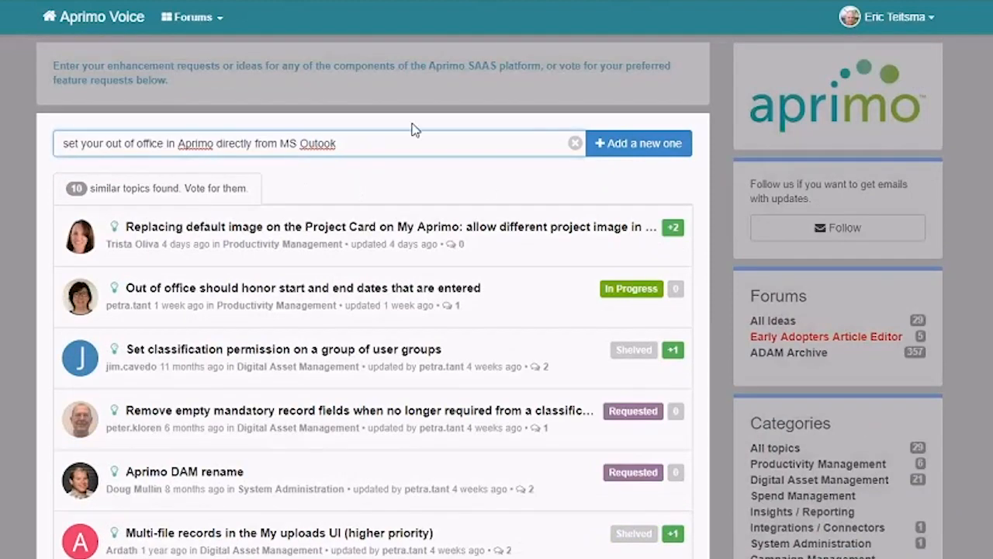
mouse_move(639, 143)
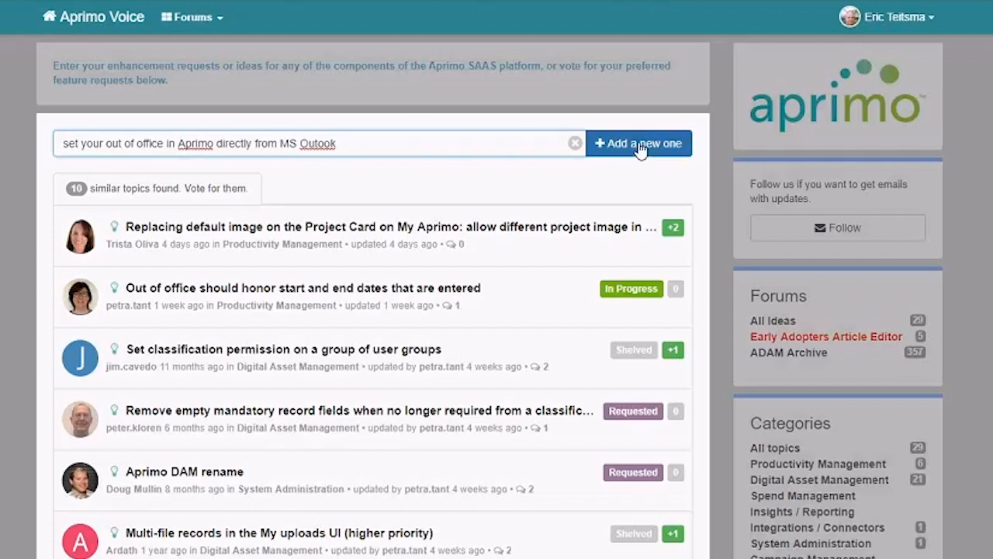
In Submit new topic, word the header 'Within MS Outook add a link to set the Aprimo OOO settings as well'
left_click(639, 143)
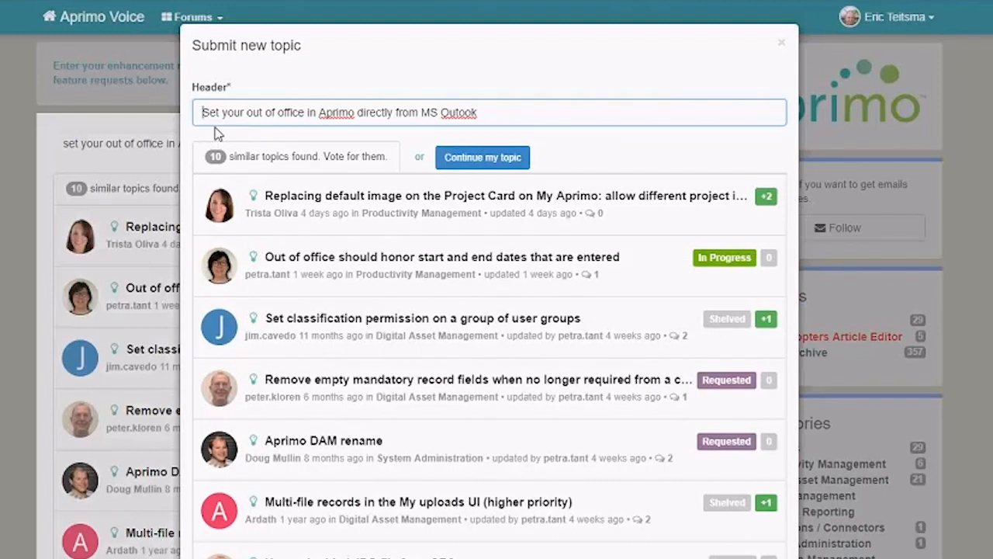
type("Within")
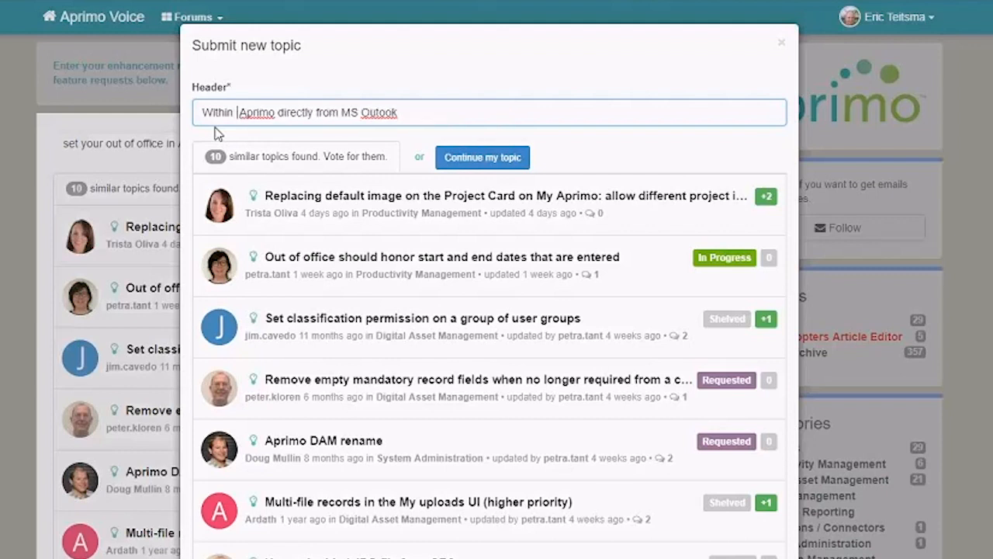
type("Within S Outook a")
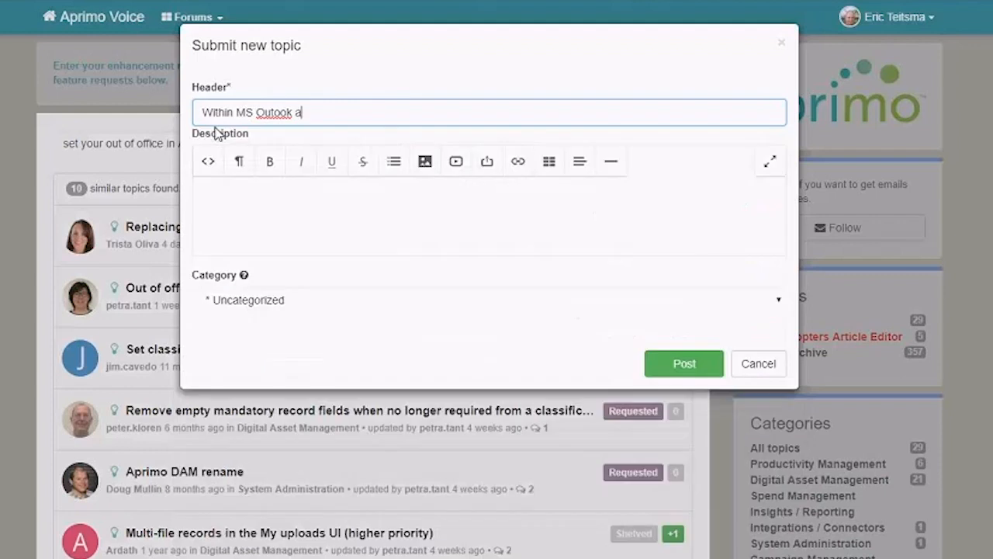
type("dd a link to set the Apri")
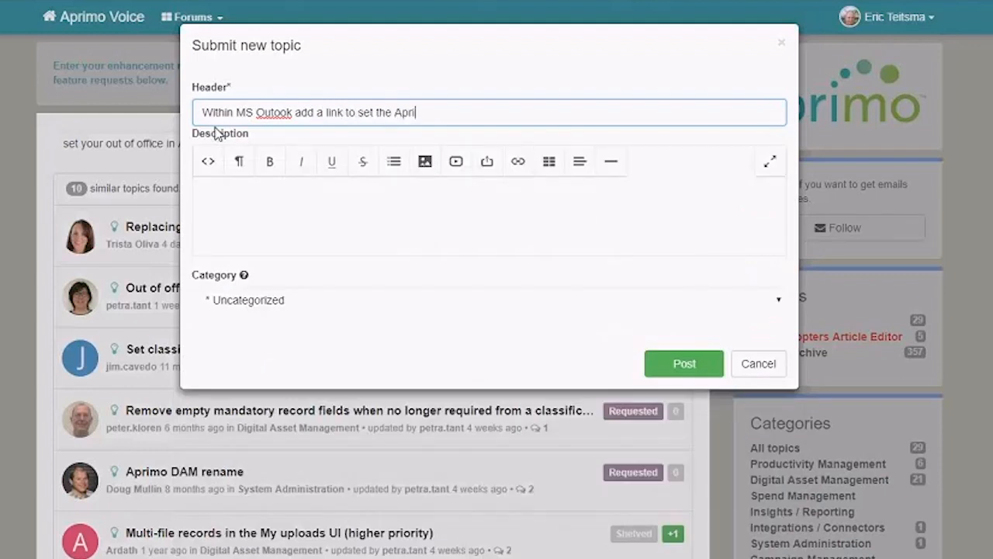
type("mo OOO")
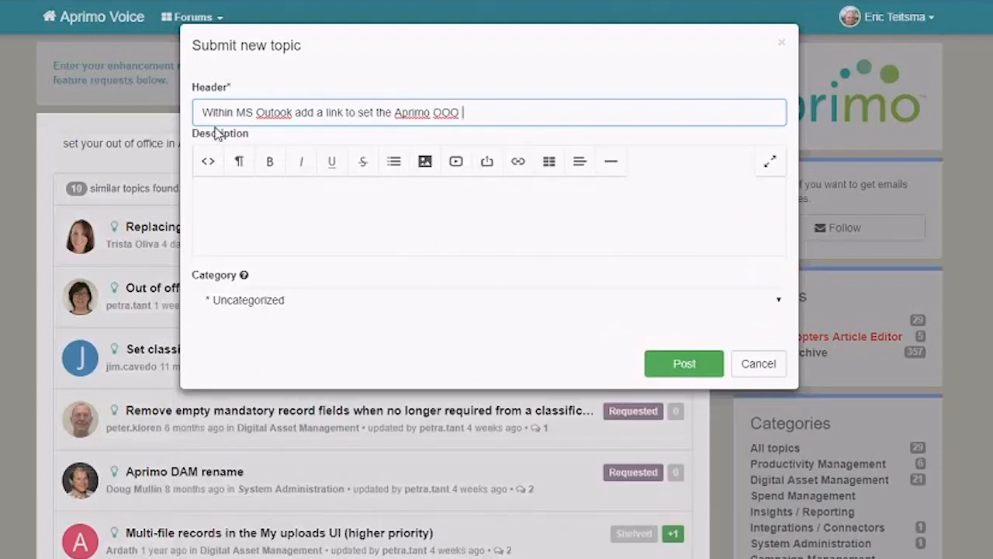
type("settings as well")
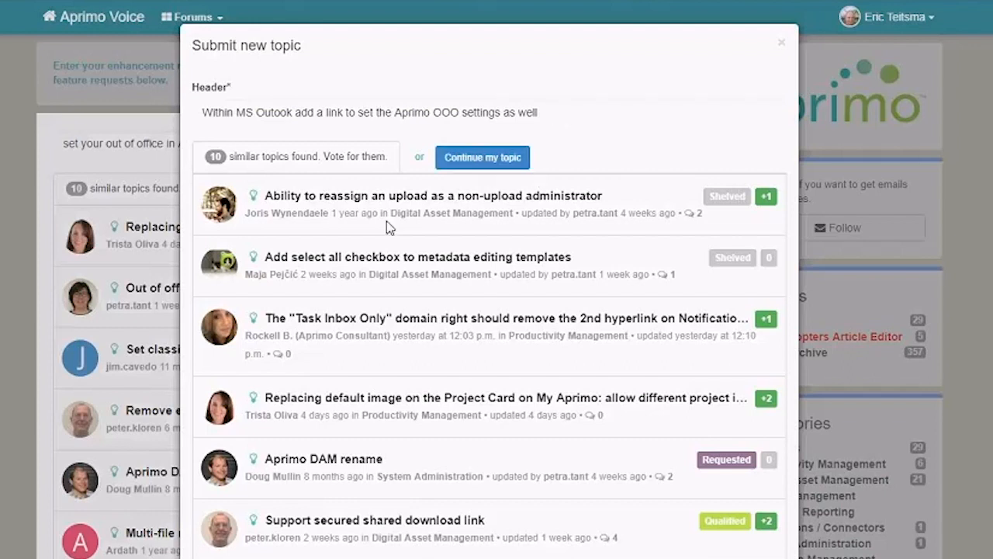
mouse_move(389, 239)
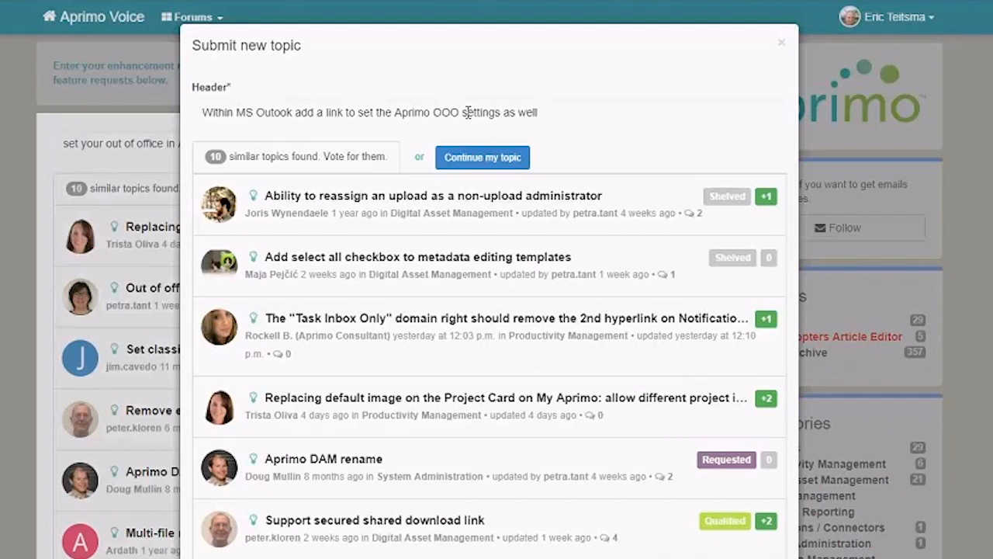
mouse_move(459, 122)
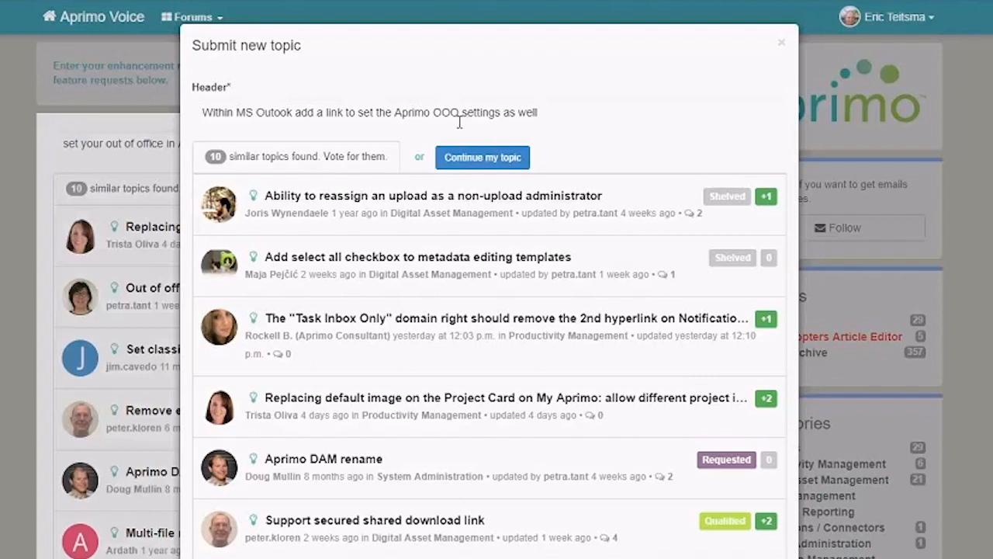
Continue the topic despite similar ones and start the description with 'Add your full description'
left_click(481, 157)
type("Add your")
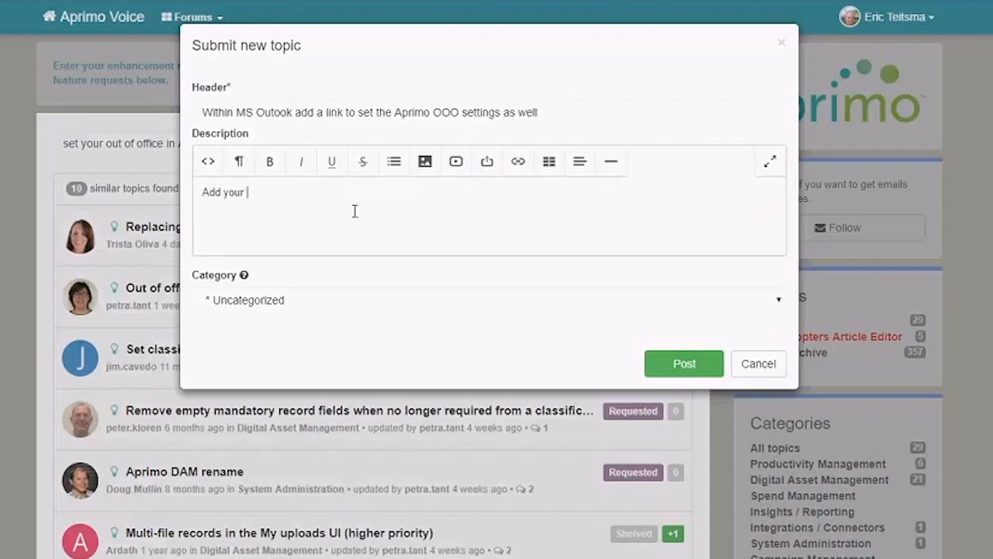
type("full description")
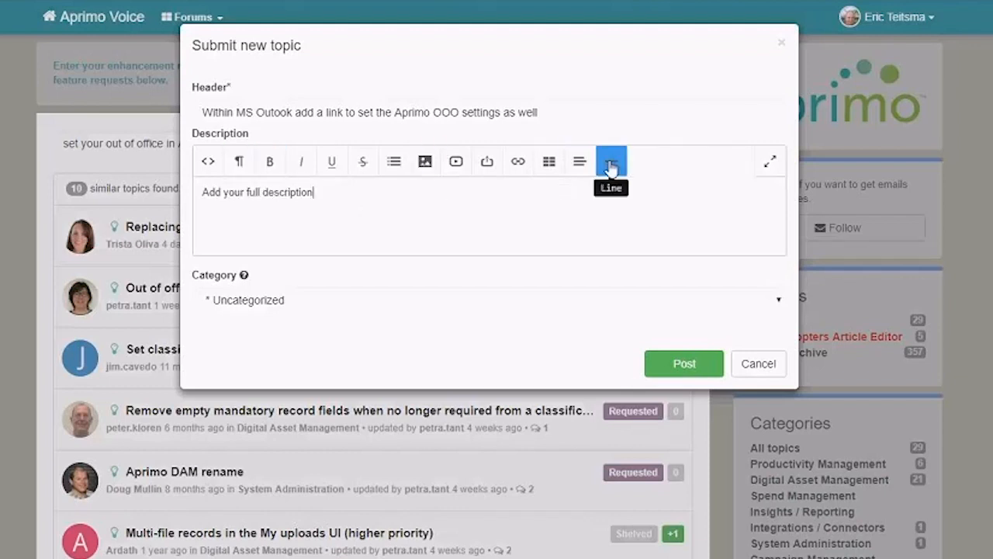
mouse_move(488, 161)
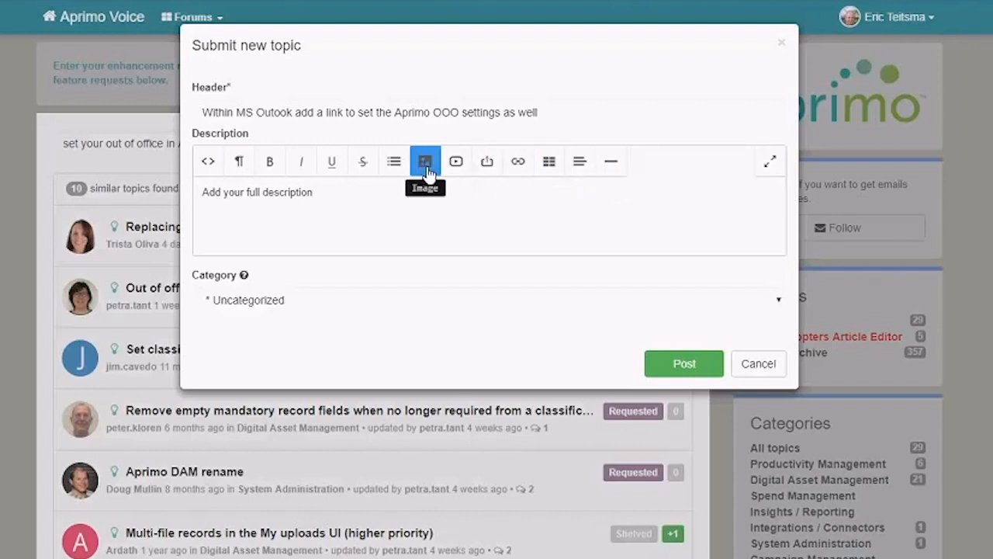
mouse_move(270, 161)
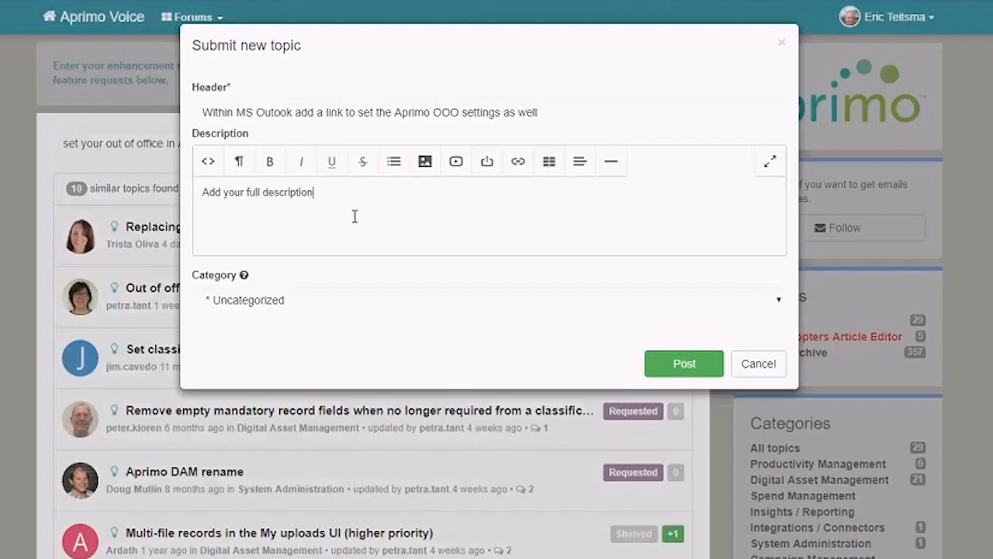
Show the Category choices to replace Uncategorized with Productivity Management
left_click(488, 300)
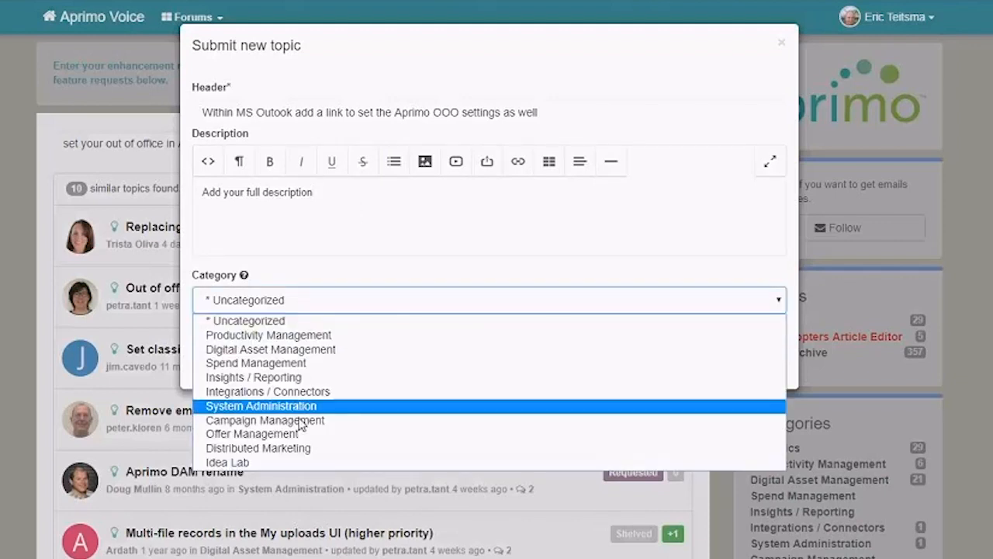
mouse_move(291, 348)
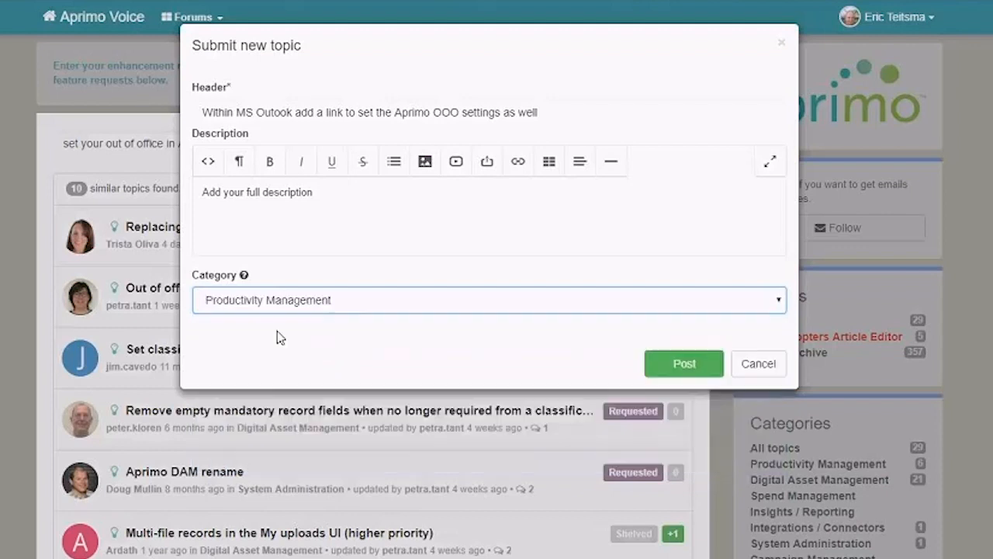
mouse_move(236, 270)
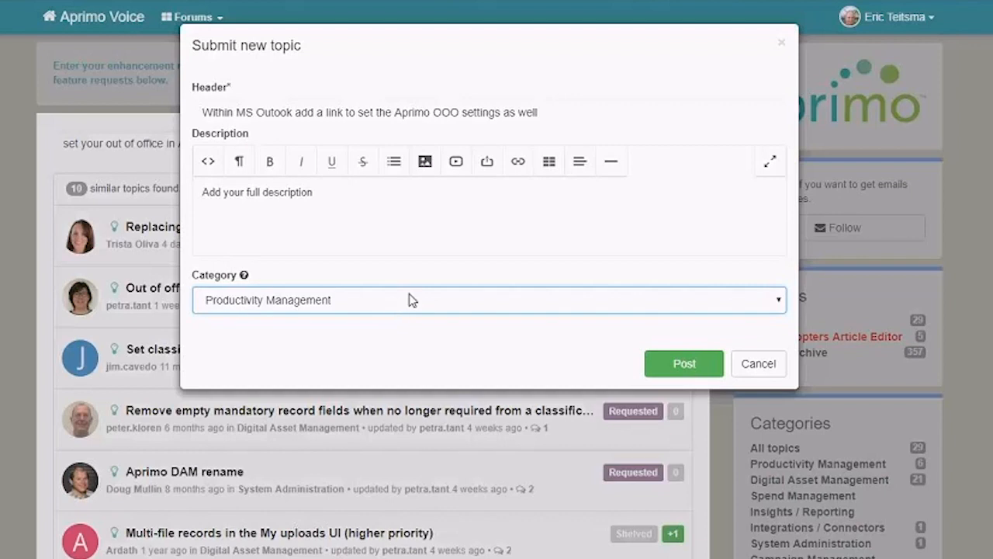
mouse_move(564, 321)
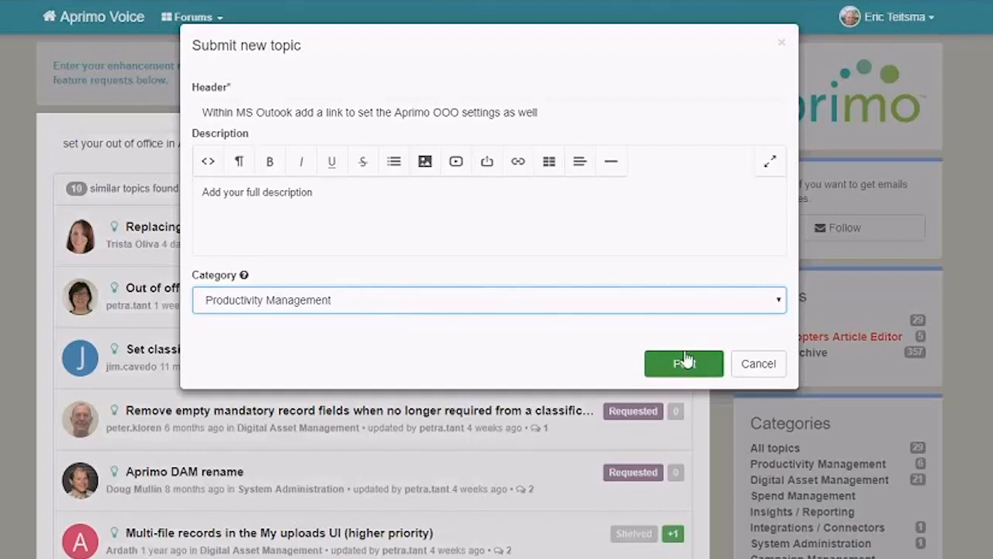
mouse_move(629, 326)
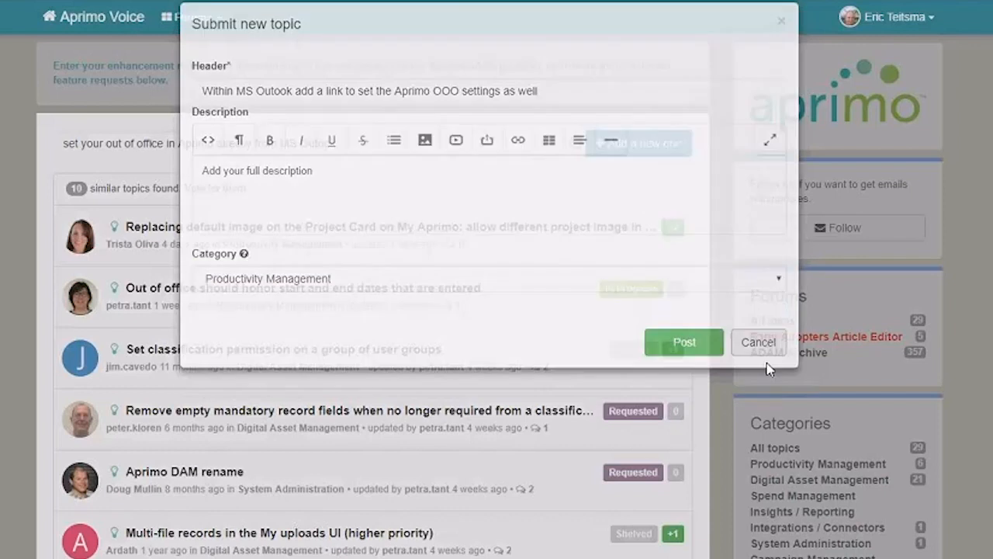
Cancel the new topic draft, returning to the All Ideas overview by category
left_click(758, 341)
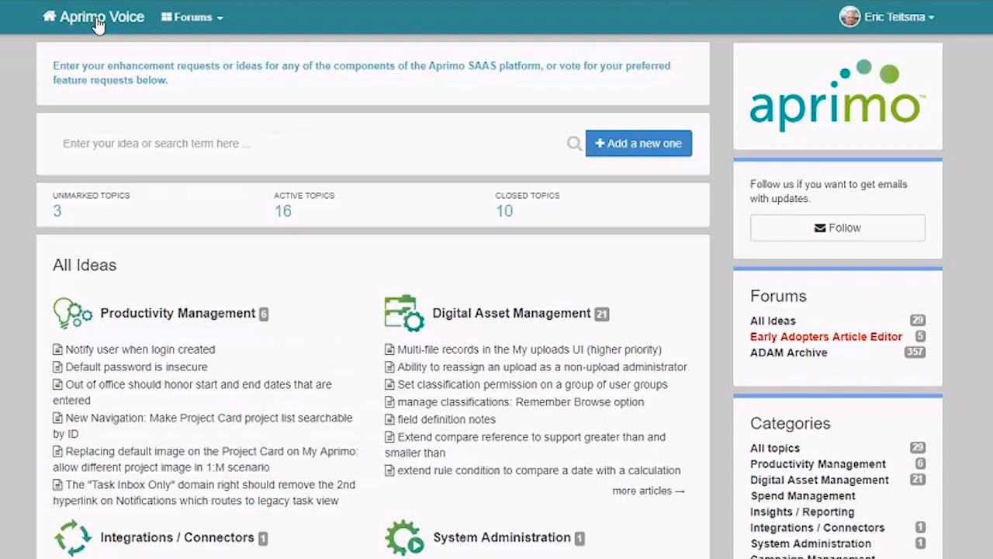
mouse_move(671, 417)
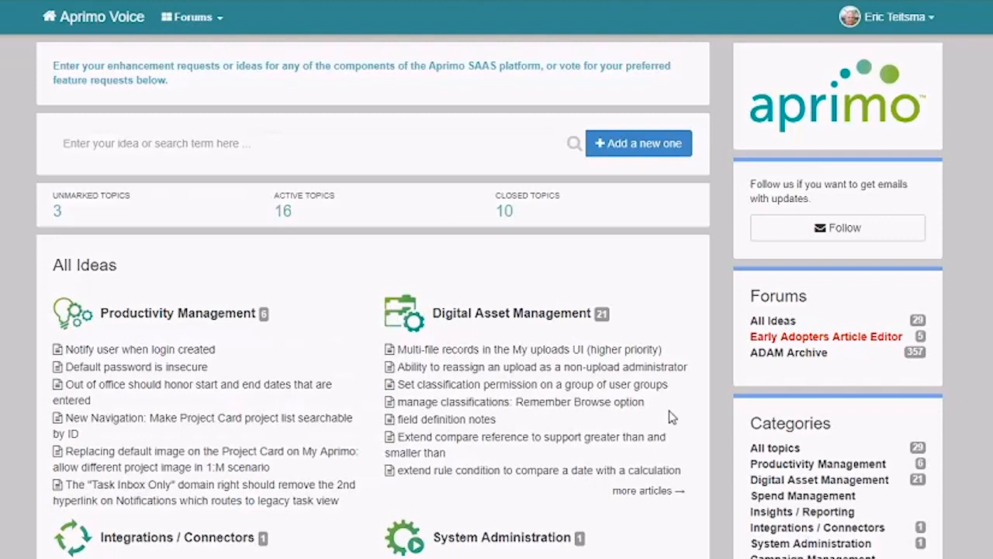
mouse_move(254, 369)
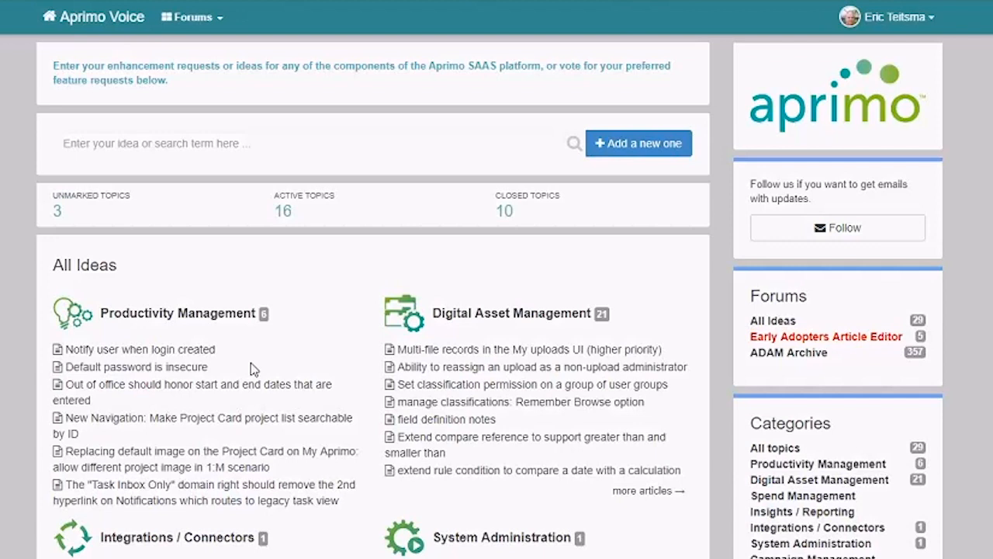
scroll("down", 3)
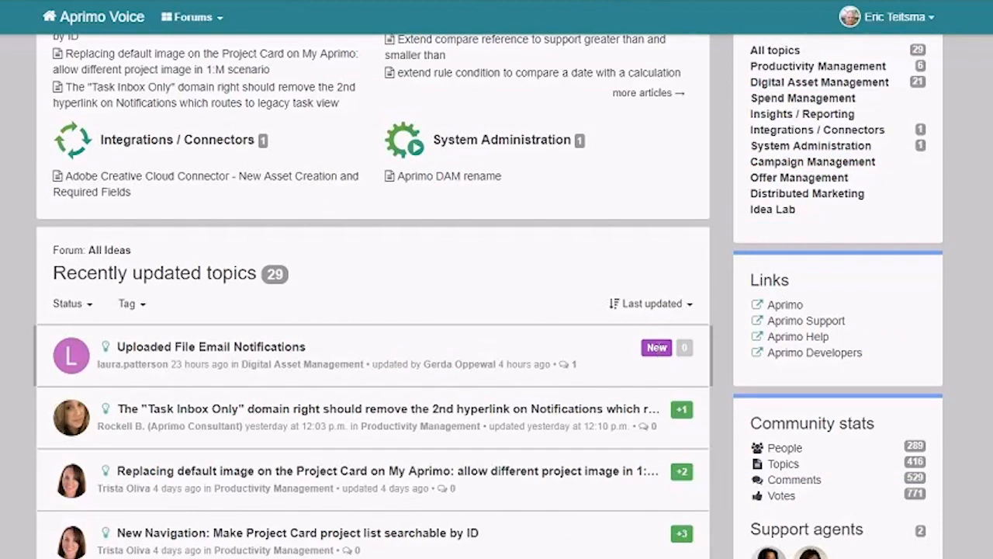
mouse_move(641, 359)
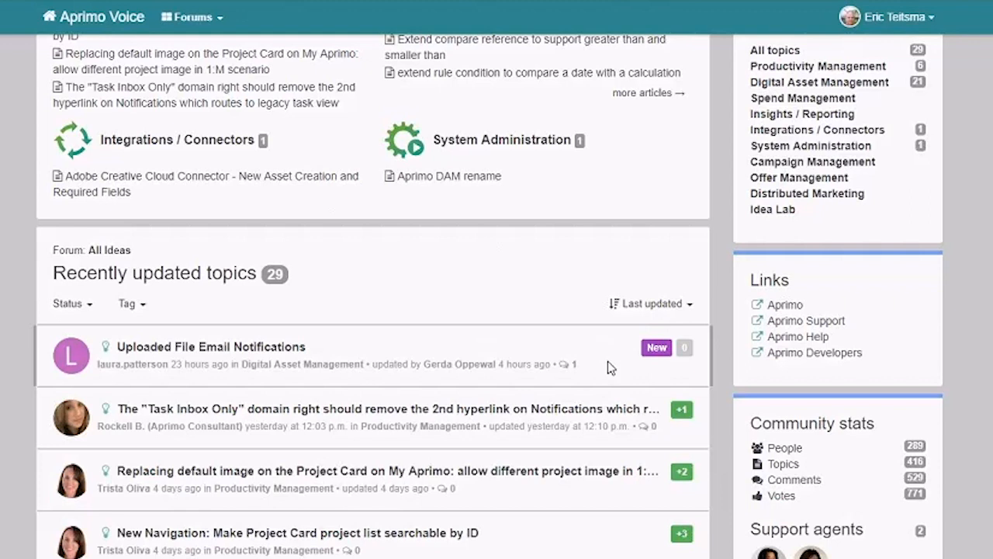
mouse_move(611, 360)
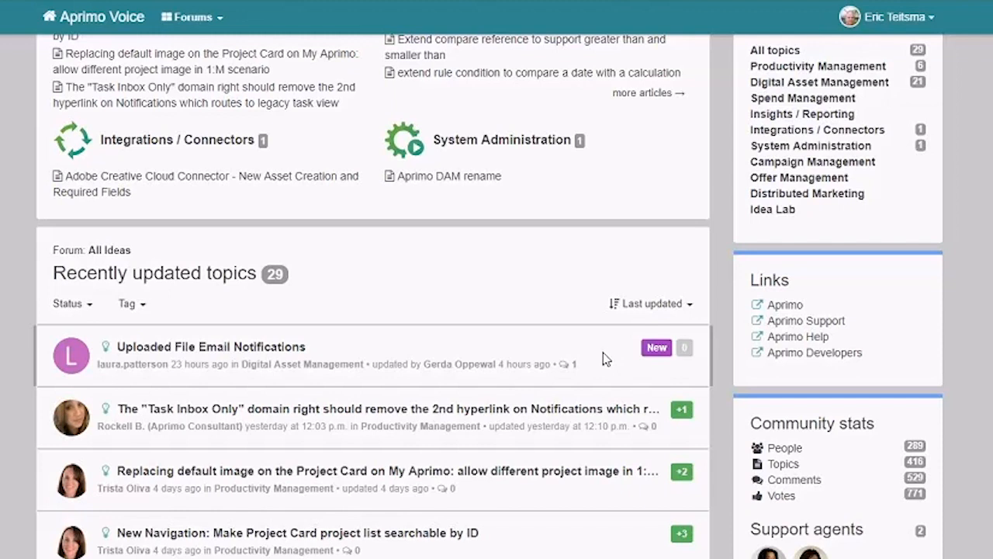
scroll("down", 3)
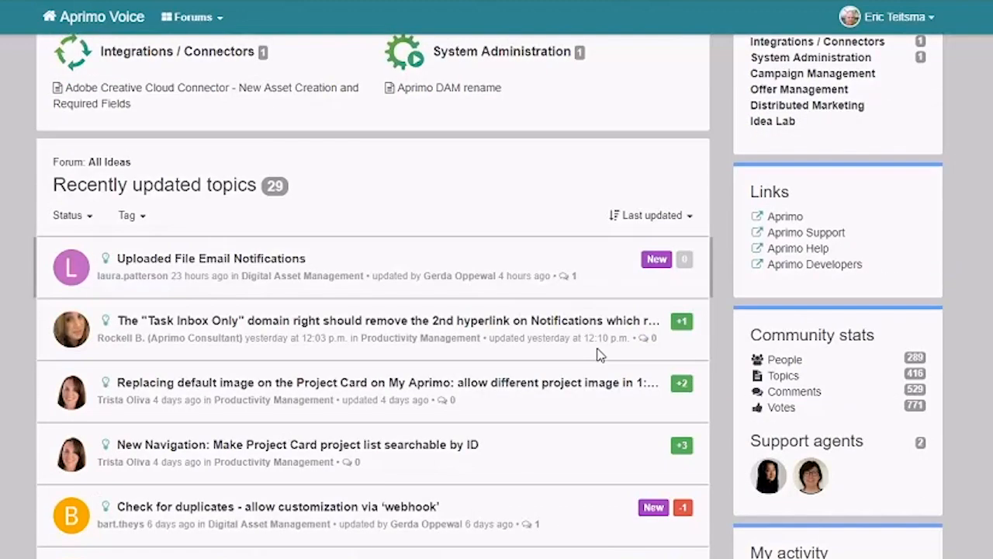
scroll("down", 3)
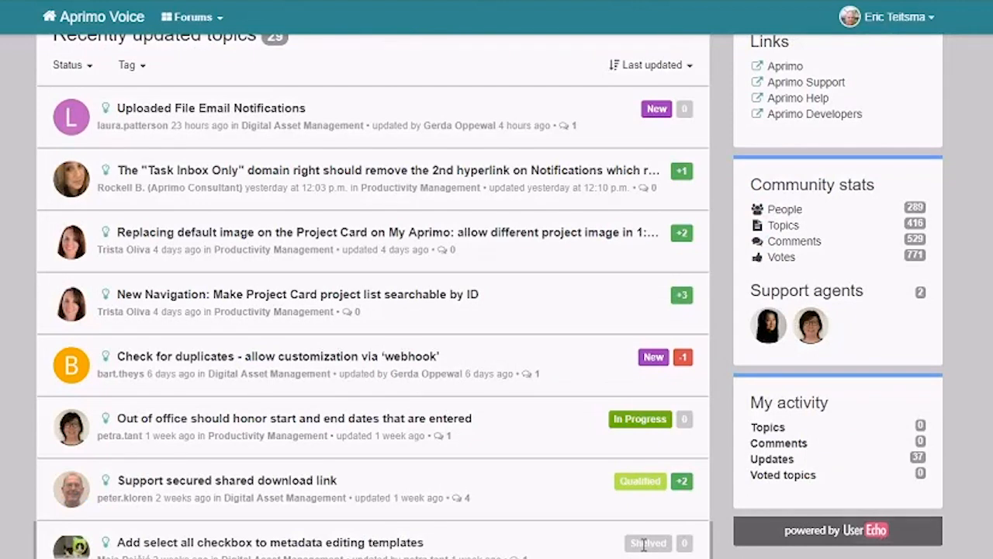
scroll("down", 3)
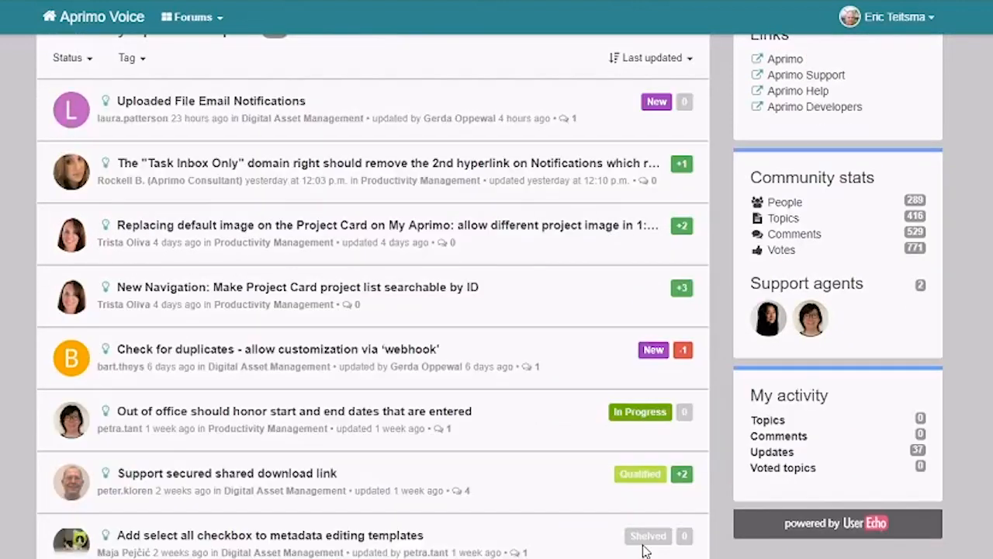
scroll("up", 3)
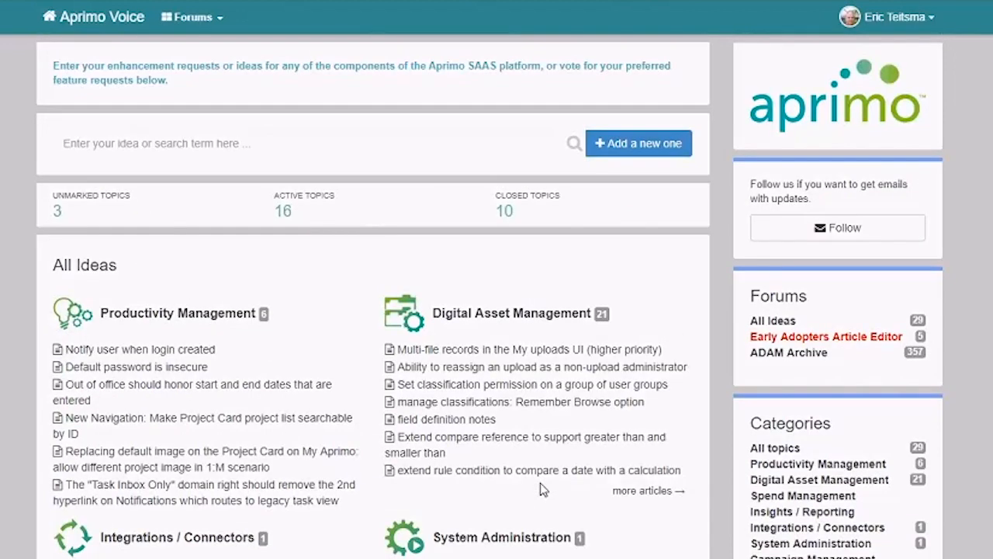
mouse_move(587, 283)
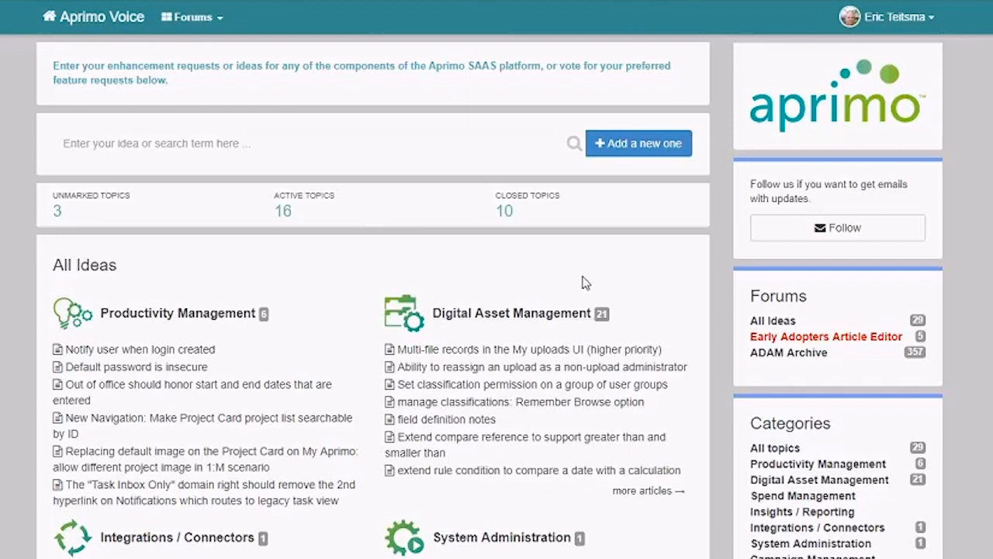
mouse_move(526, 267)
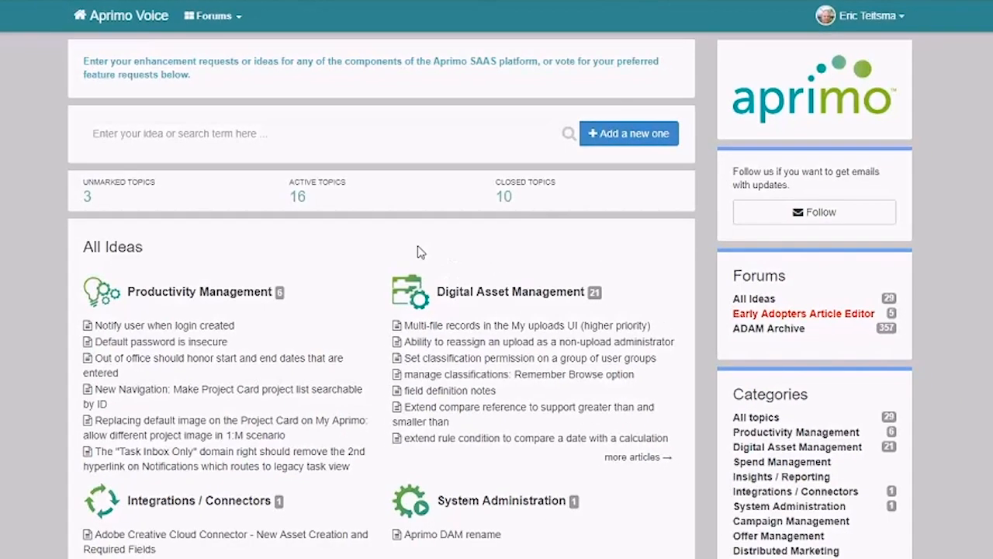
scroll("down", 3)
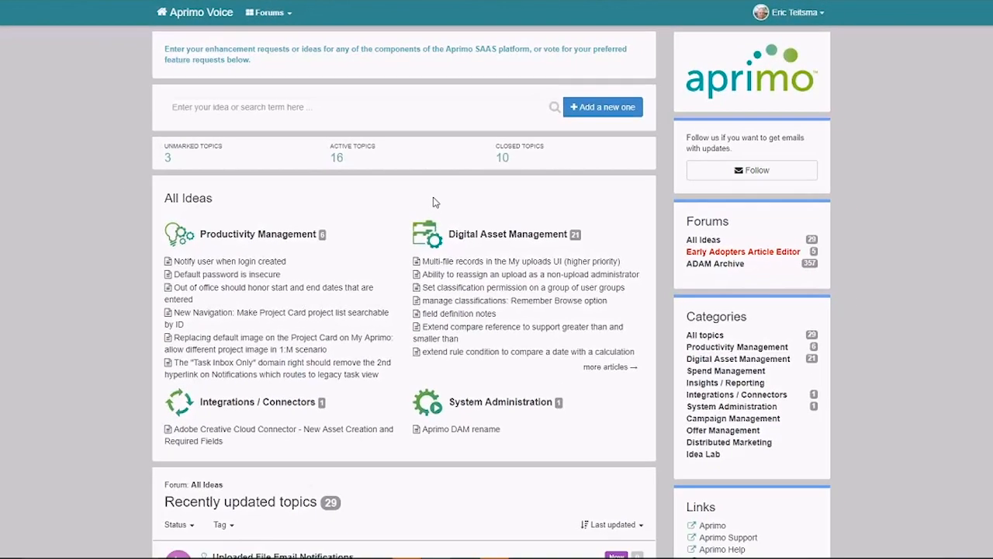